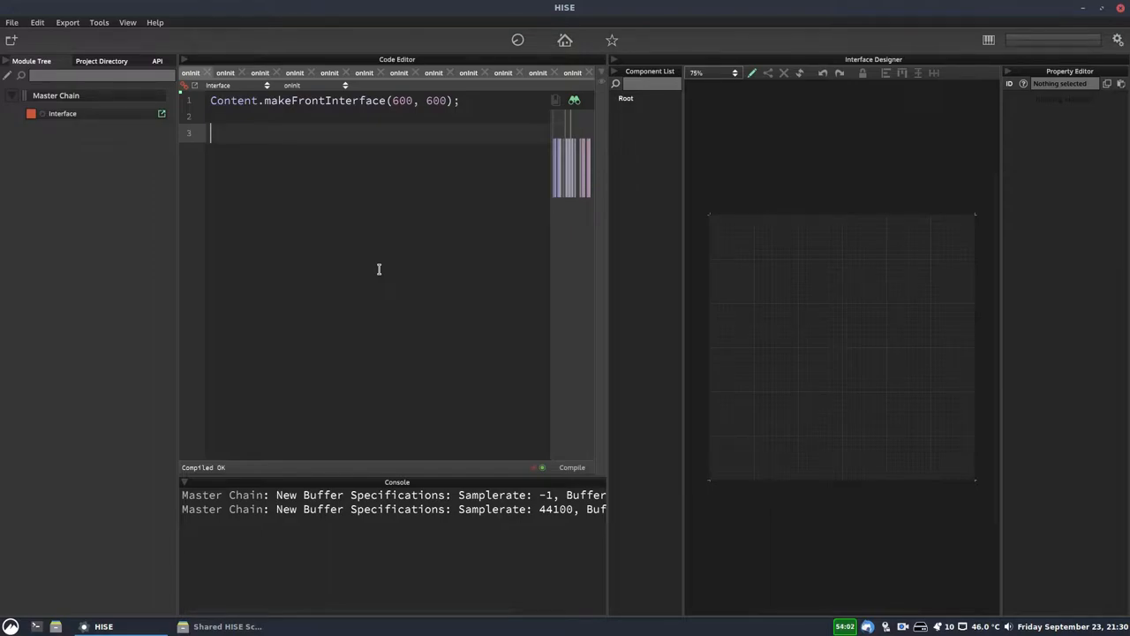
# Browse the Shared HISE Scripts folder, looking over HiseUtilityScripts and LibreWaveBoilerplate.
pyautogui.click(226, 625)
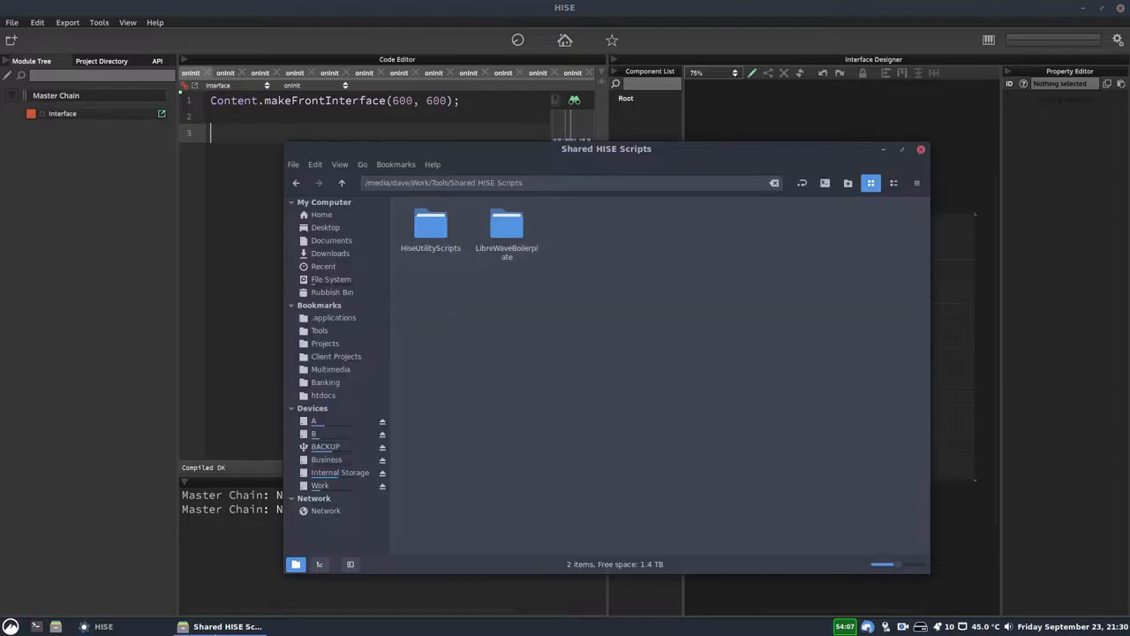
pyautogui.click(569, 182)
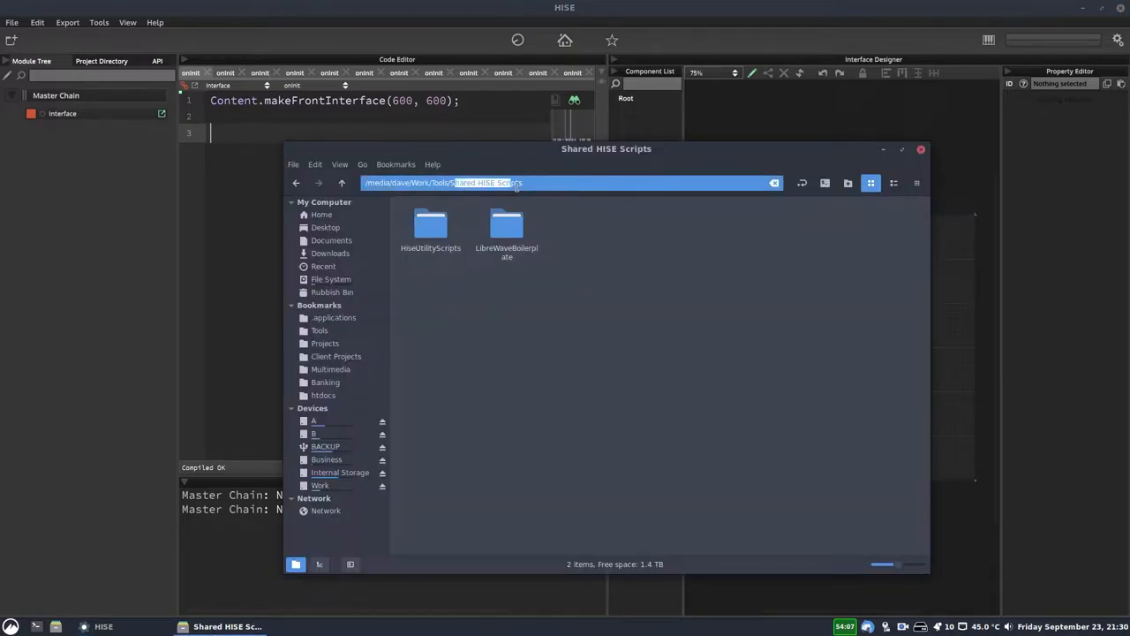
pyautogui.click(431, 226)
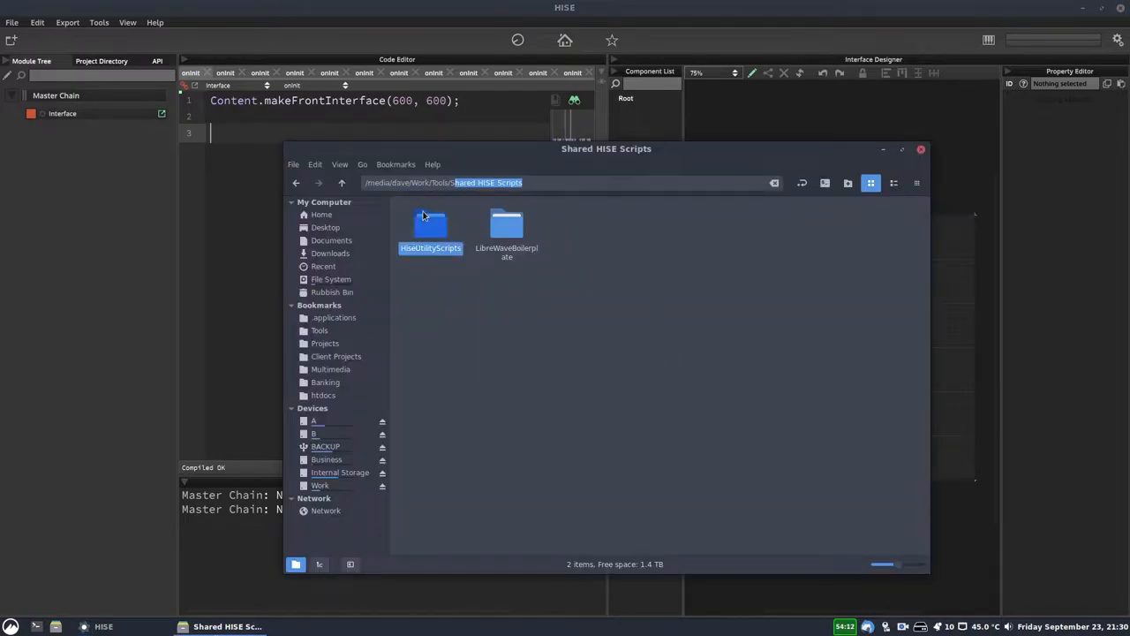
pyautogui.click(505, 226)
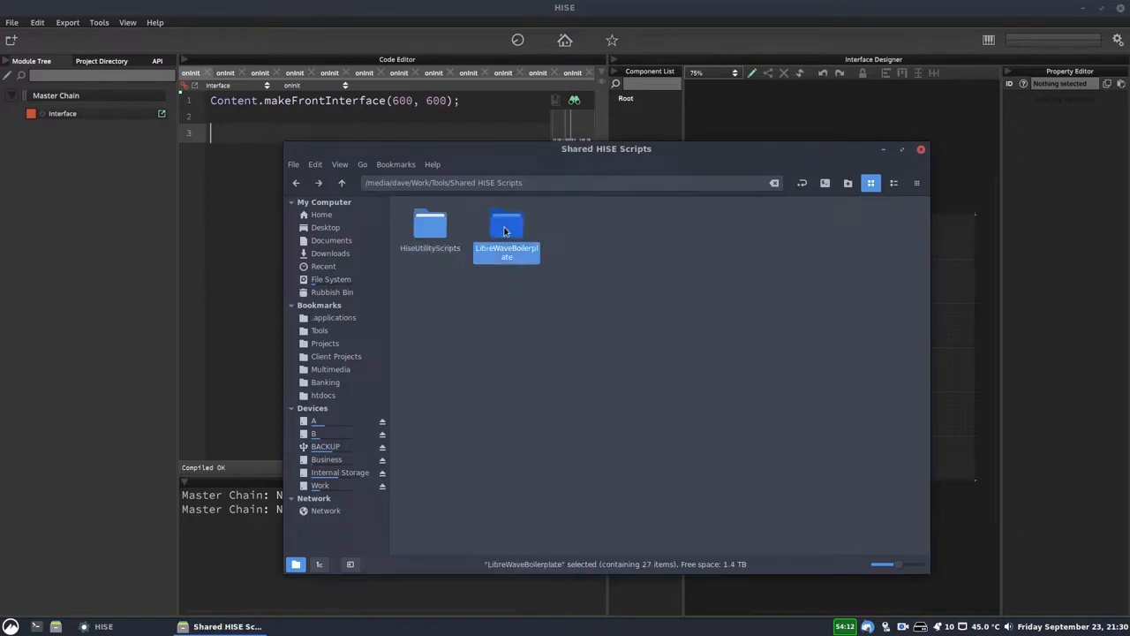
# Look through the .js files inside LibreWaveBoilerplate, such as Toolbar.js, then go back.
pyautogui.doubleClick(505, 226)
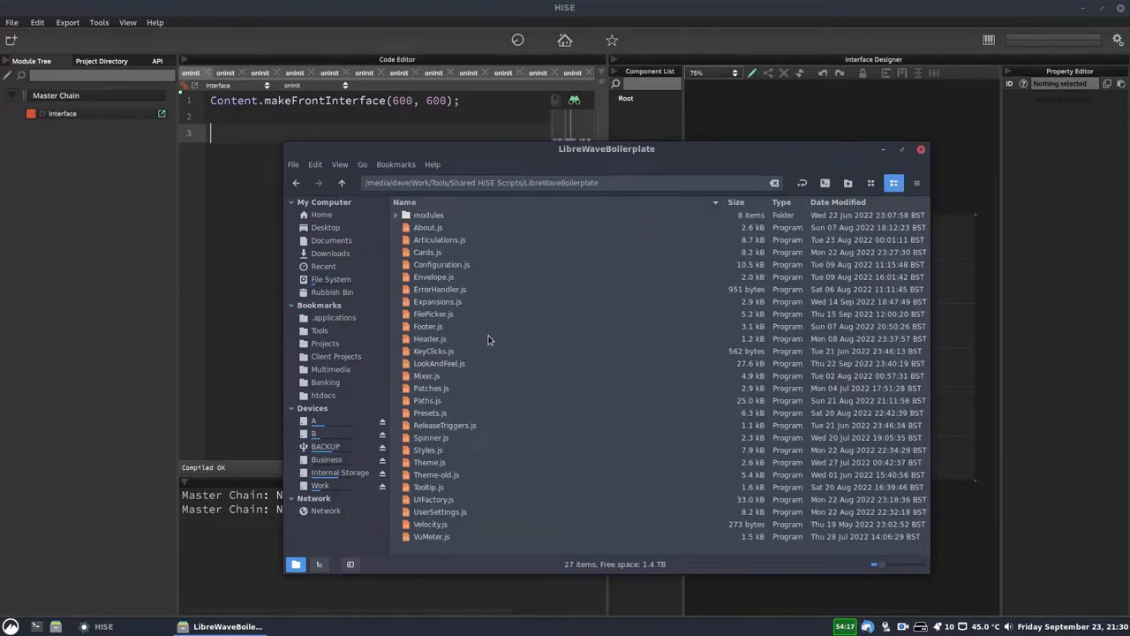
pyautogui.click(428, 488)
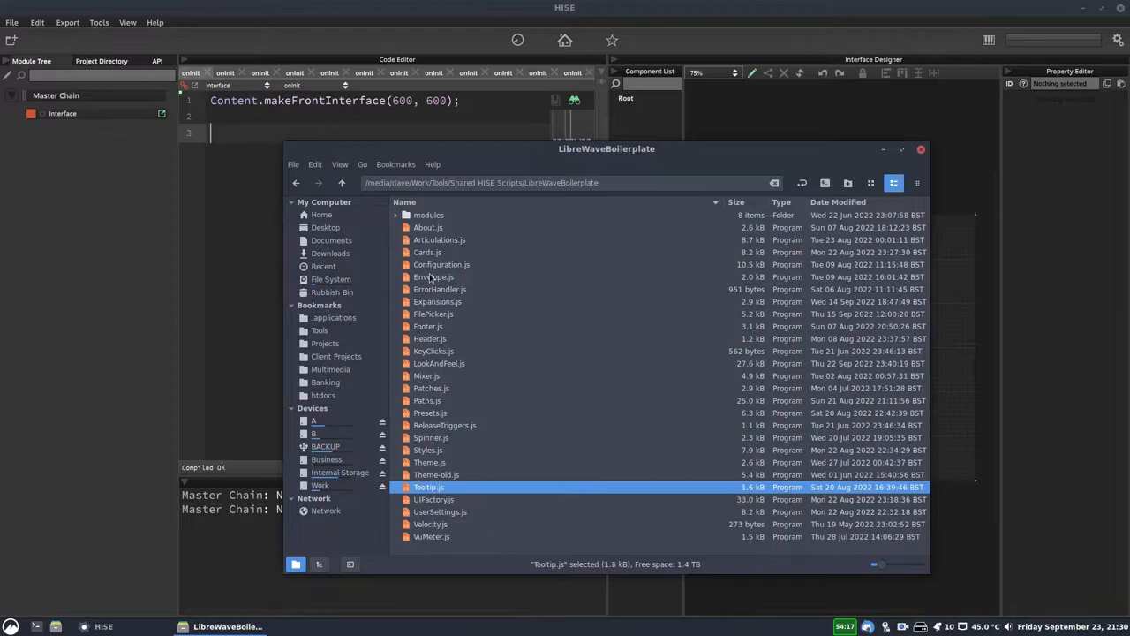
pyautogui.doubleClick(427, 216)
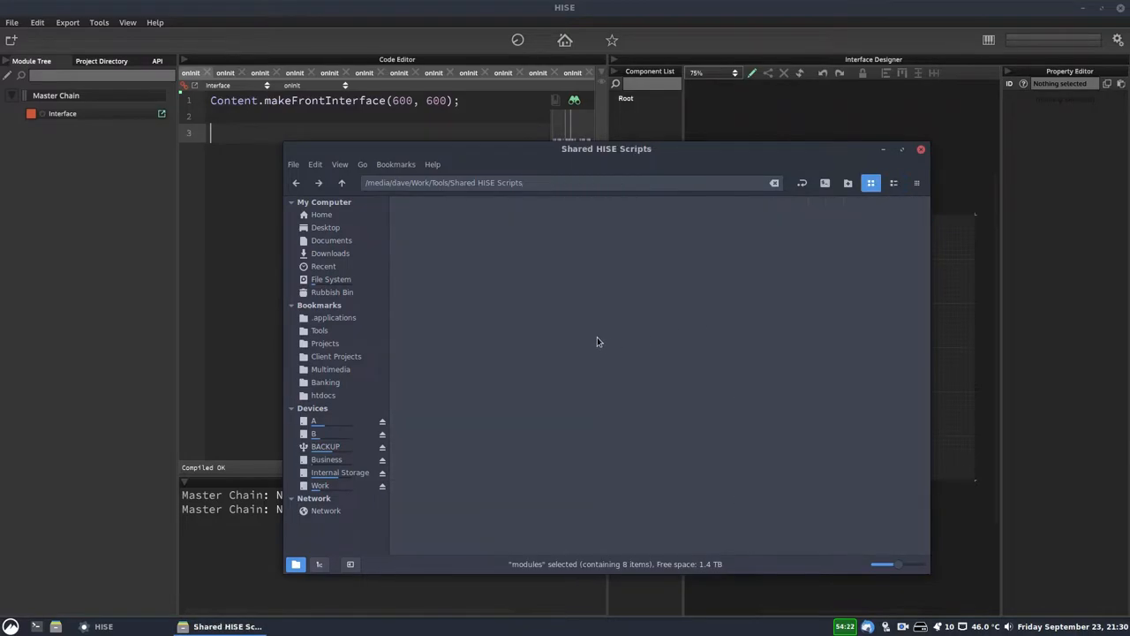
# Reach the Scripting Settings and start editing the Global Script Path.
pyautogui.click(922, 149)
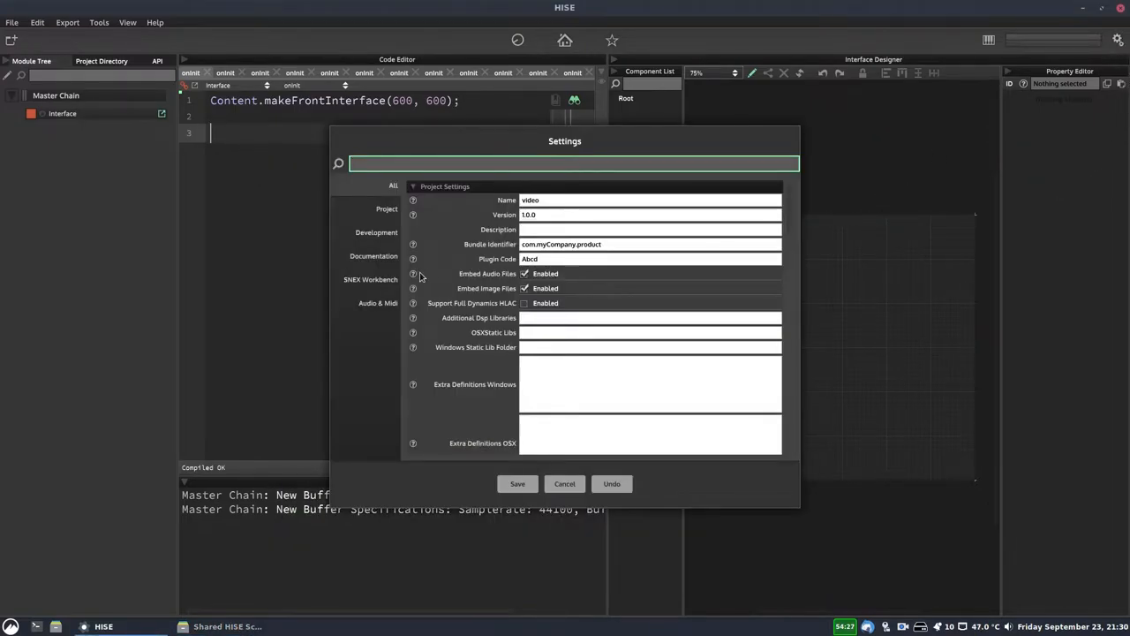
pyautogui.scroll(-3)
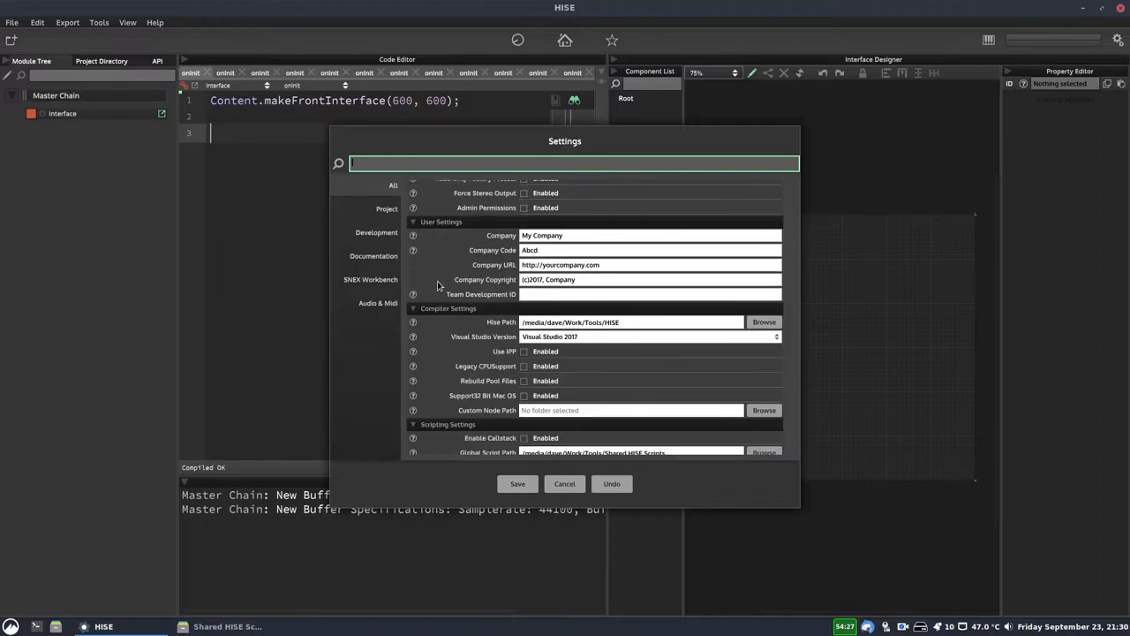
pyautogui.scroll(-3)
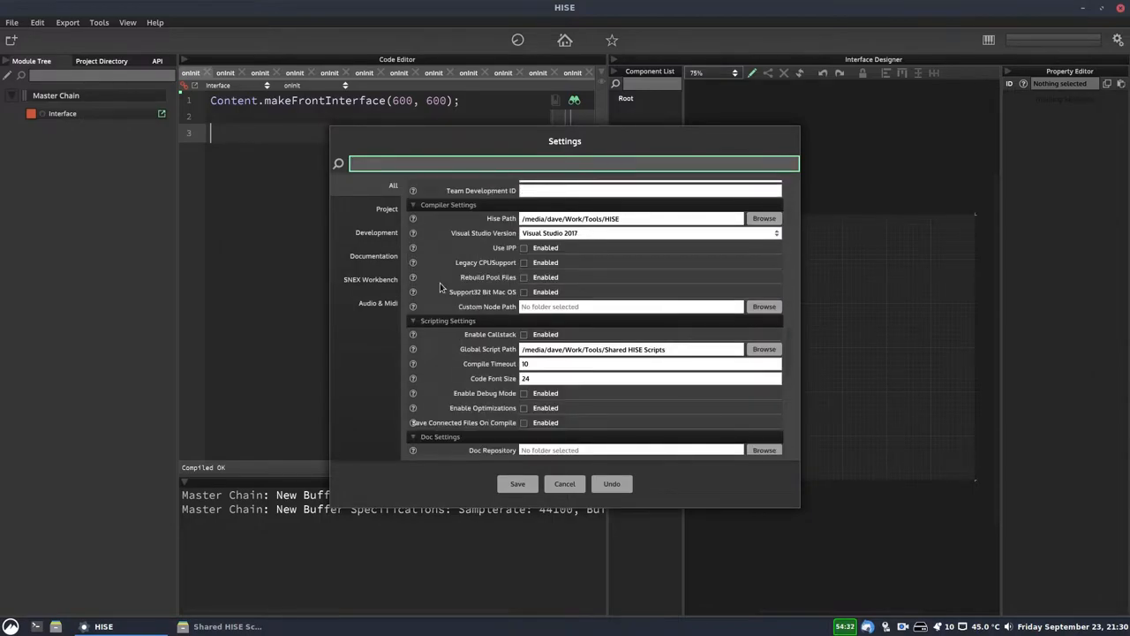
pyautogui.scroll(-3)
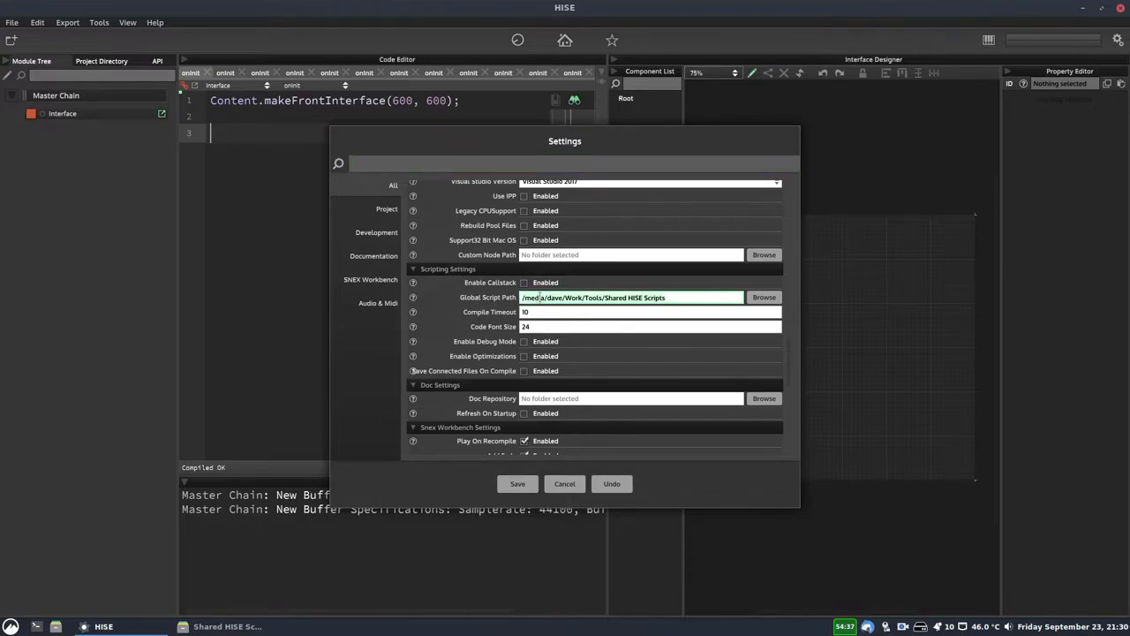
pyautogui.click(763, 296)
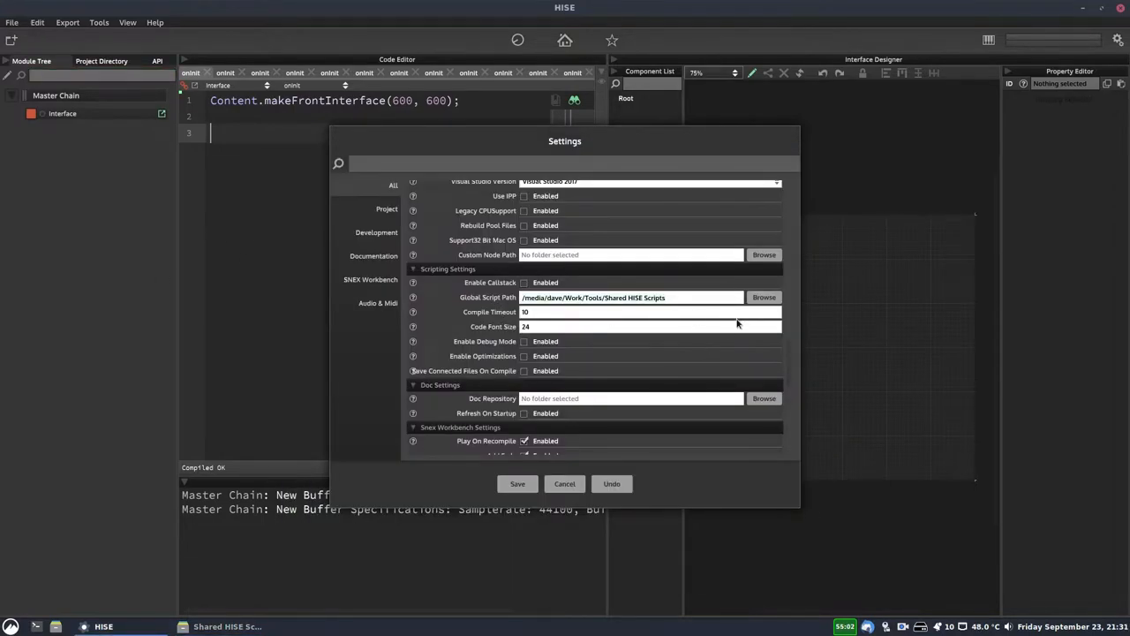
# Point the Global Script Path at the Shared HISE Scripts folder and save the settings.
pyautogui.click(763, 399)
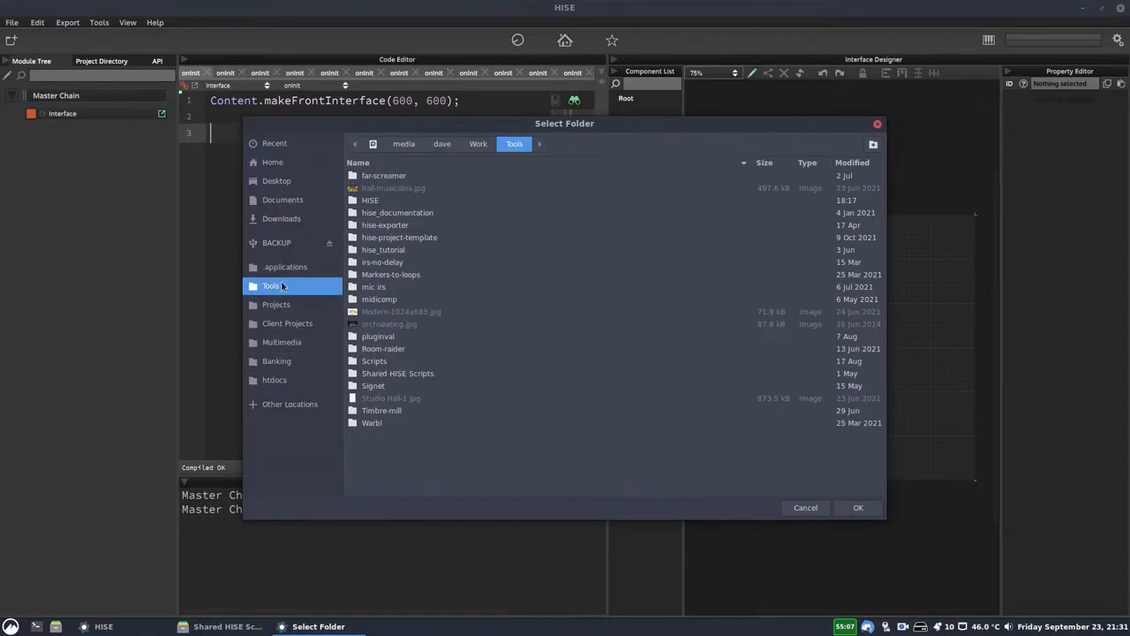
pyautogui.moveTo(385, 215)
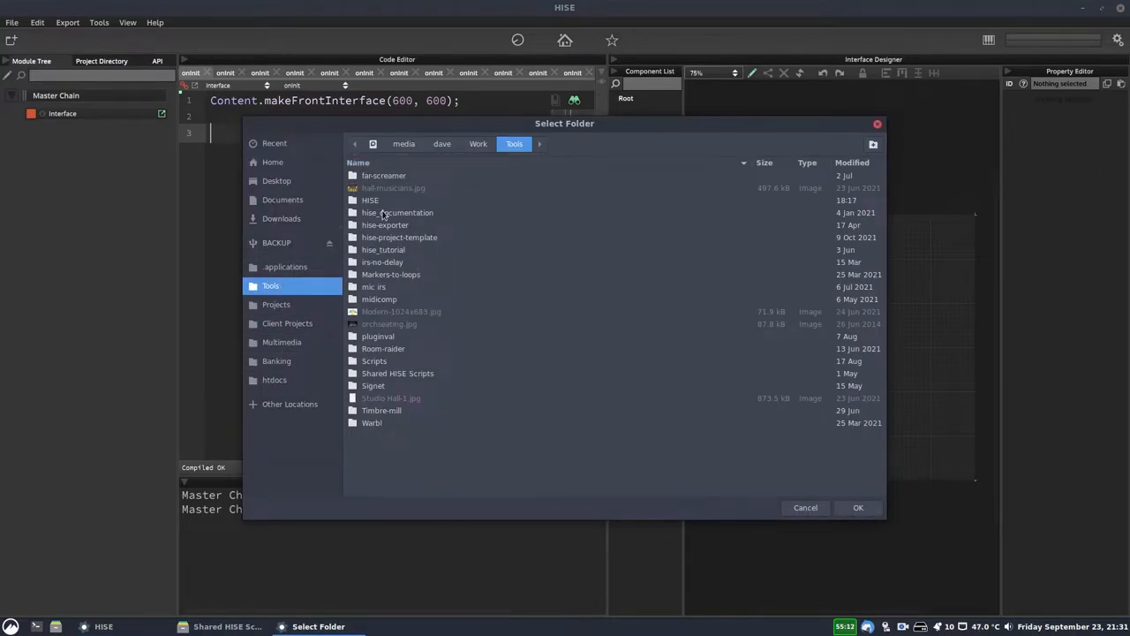
pyautogui.doubleClick(398, 372)
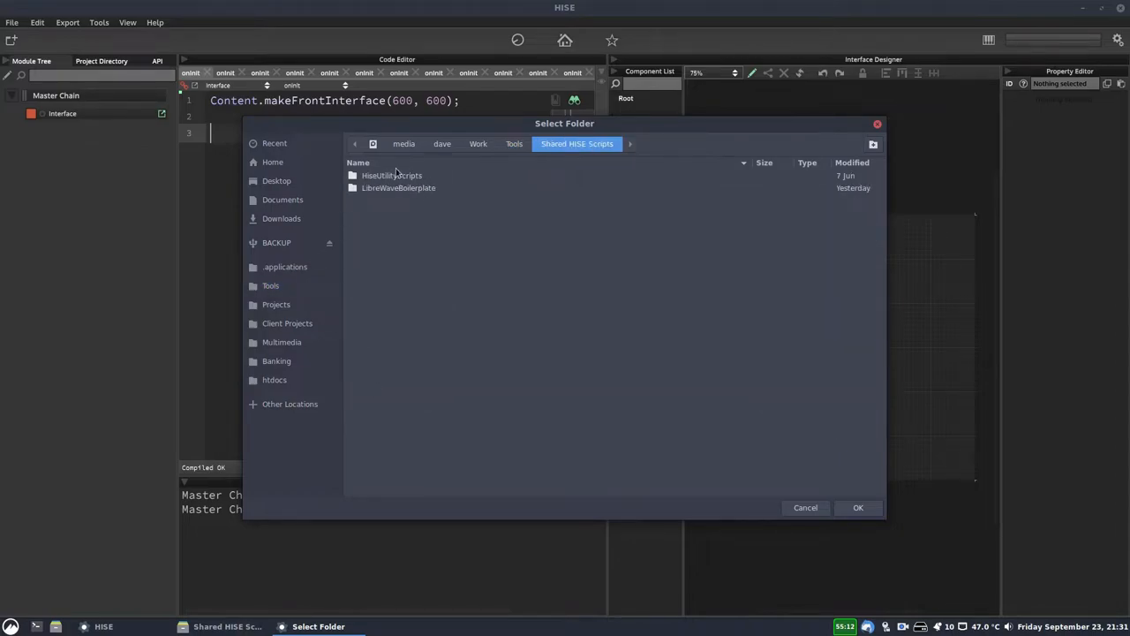
pyautogui.click(858, 507)
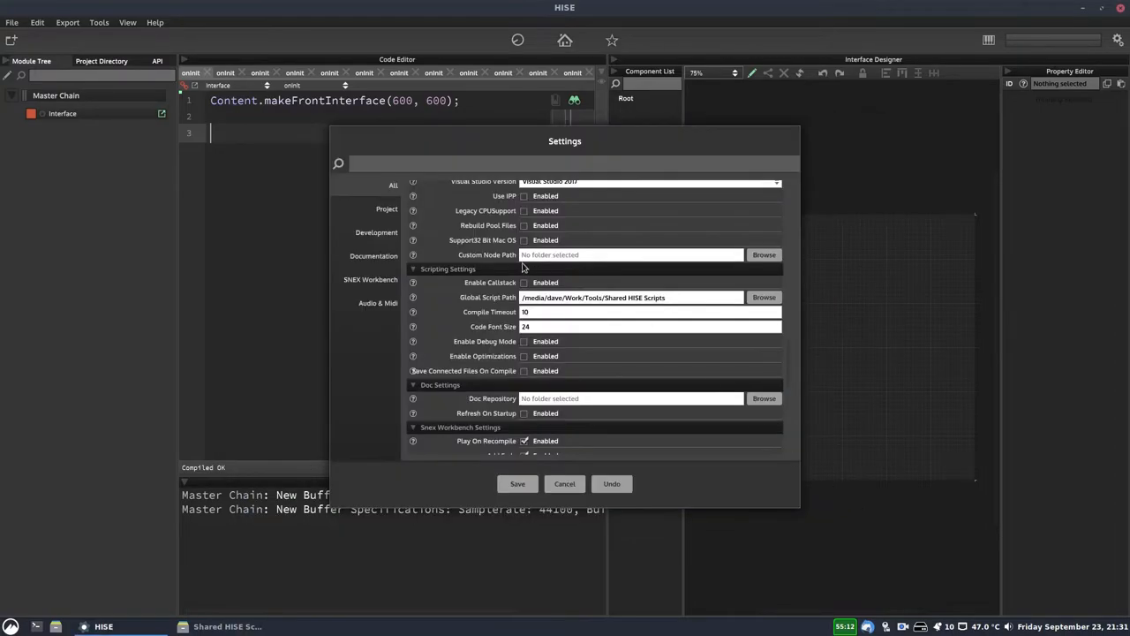
pyautogui.click(632, 296)
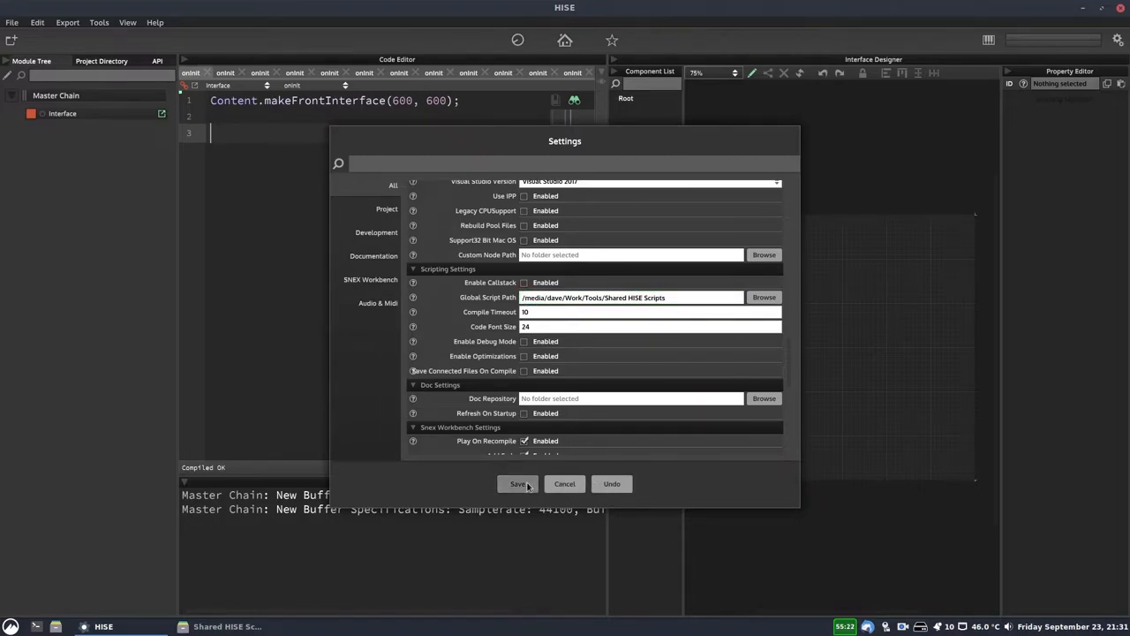
pyautogui.click(520, 484)
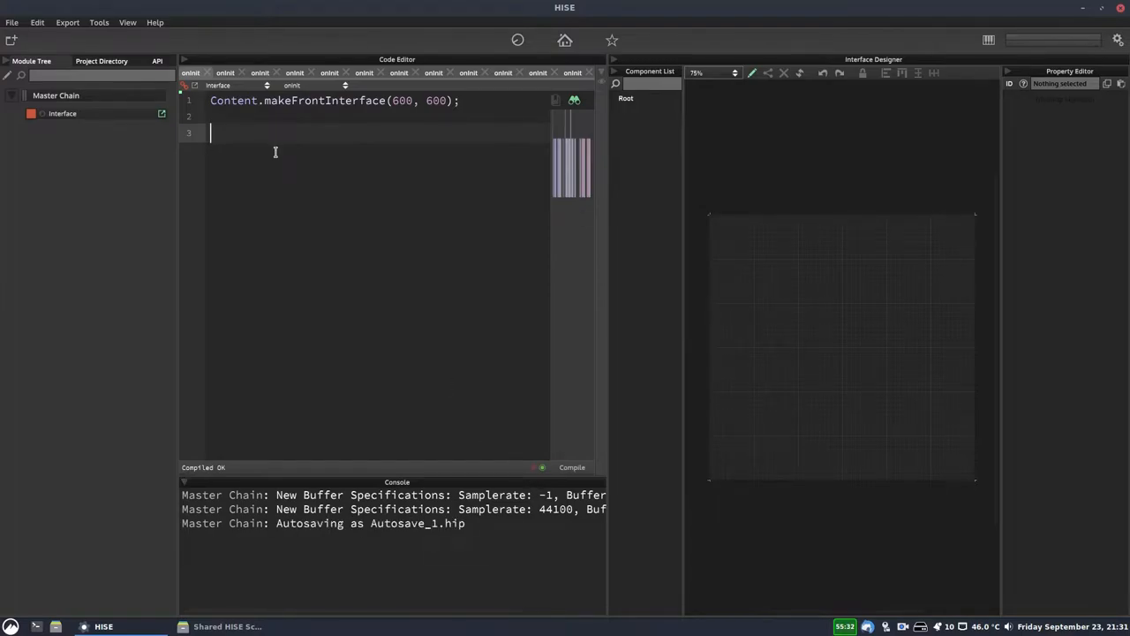
# Write an include("name of your script.js"); placeholder line in the Interface onInit script.
pyautogui.write('in')
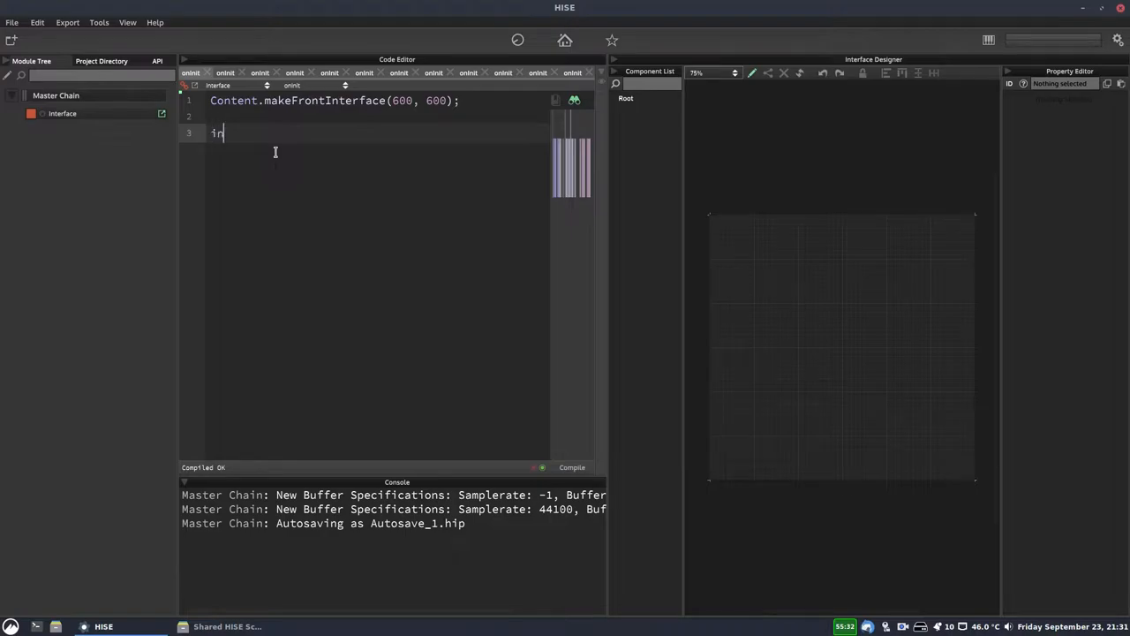
pyautogui.write('clude()')
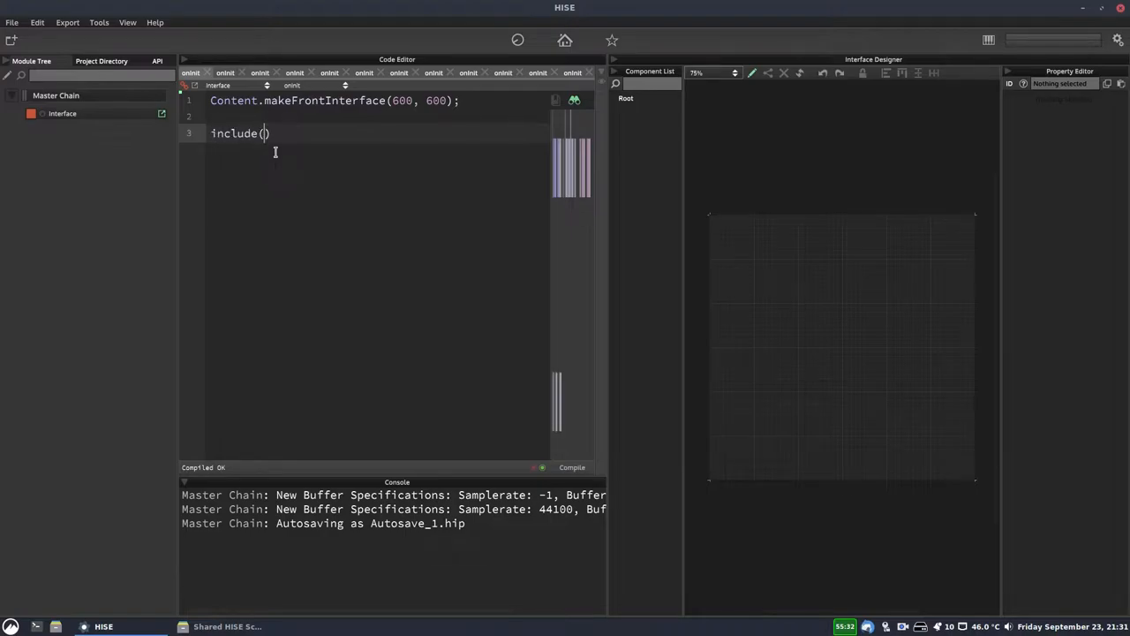
pyautogui.moveTo(837, 32)
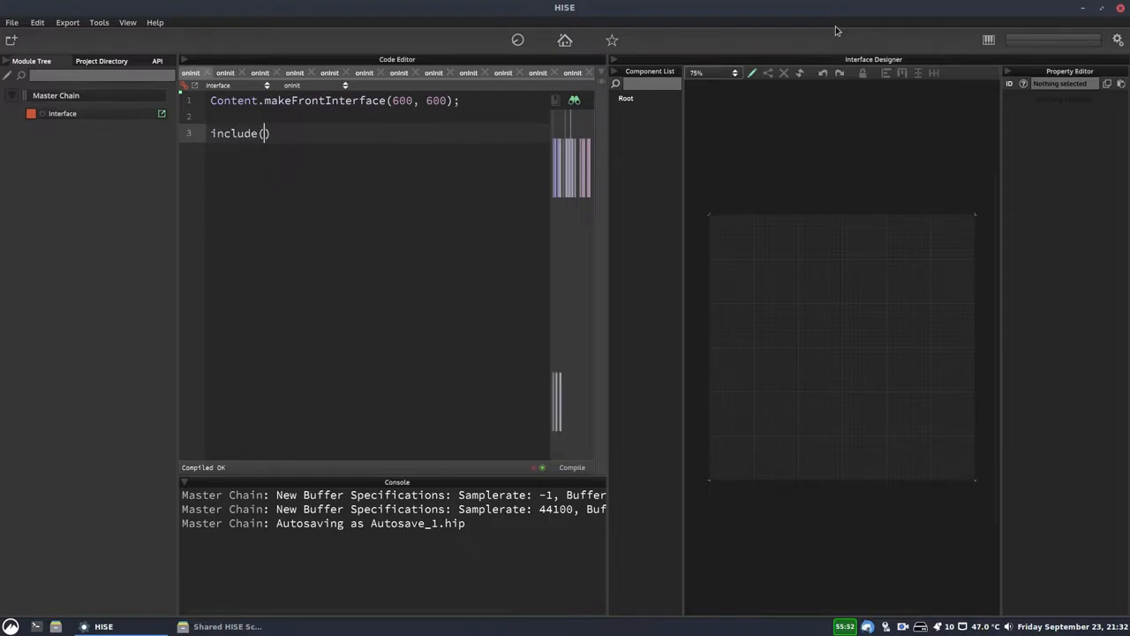
pyautogui.write('""')
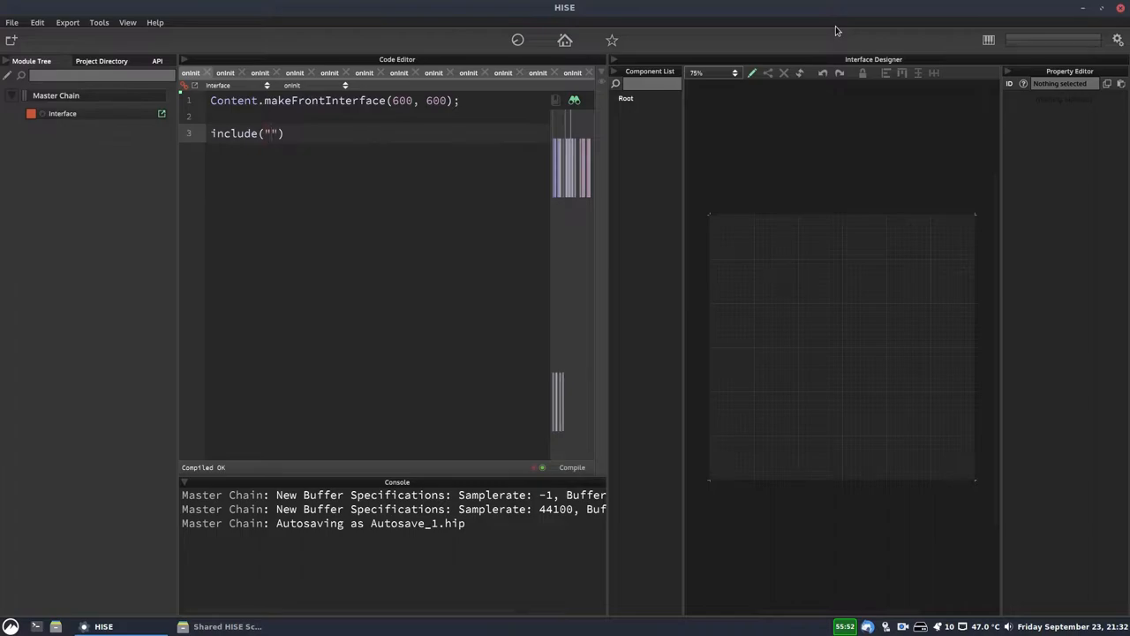
pyautogui.write('name of your scr')
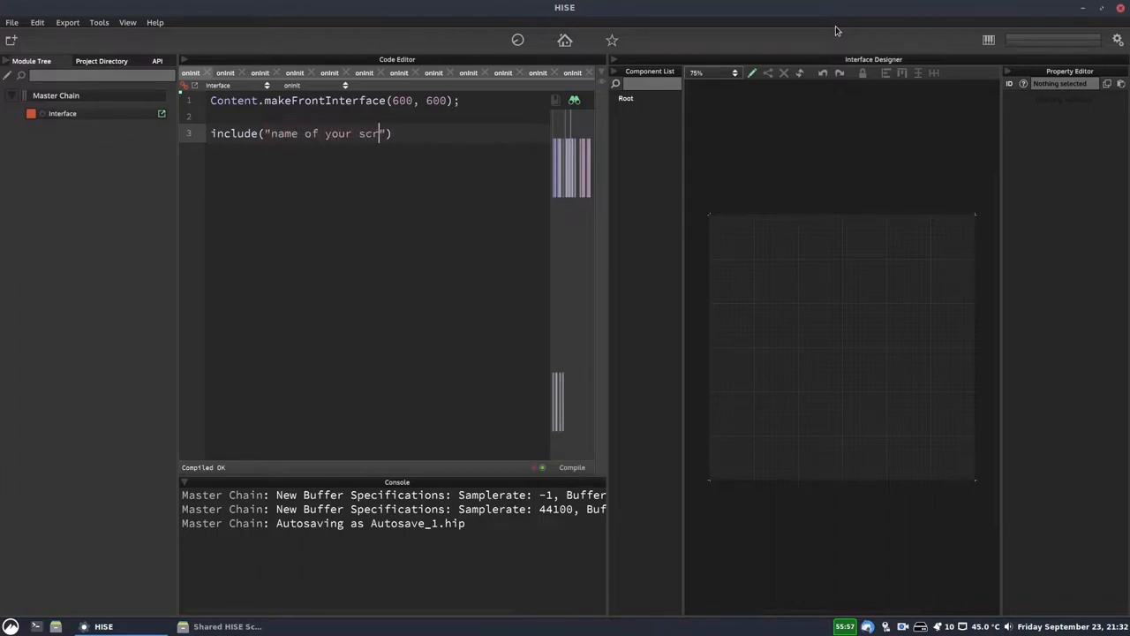
pyautogui.write('ipt.js");')
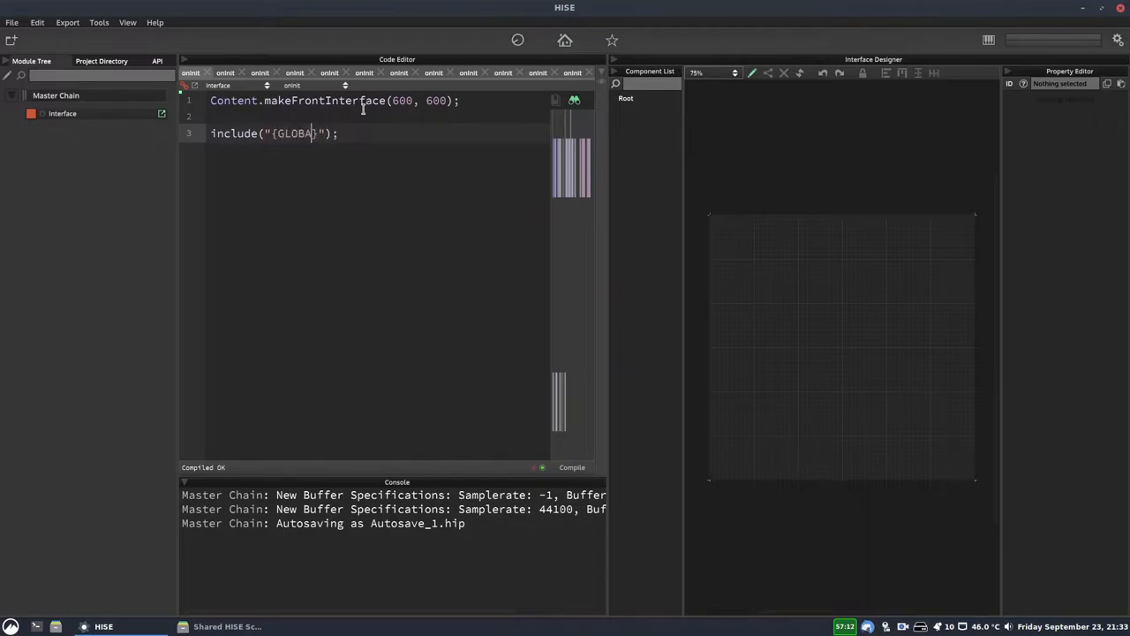
# Replace the placeholder with the {GLOBAL_SCRIPT_FOLDER} wildcard inside the include.
pyautogui.write('L_SCRI')
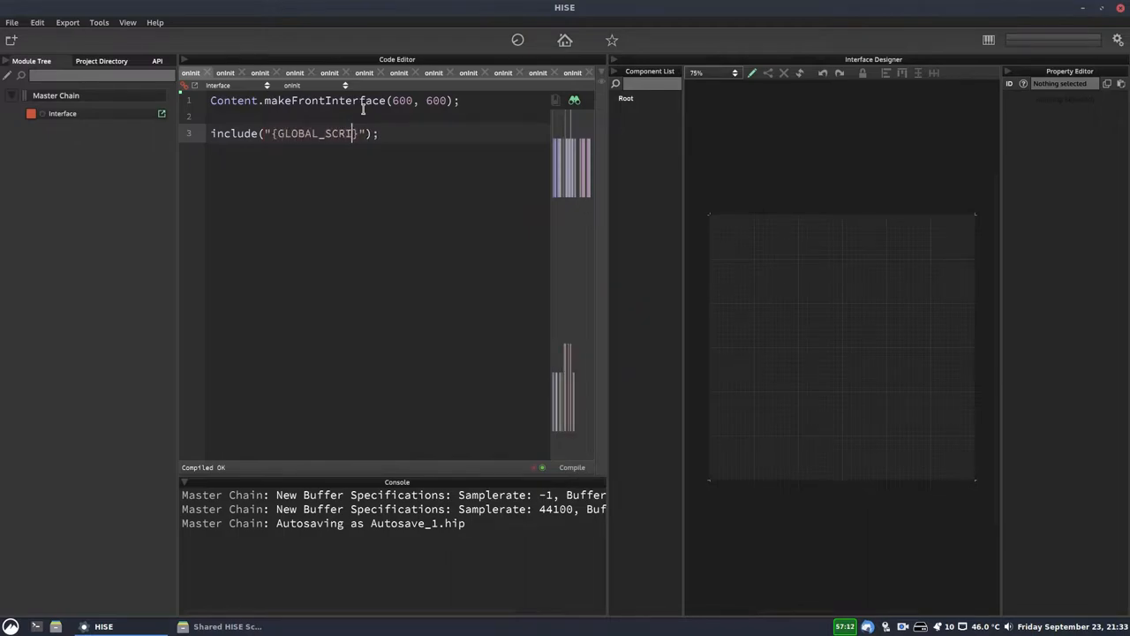
pyautogui.write('_FOLDER}')
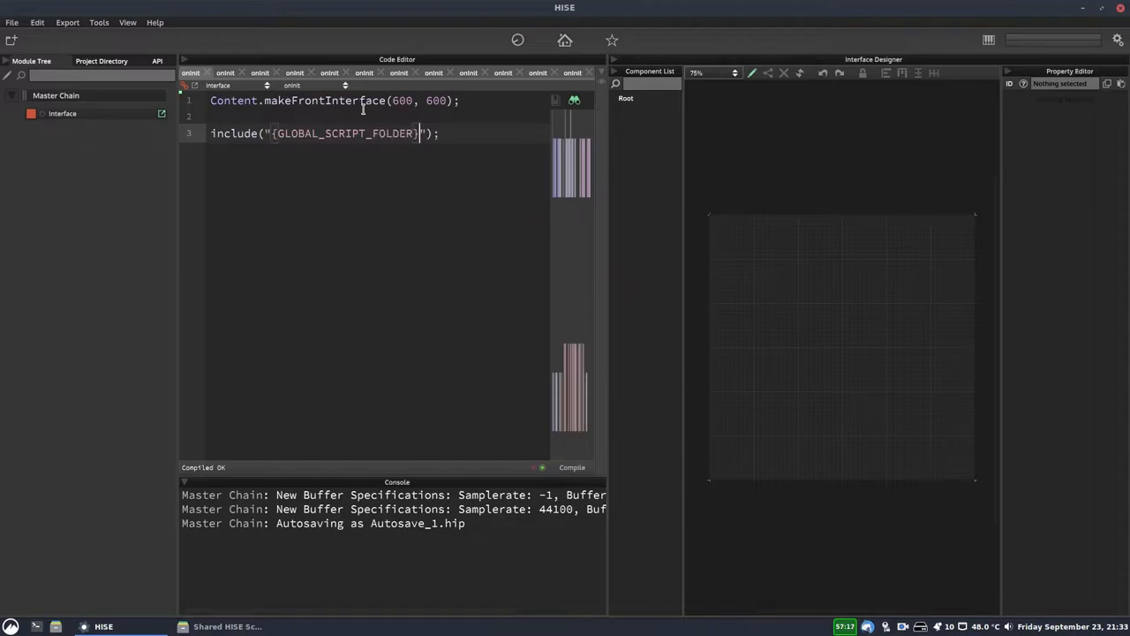
pyautogui.click(438, 135)
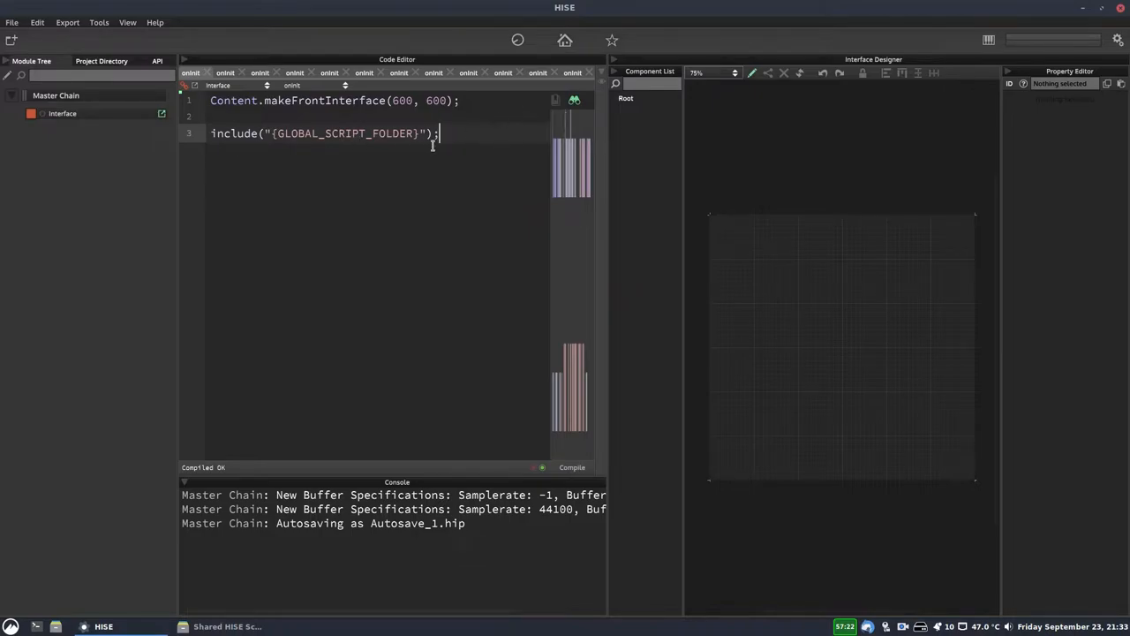
pyautogui.moveTo(614, 62)
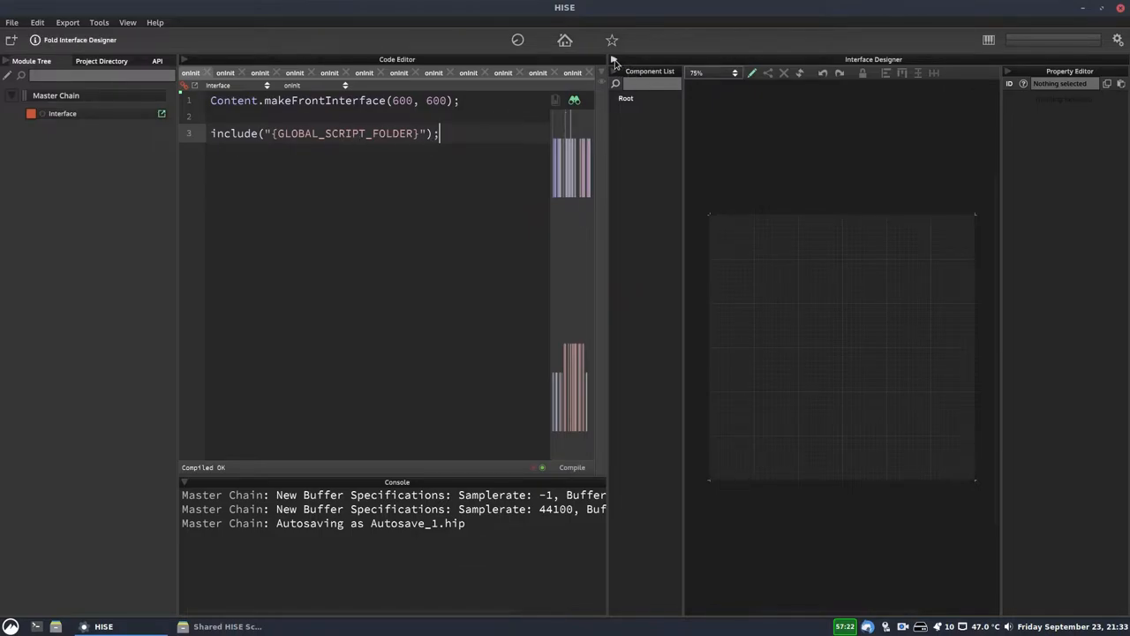
# Locate Helpers.js in the libraries folder and grab the HiseUtilityScripts/libraries path.
pyautogui.click(36, 39)
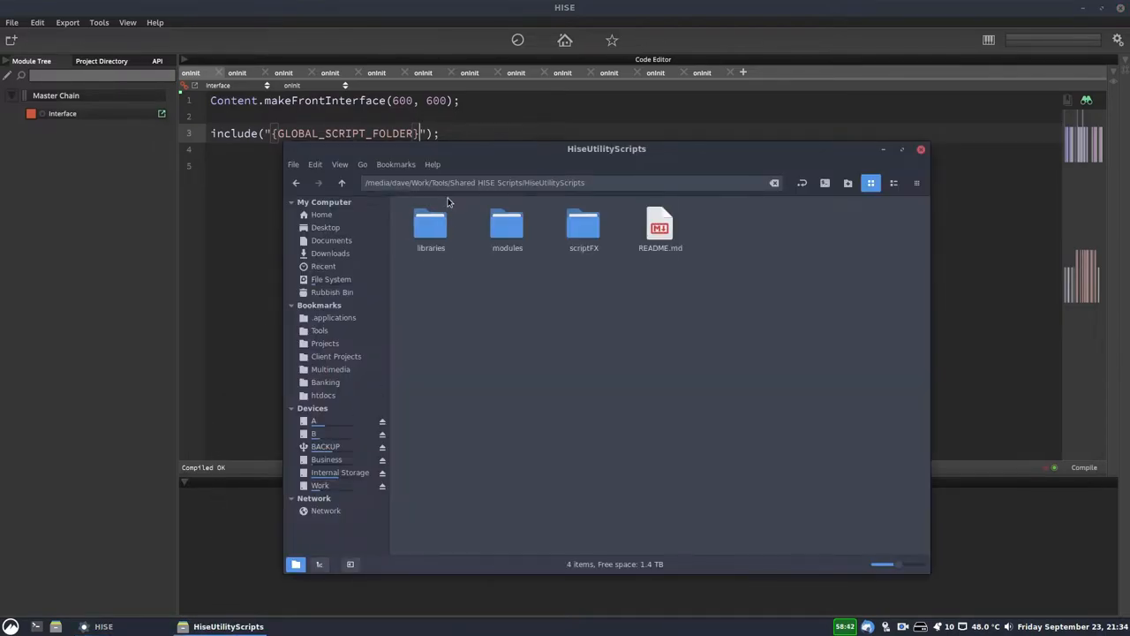
pyautogui.doubleClick(431, 226)
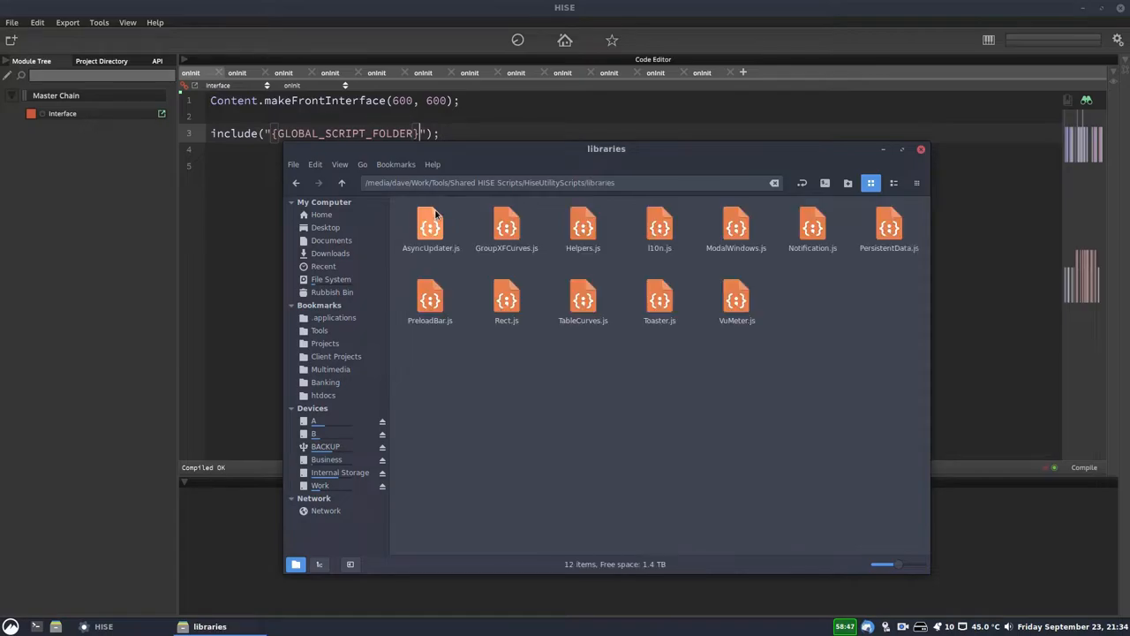
pyautogui.moveTo(583, 226)
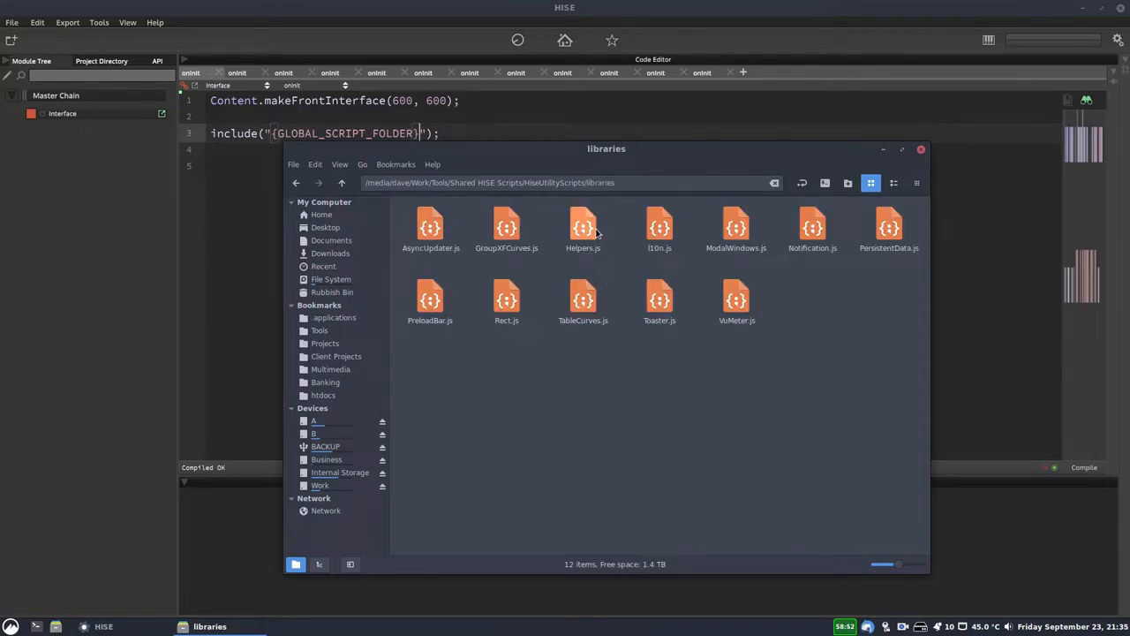
pyautogui.click(583, 228)
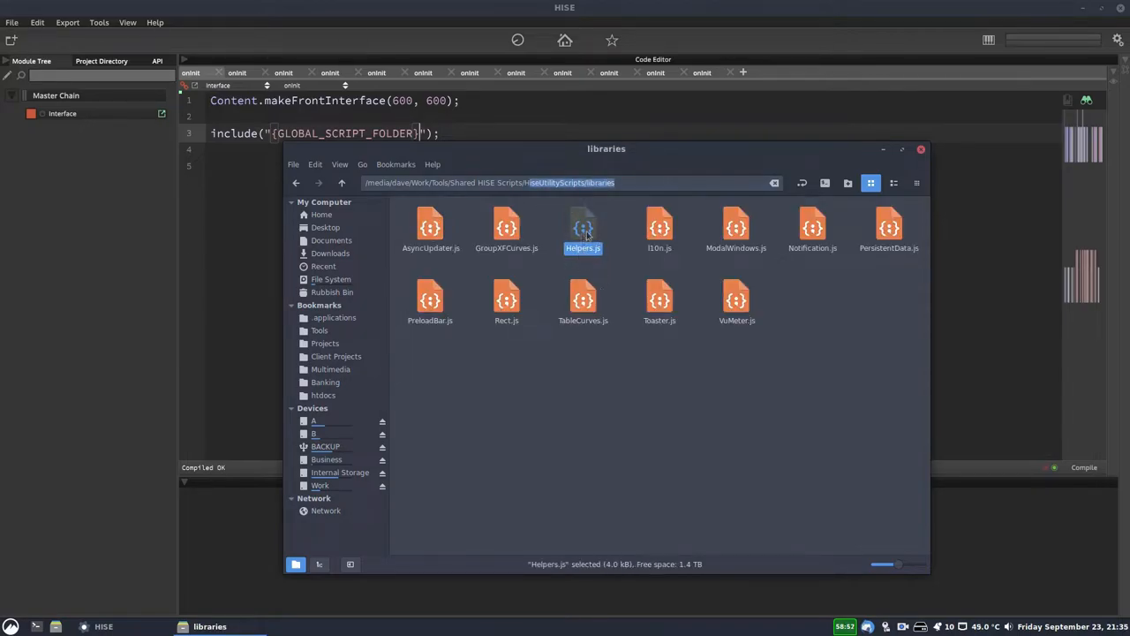
pyautogui.click(568, 182)
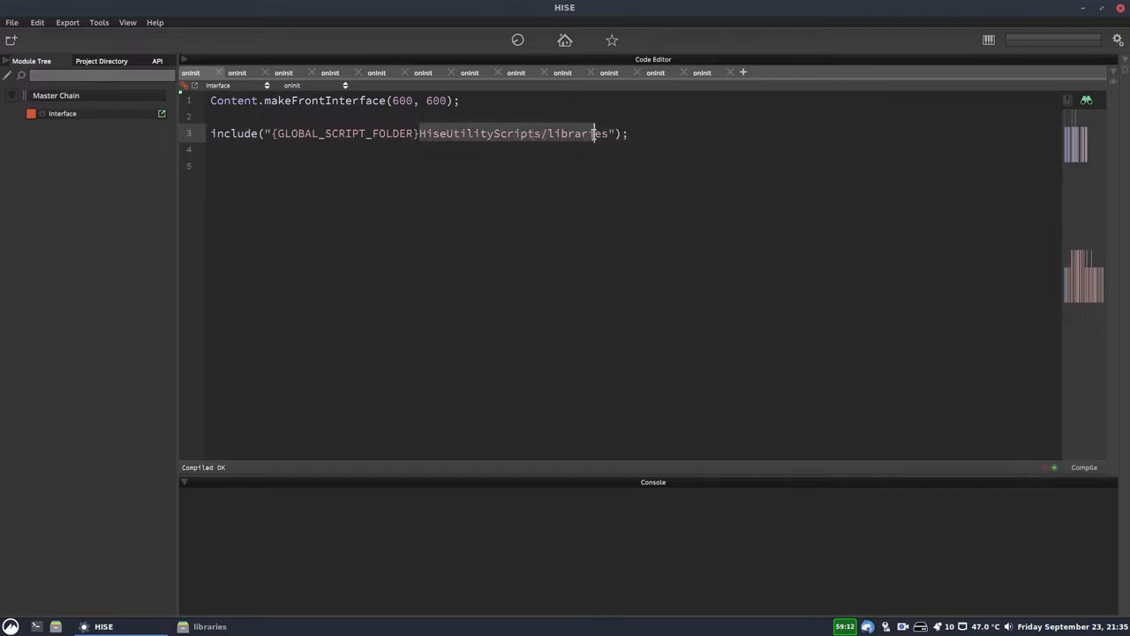
# Complete the include path with /HiseUtilityScripts/libraries/Helpers.js and compile.
pyautogui.write('/')
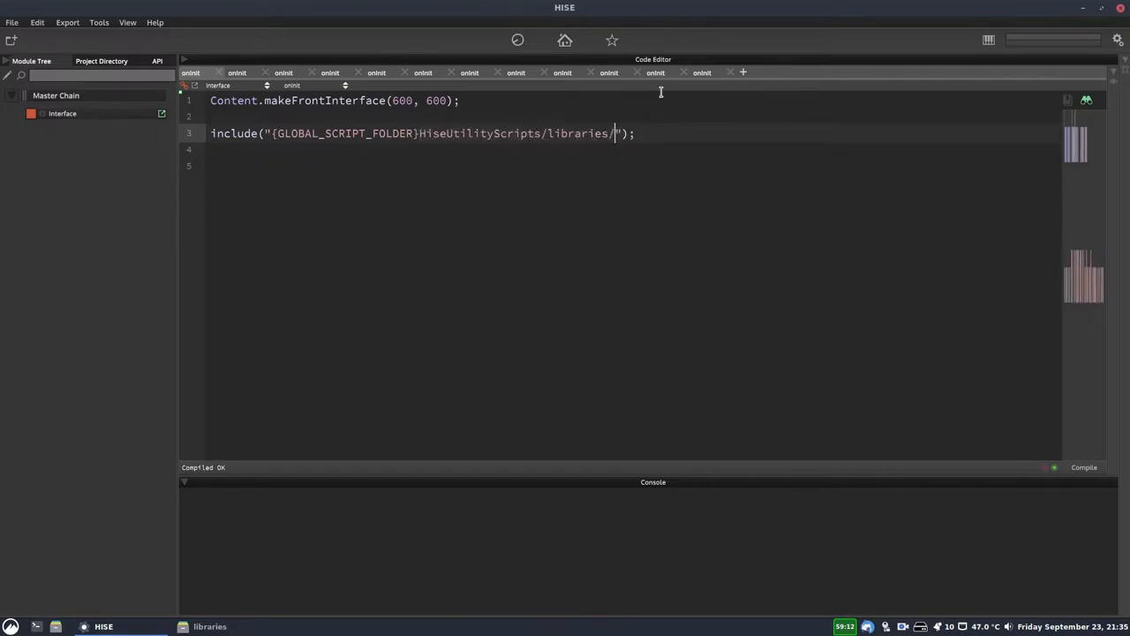
pyautogui.write('helpers.js')
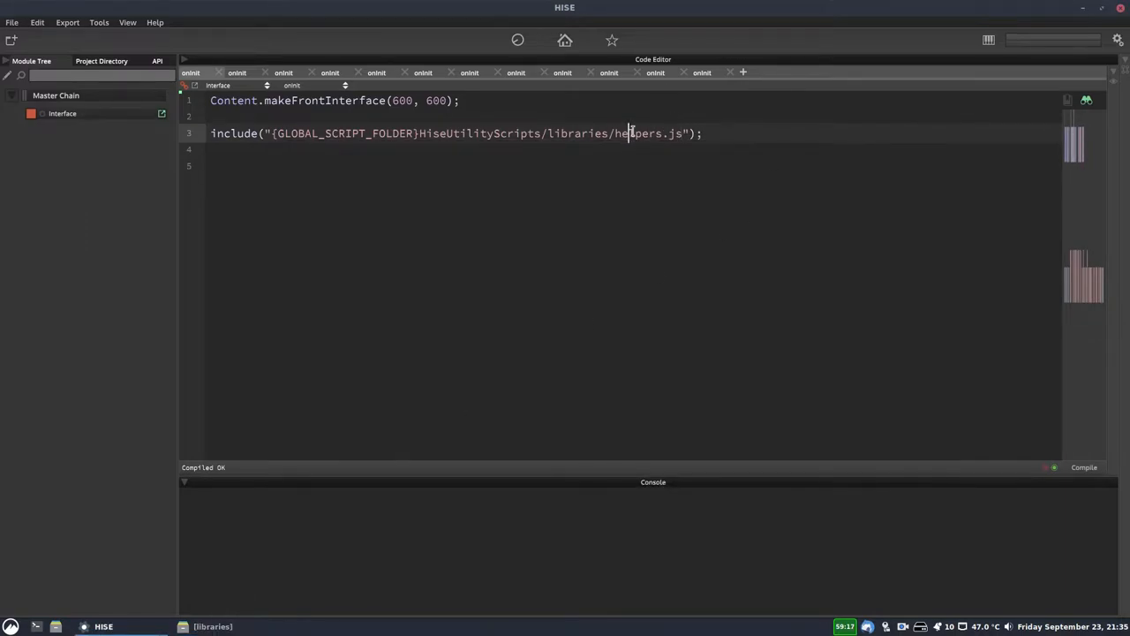
pyautogui.write('H')
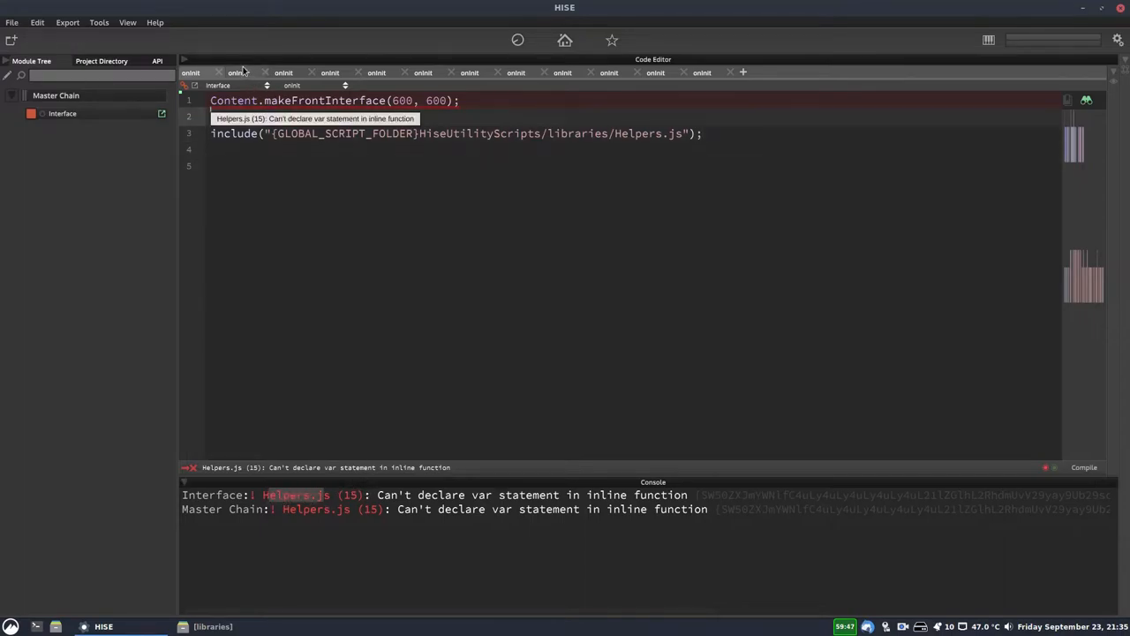
# In the included Helpers.js, change the noteLetters var to local in noteNumberToLetter.
pyautogui.click(314, 85)
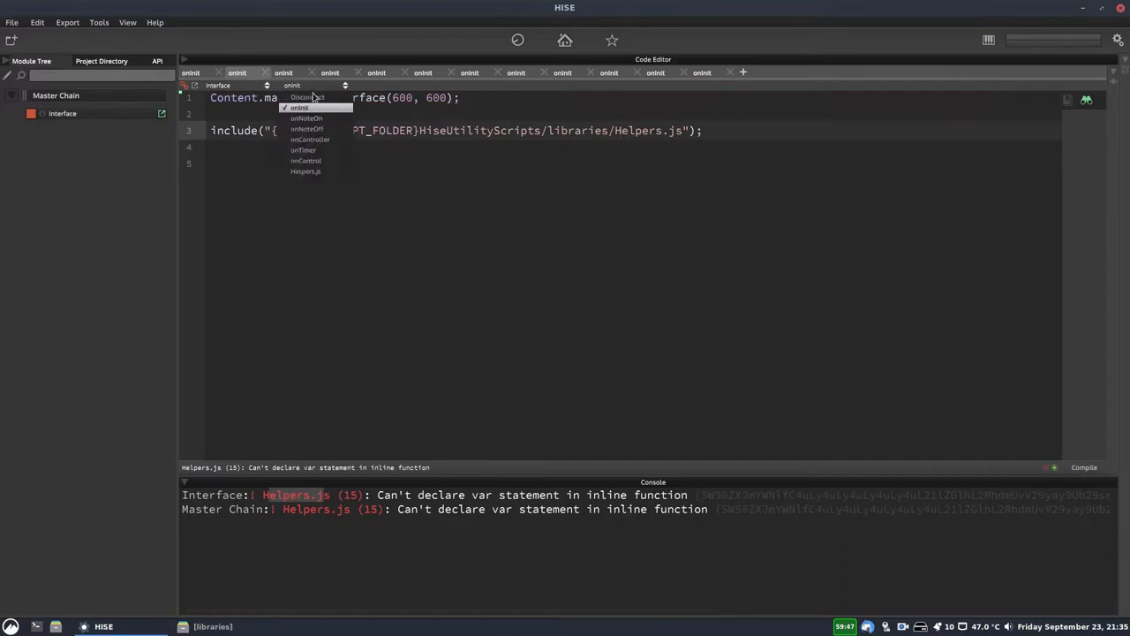
pyautogui.click(306, 171)
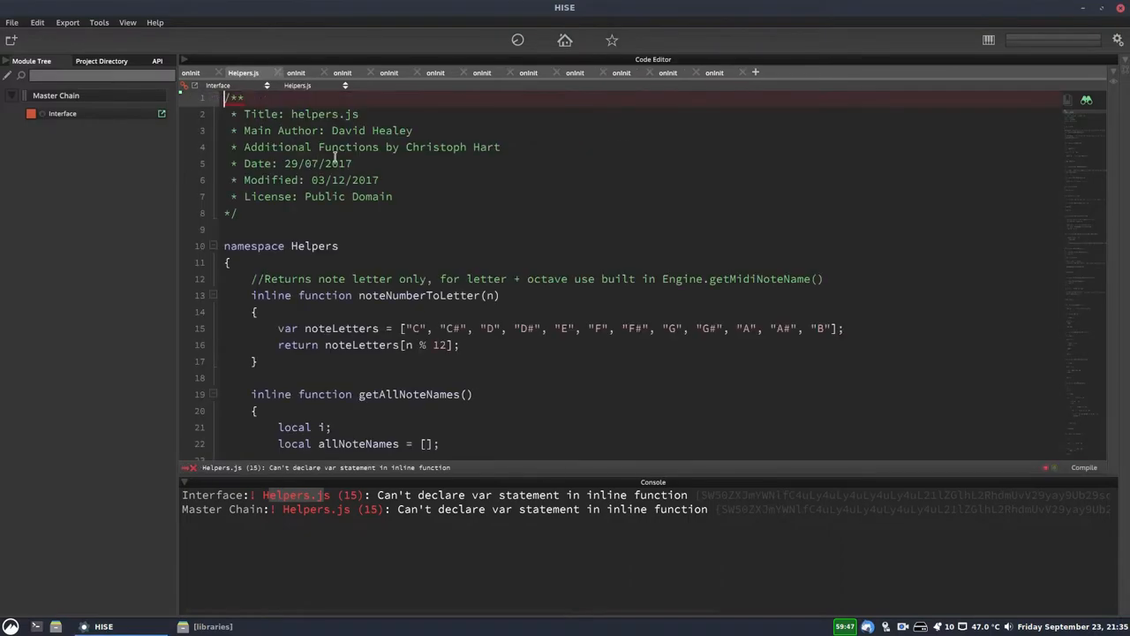
pyautogui.scroll(-3)
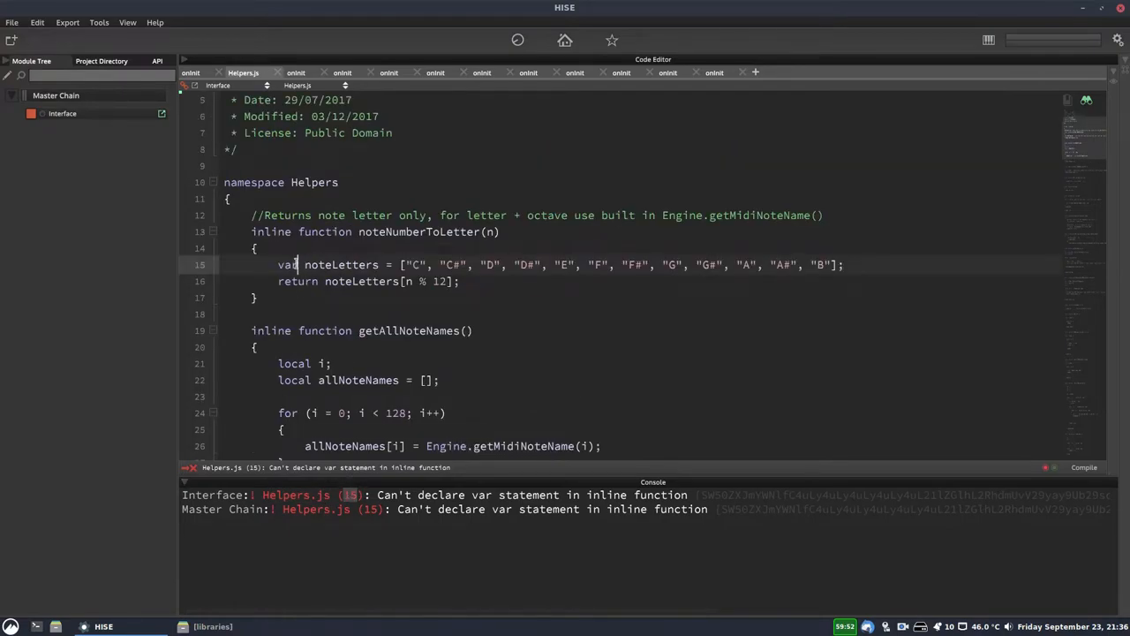
pyautogui.write('local')
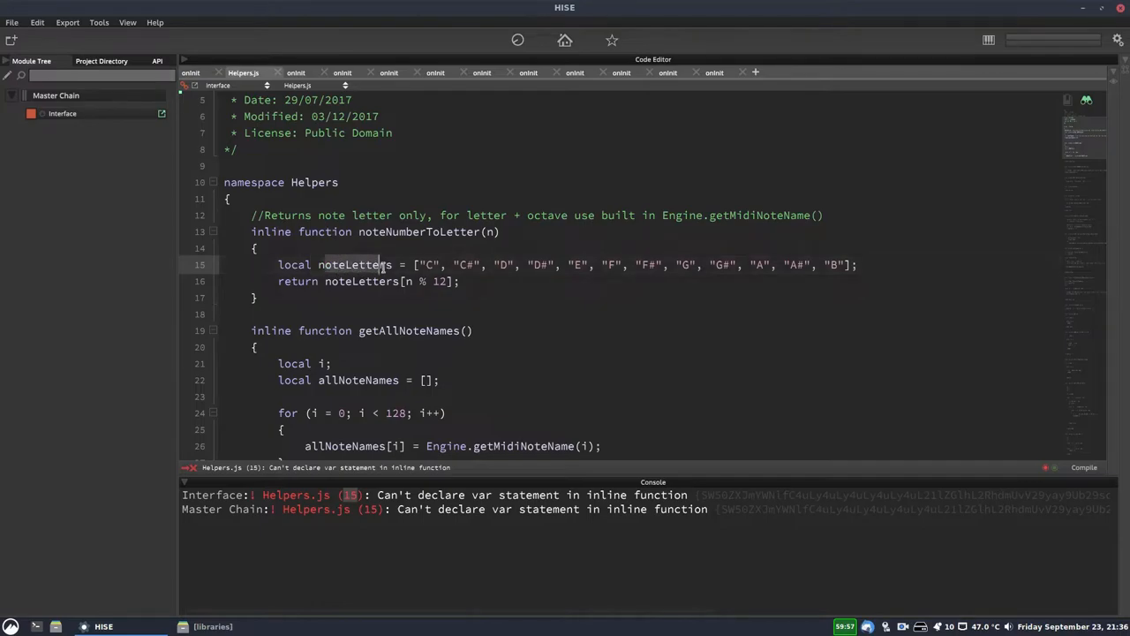
pyautogui.doubleClick(293, 265)
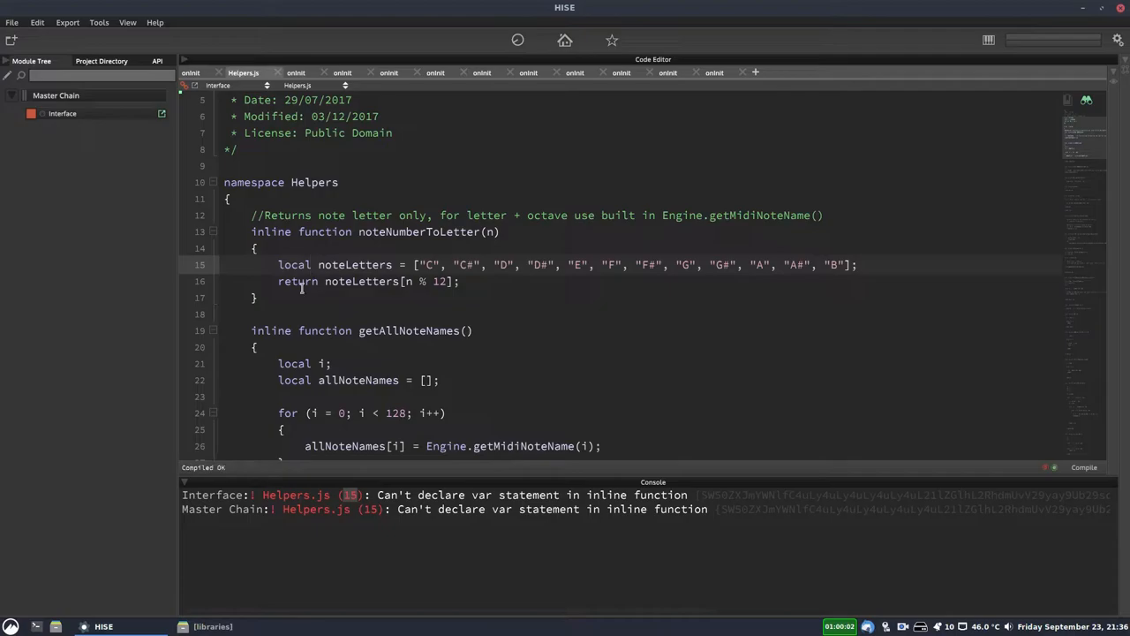
pyautogui.rightClick(583, 227)
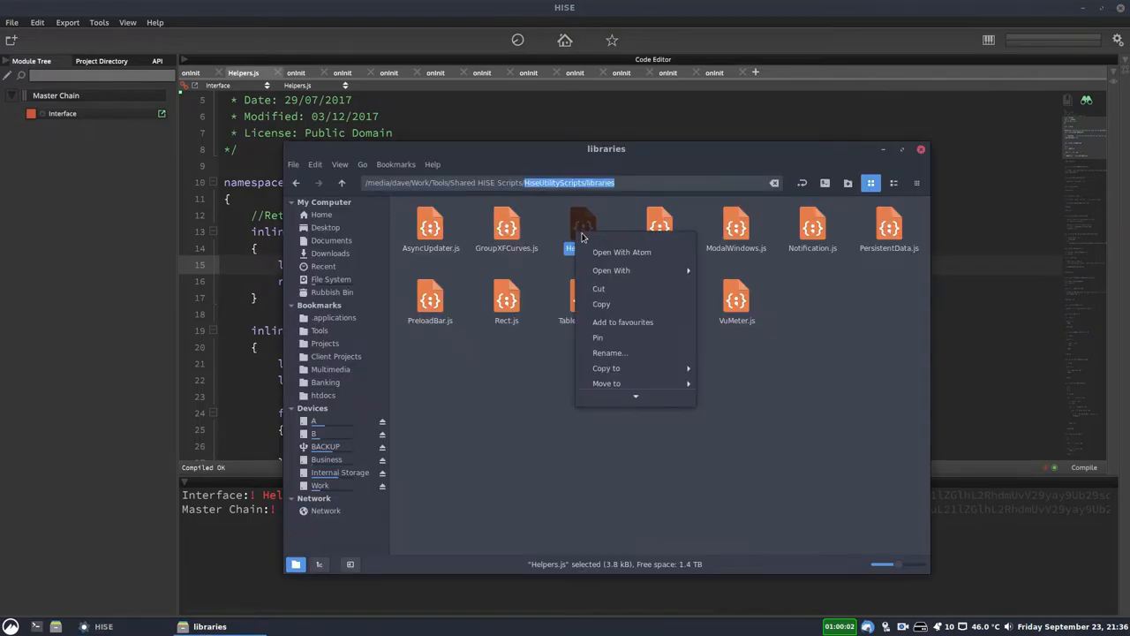
pyautogui.click(622, 251)
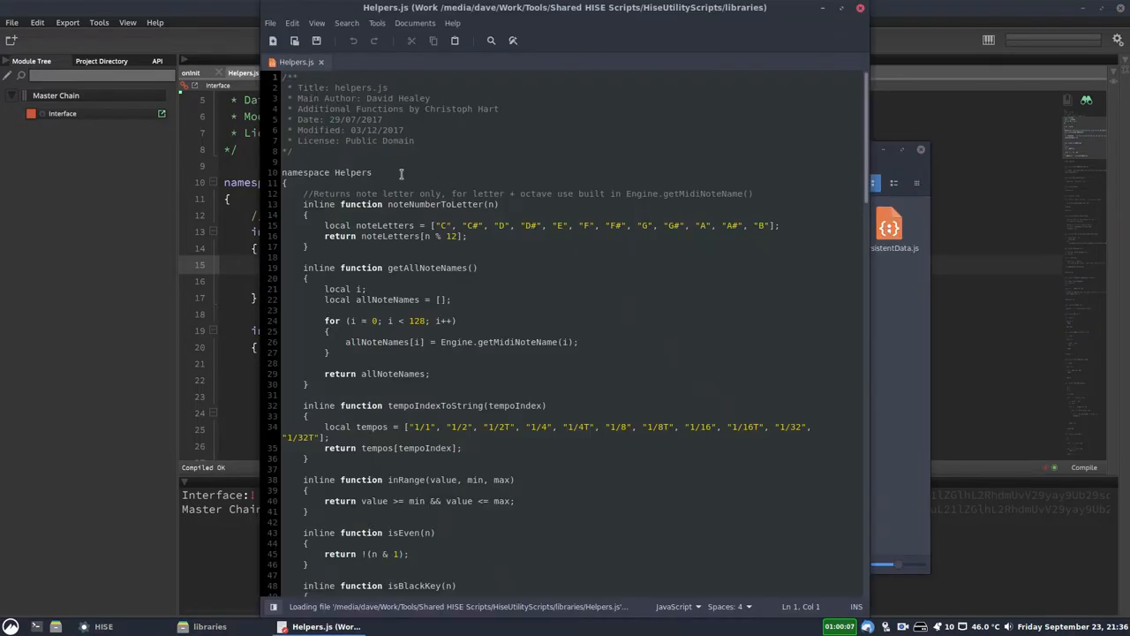
pyautogui.doubleClick(337, 224)
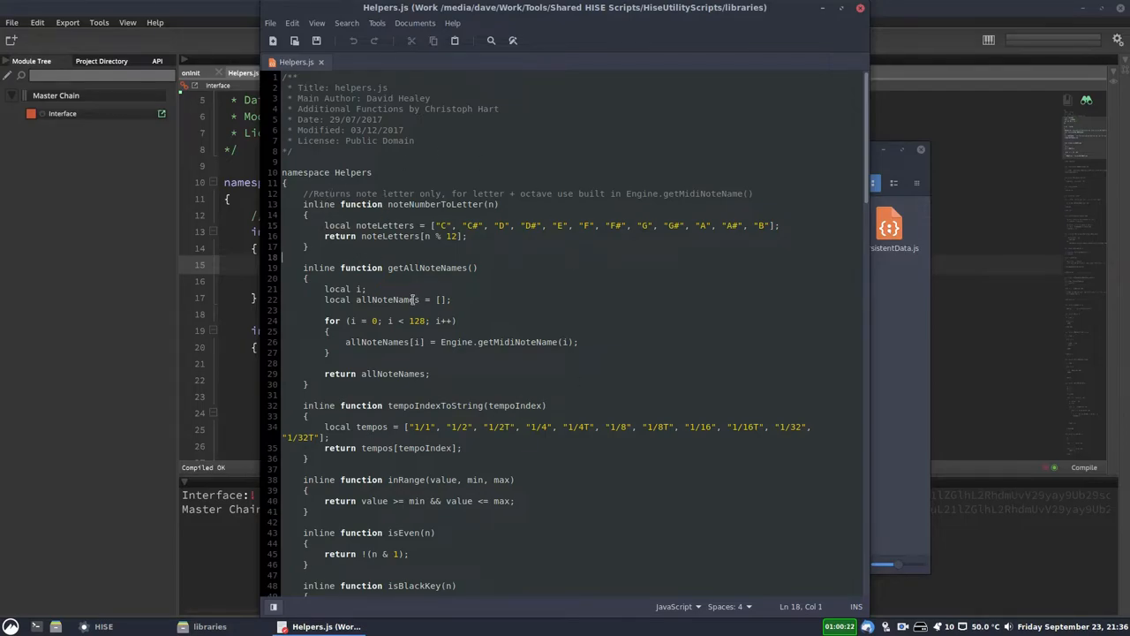
pyautogui.click(336, 227)
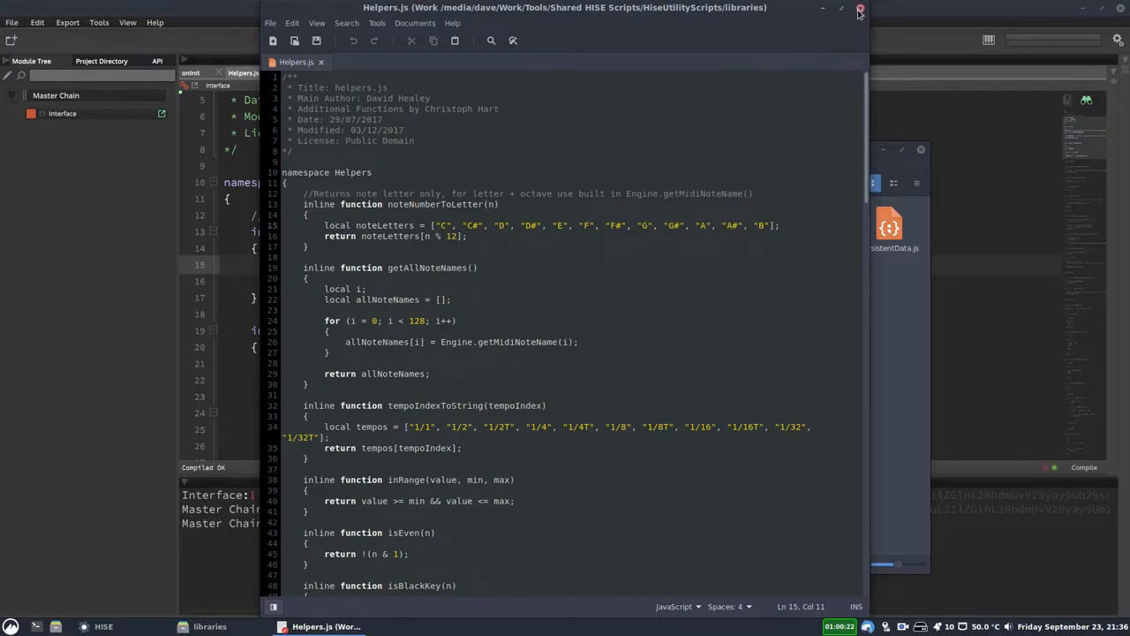
pyautogui.click(858, 7)
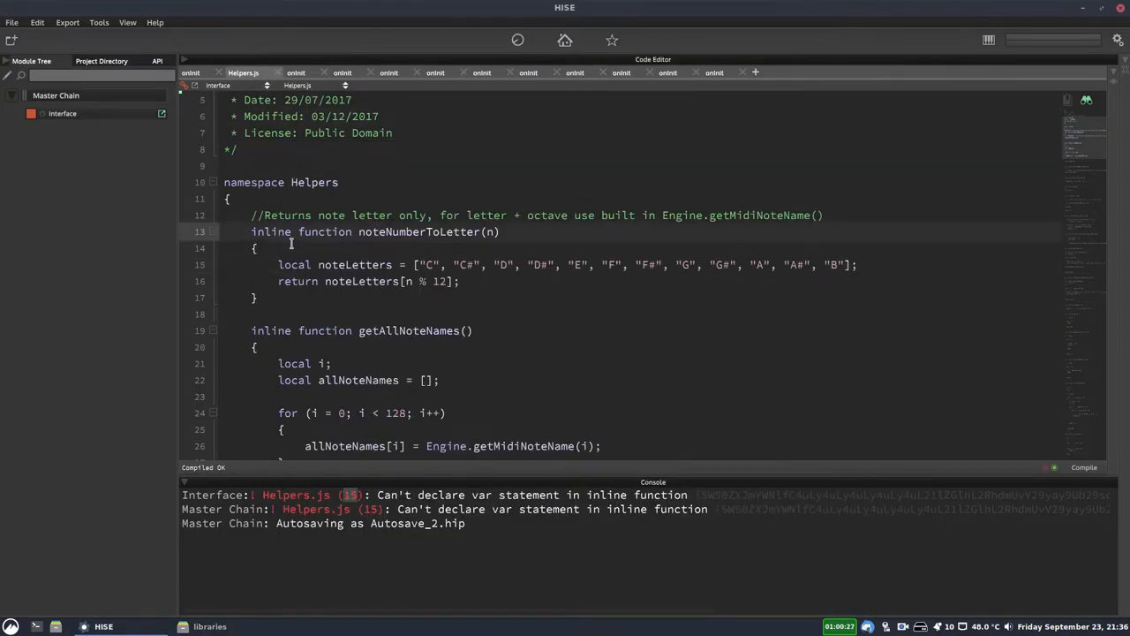
# Recompile, review Helpers.js for the cleared var error, and return to the onInit callback.
pyautogui.rightClick(353, 504)
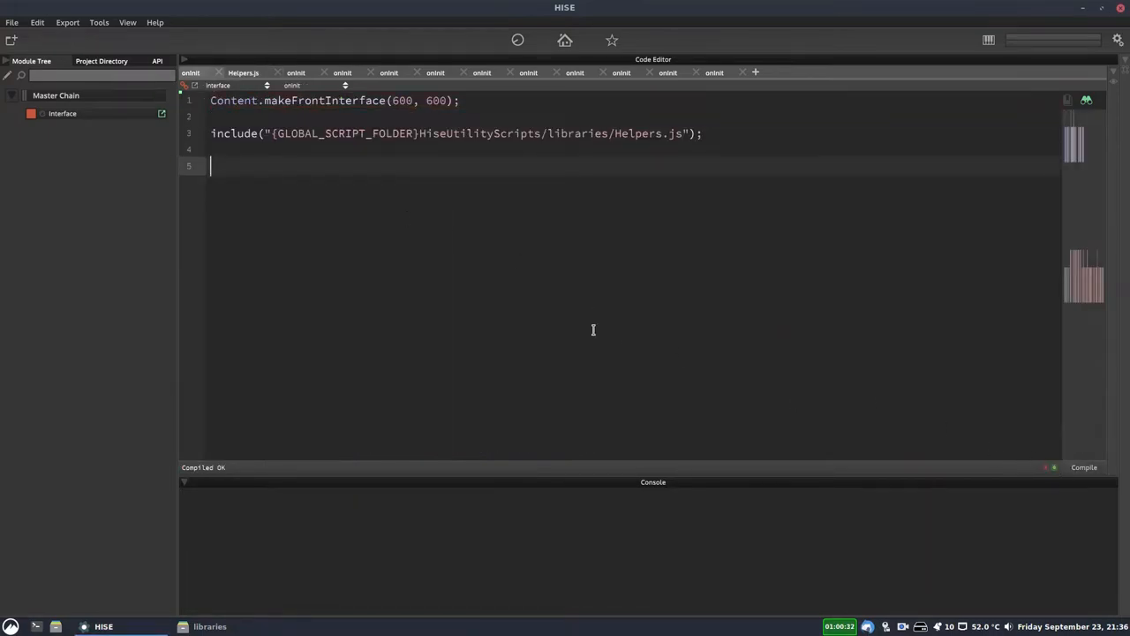
pyautogui.click(244, 72)
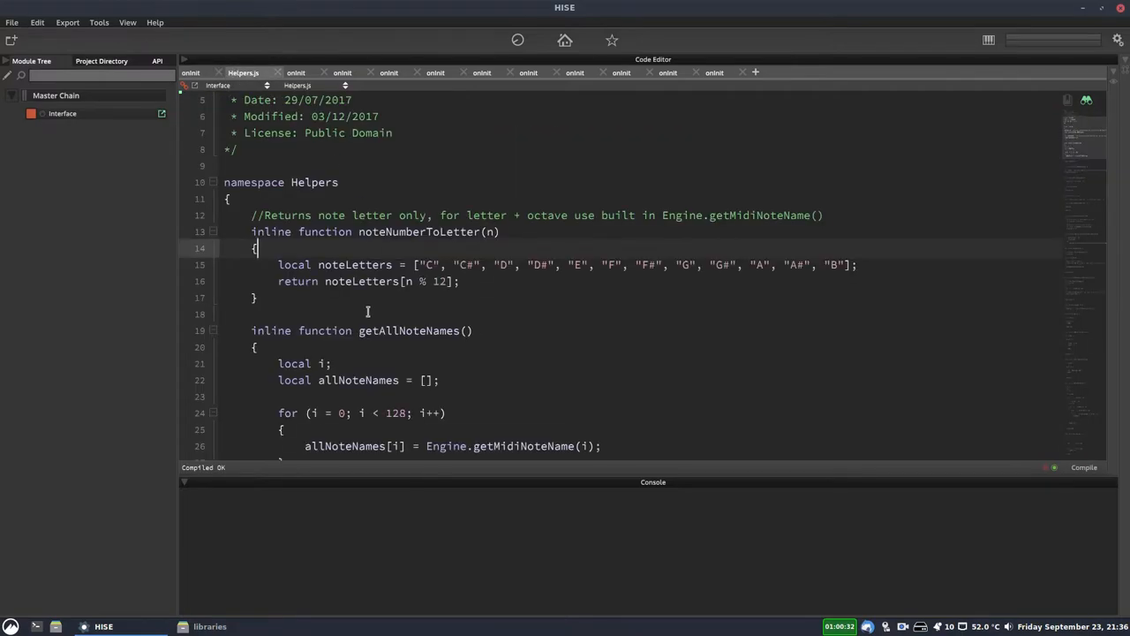
pyautogui.scroll(3)
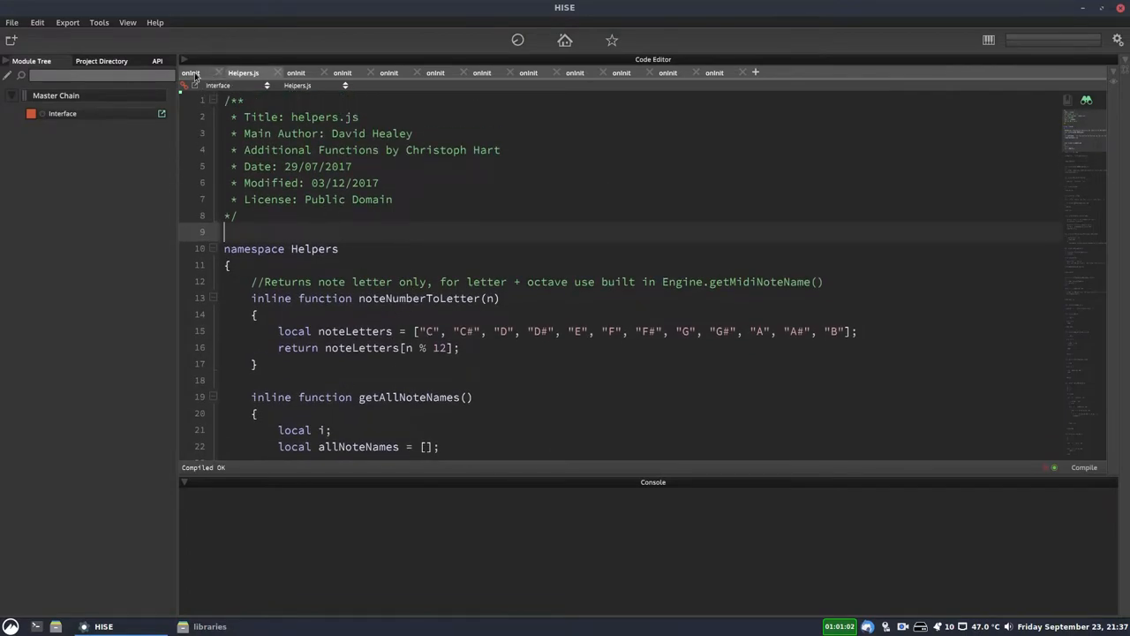
pyautogui.click(190, 72)
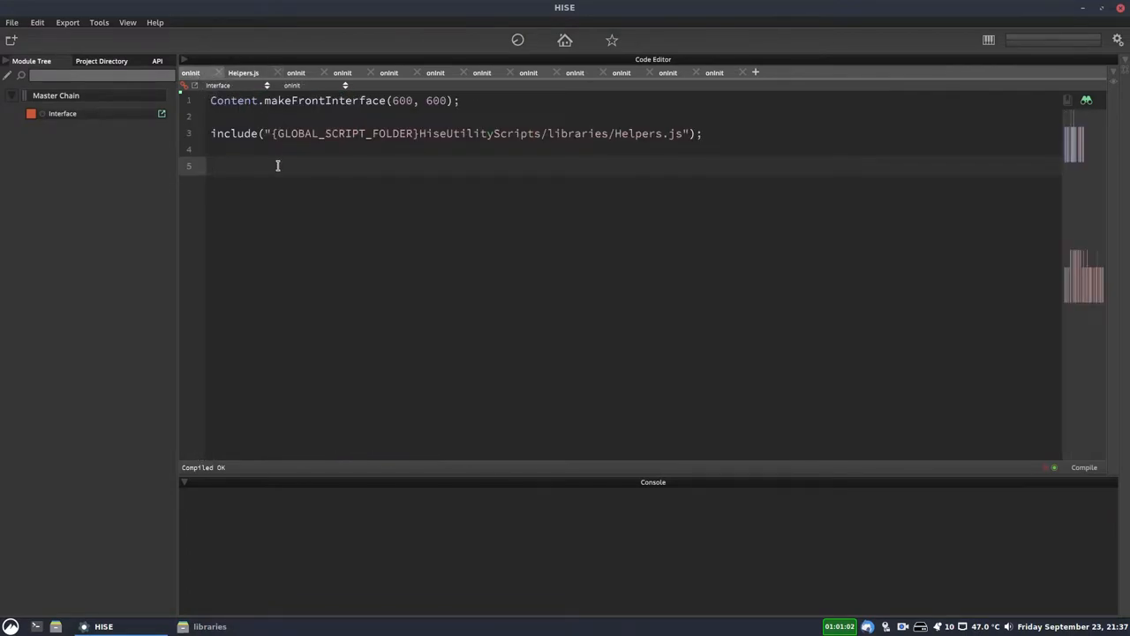
# Write Console.print(Helpers.isEven(10)); and compile to see 1 and 0 in the console.
pyautogui.write('Helpers.')
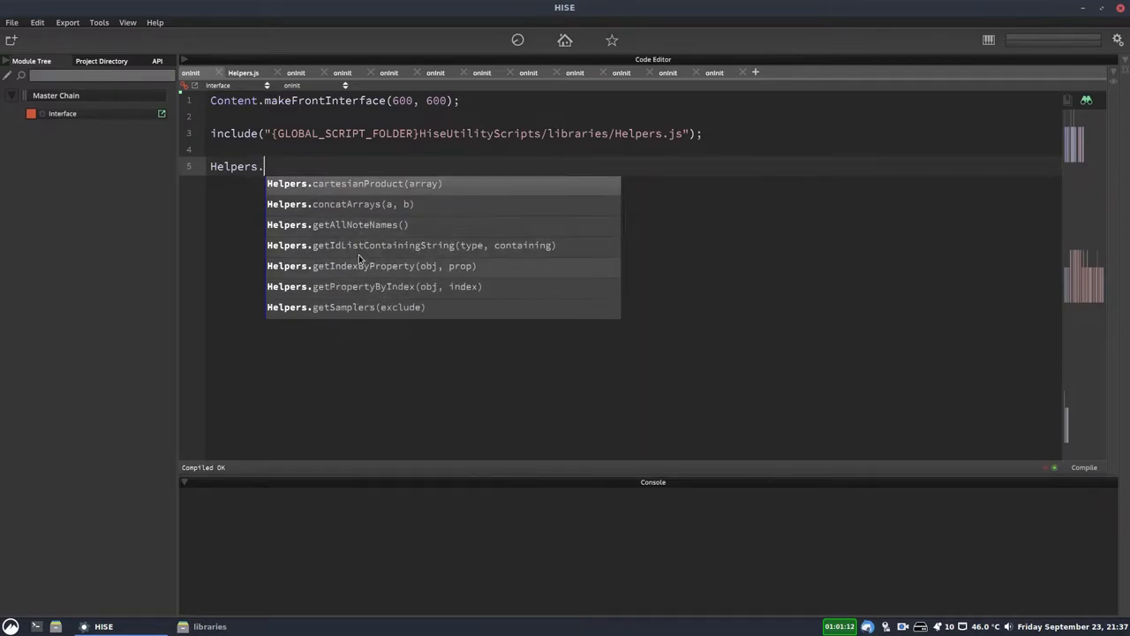
pyautogui.moveTo(420, 250)
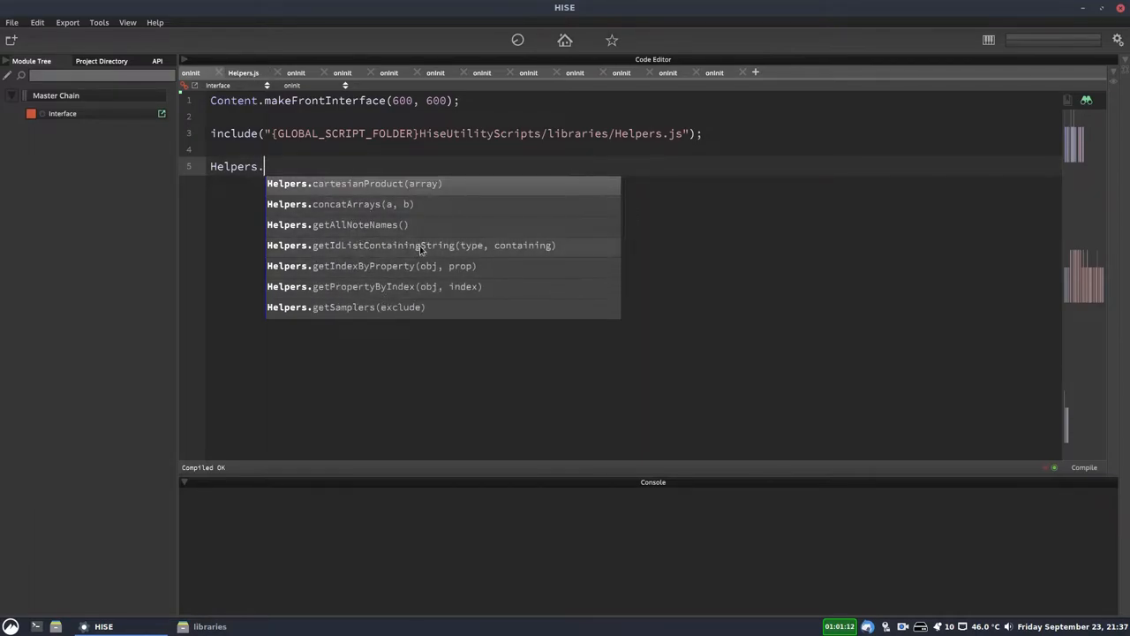
pyautogui.scroll(-3)
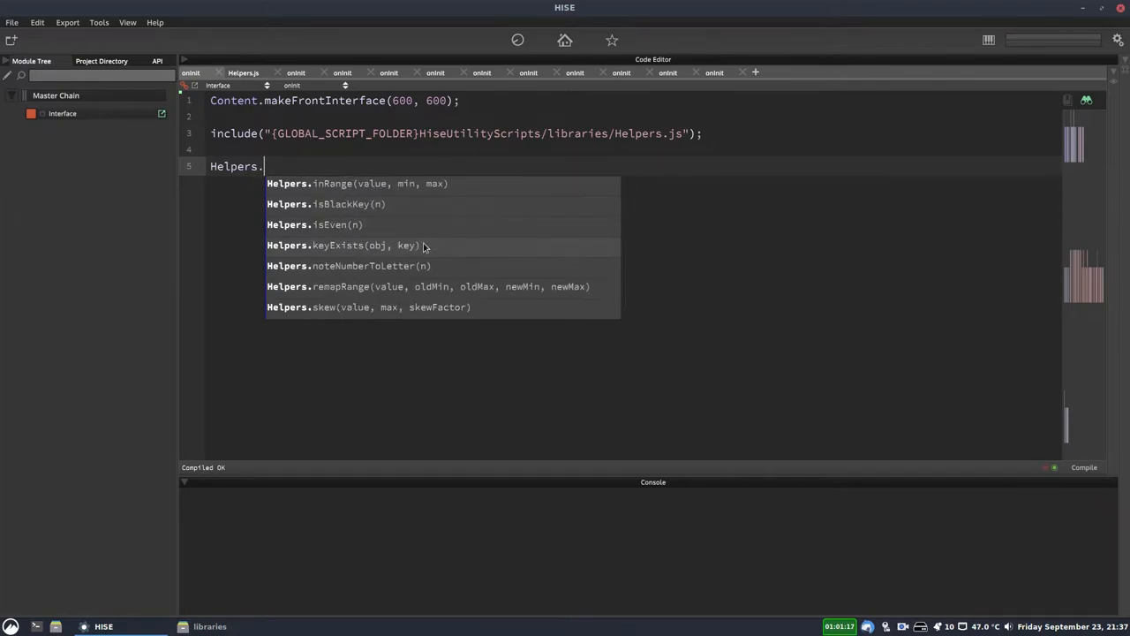
pyautogui.scroll(3)
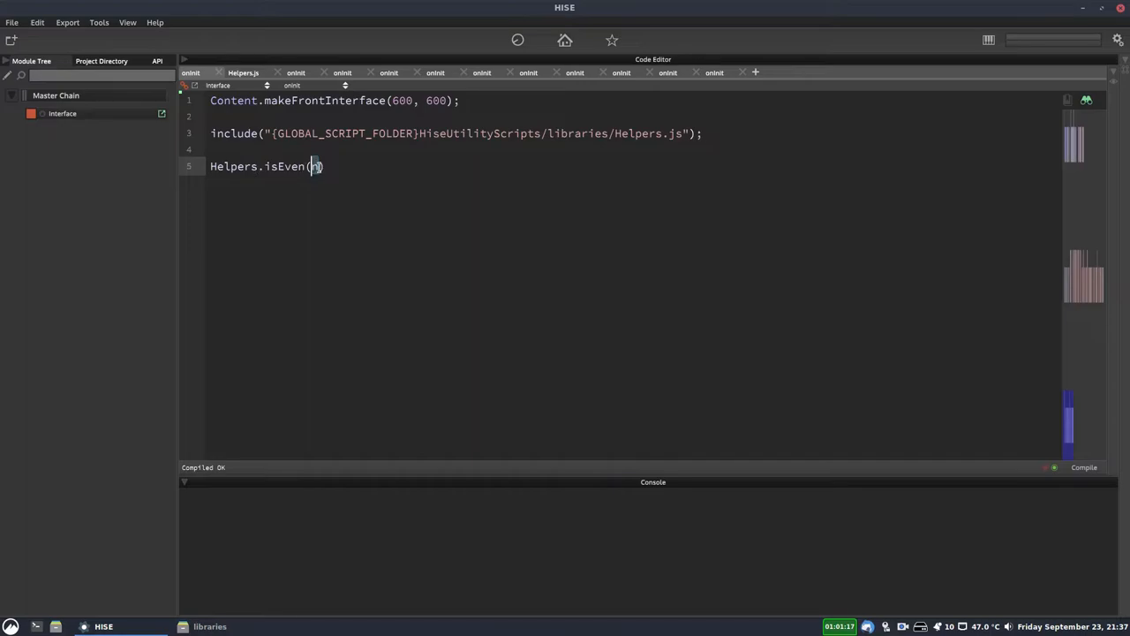
pyautogui.write('10')
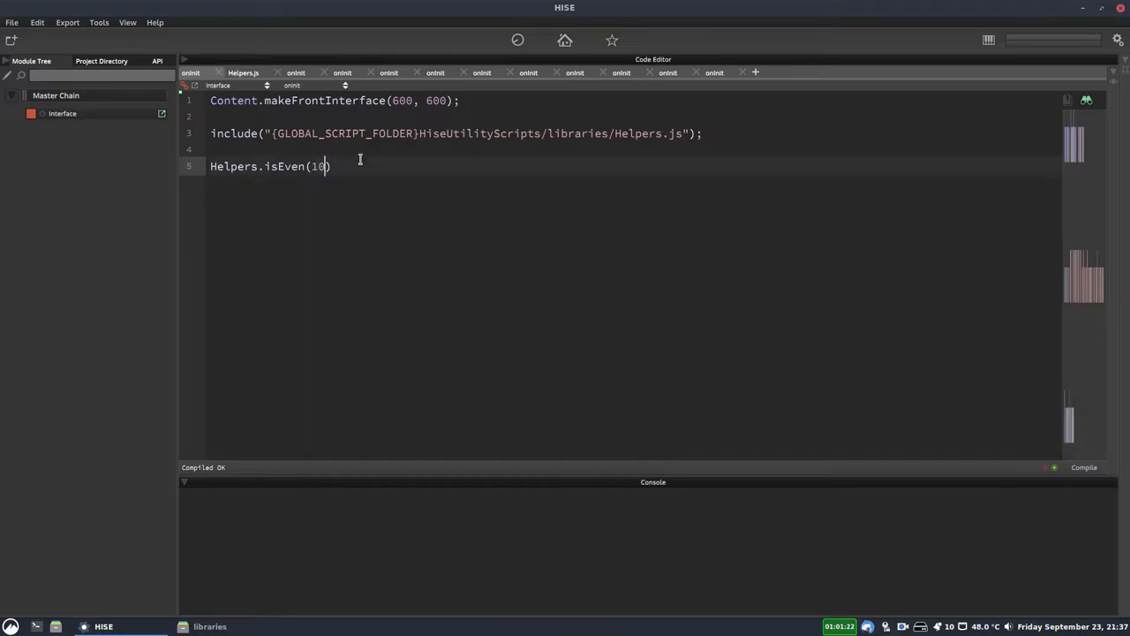
pyautogui.write(';')
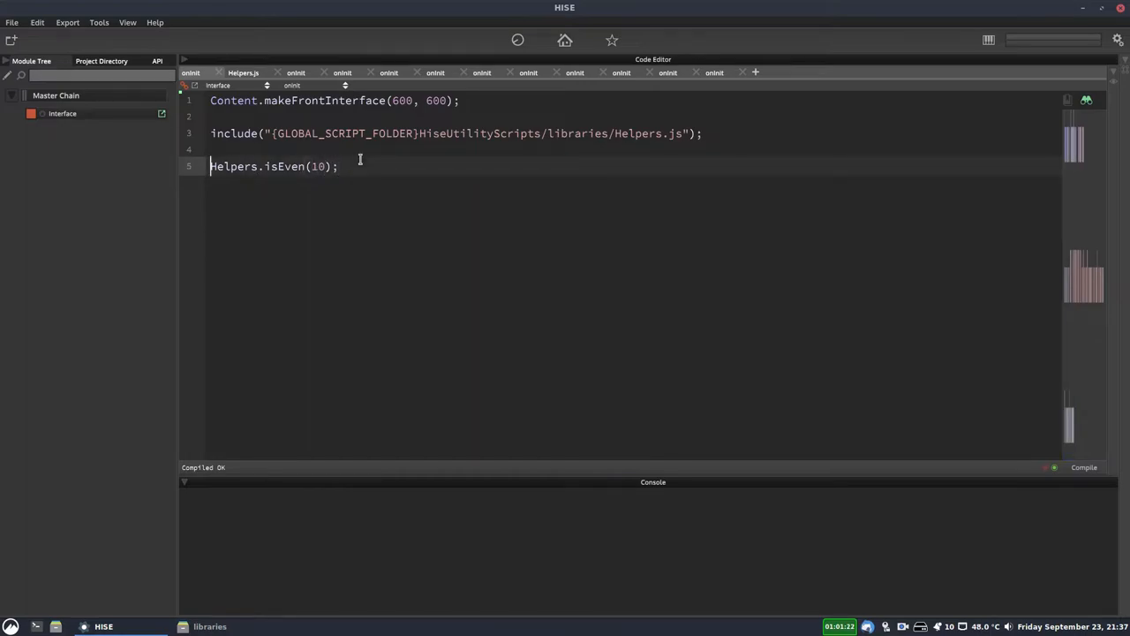
pyautogui.write('Console.print()')
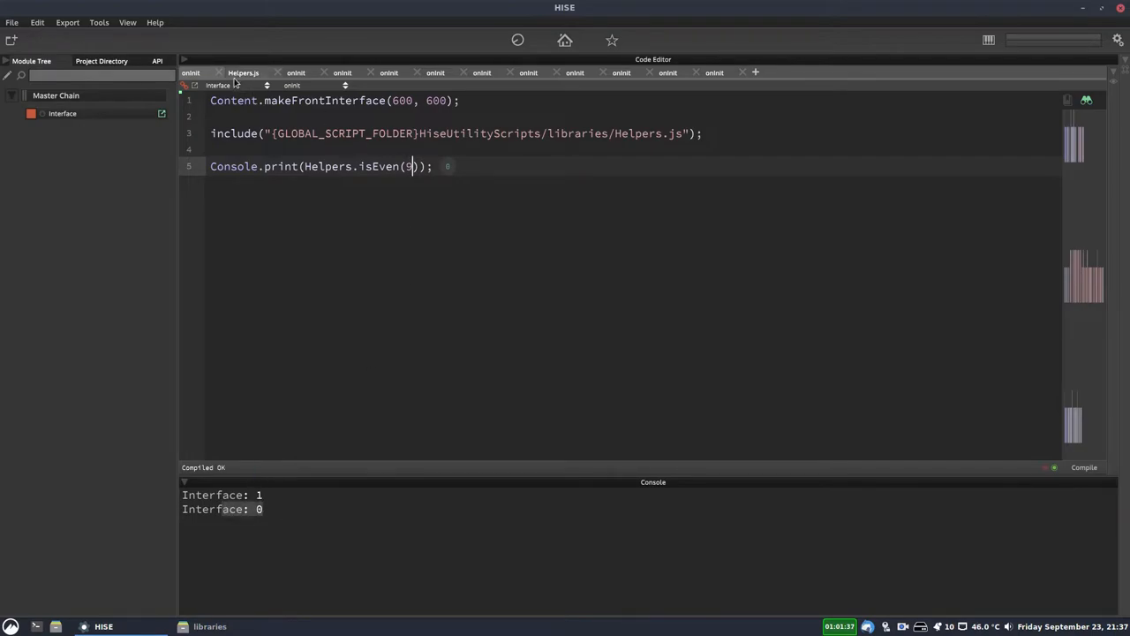
# Check the isEven definition in Helpers.js, then delete the test line.
pyautogui.click(244, 73)
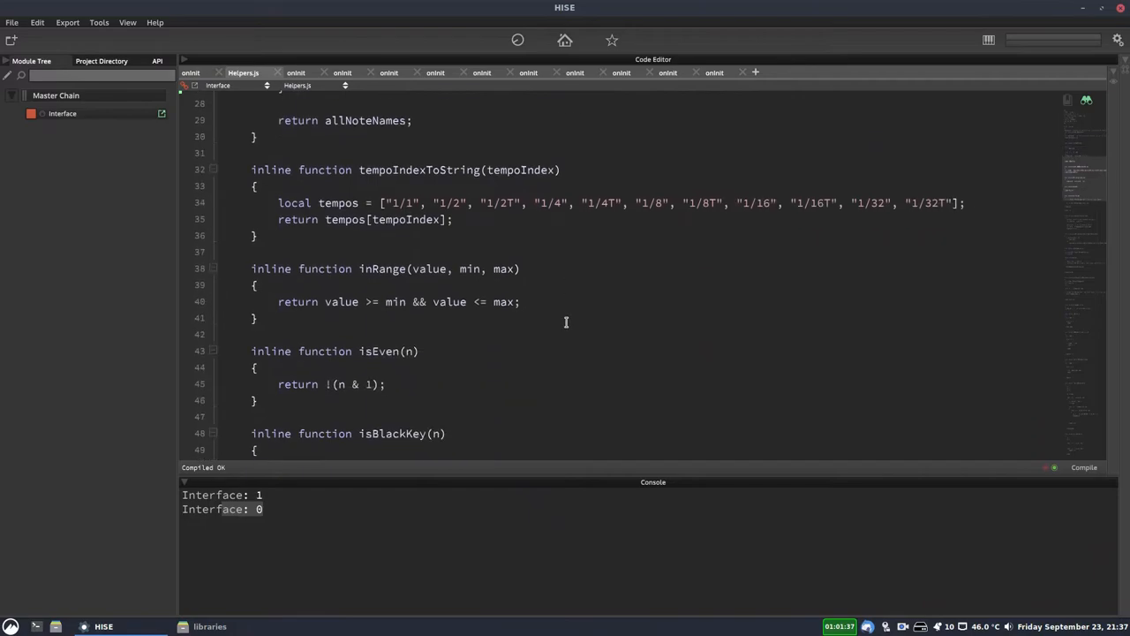
pyautogui.scroll(-3)
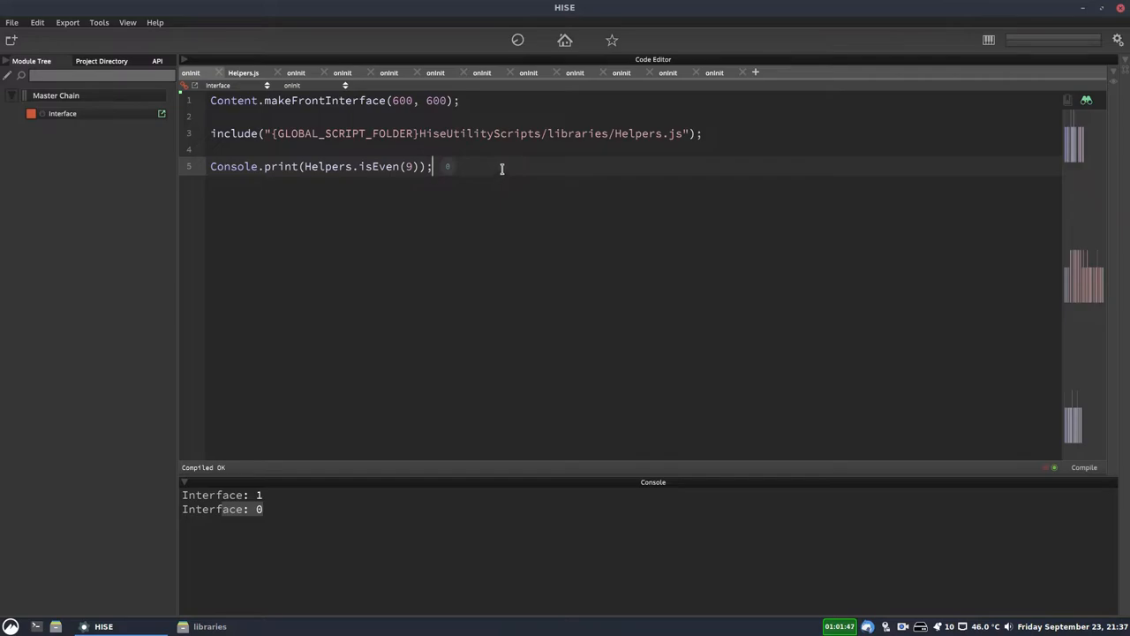
pyautogui.press('ctrl+shift+k')
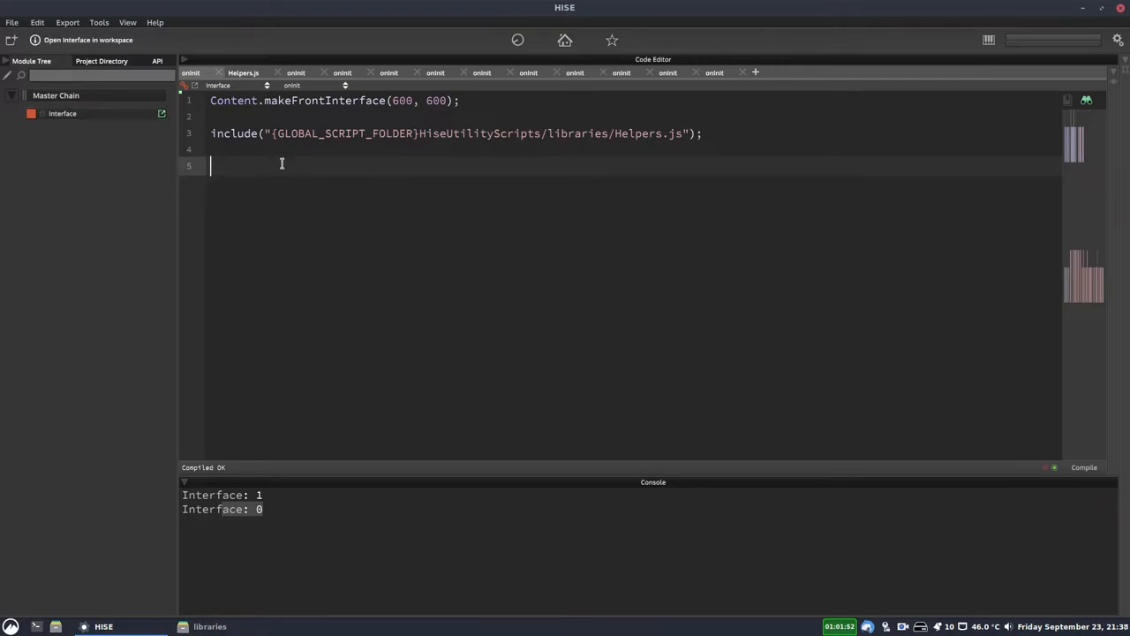
pyautogui.moveTo(355, 165)
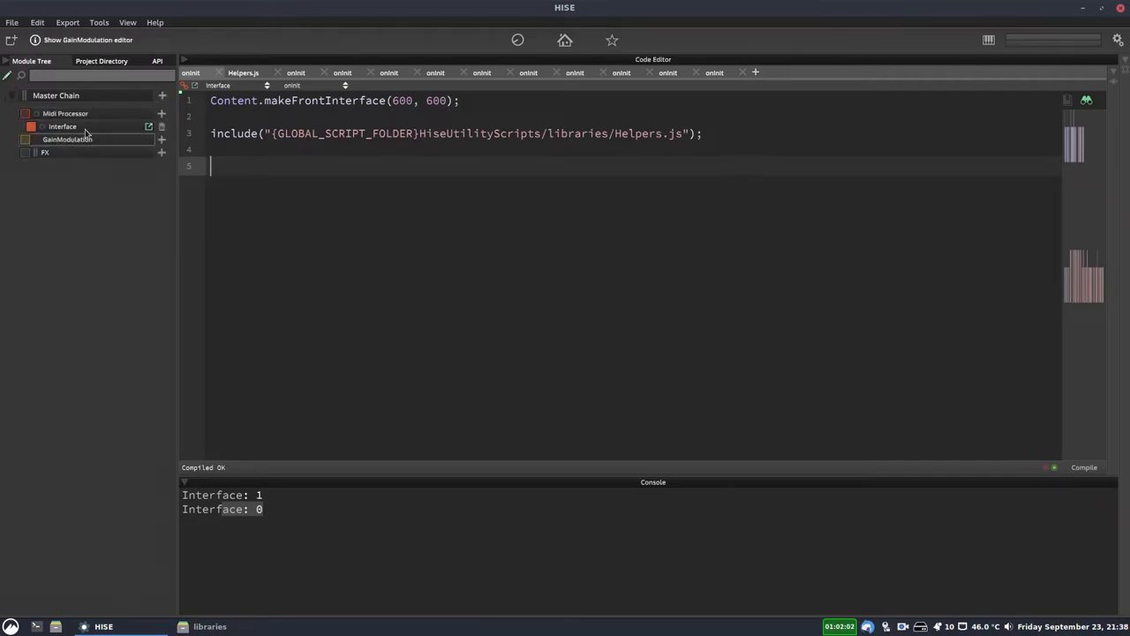
# Add Script Processor1 to the master chain's Midi Processor slot and show its editor.
pyautogui.click(66, 113)
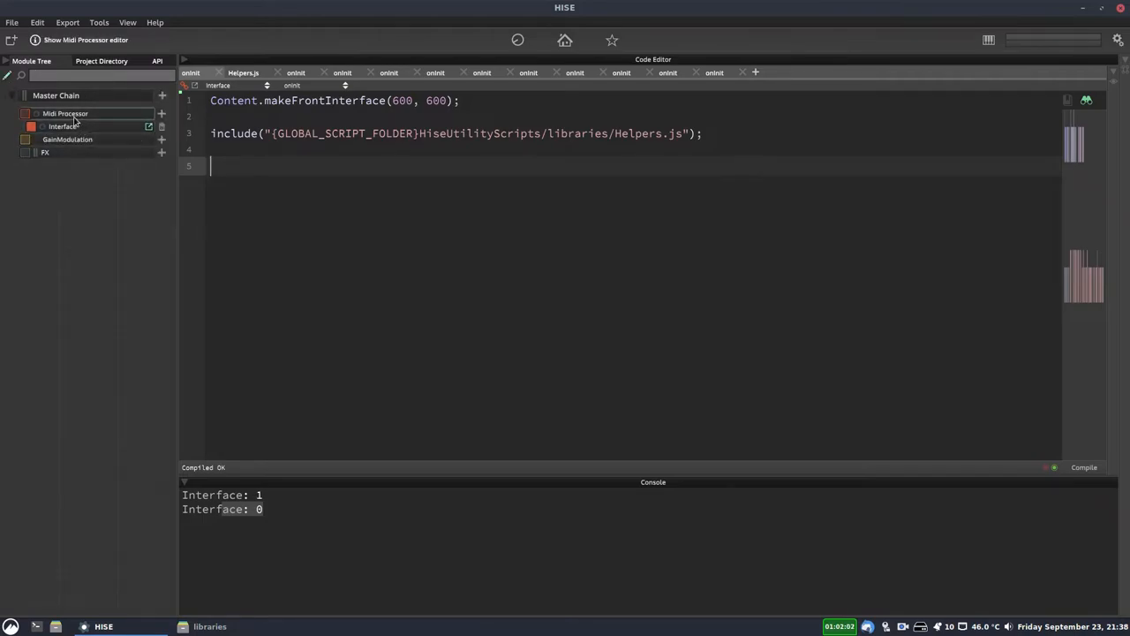
pyautogui.click(162, 113)
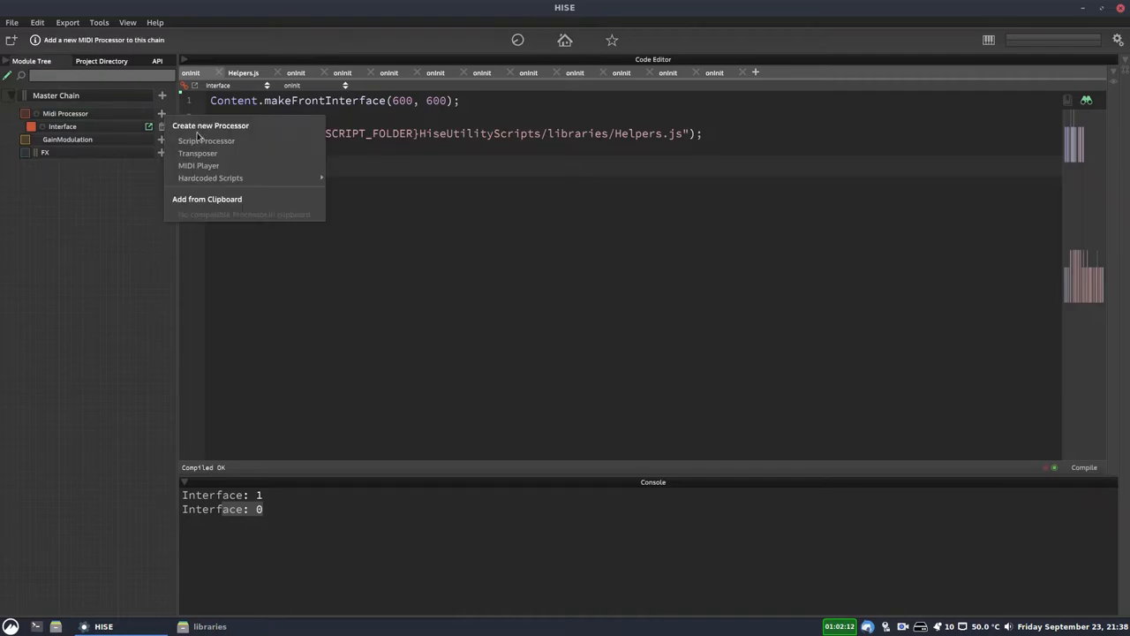
pyautogui.click(207, 141)
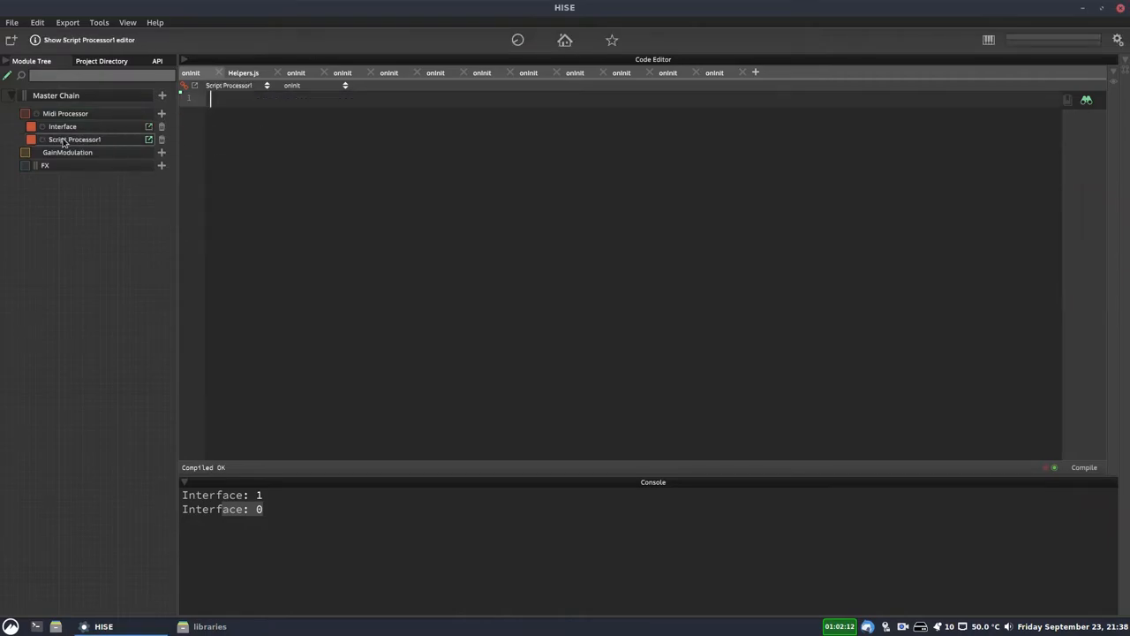
pyautogui.click(148, 138)
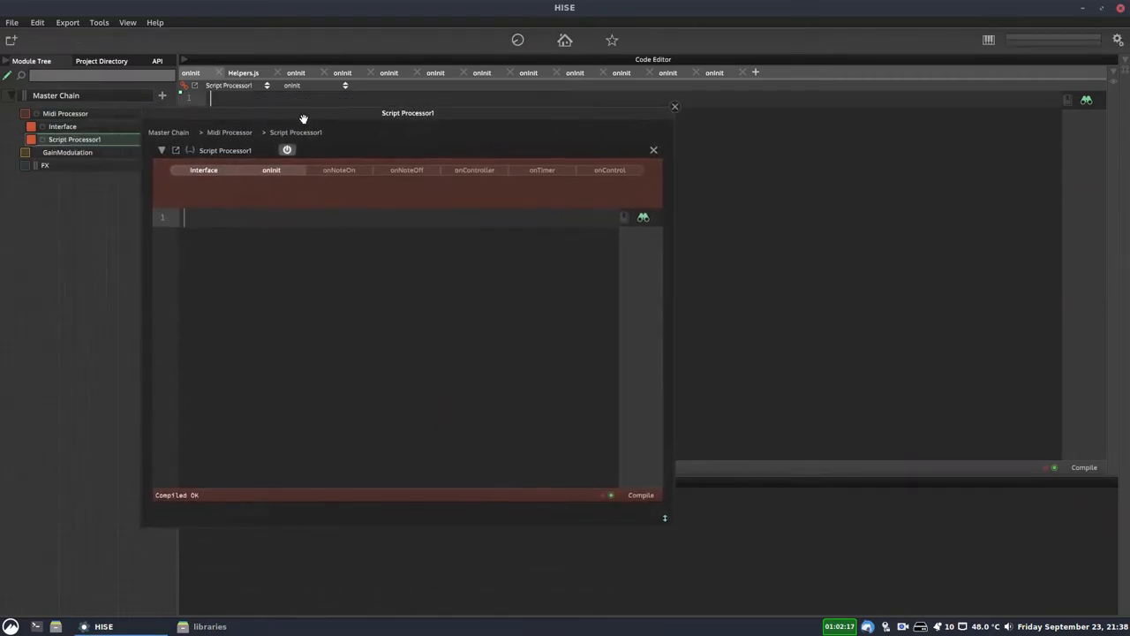
pyautogui.moveTo(346, 156)
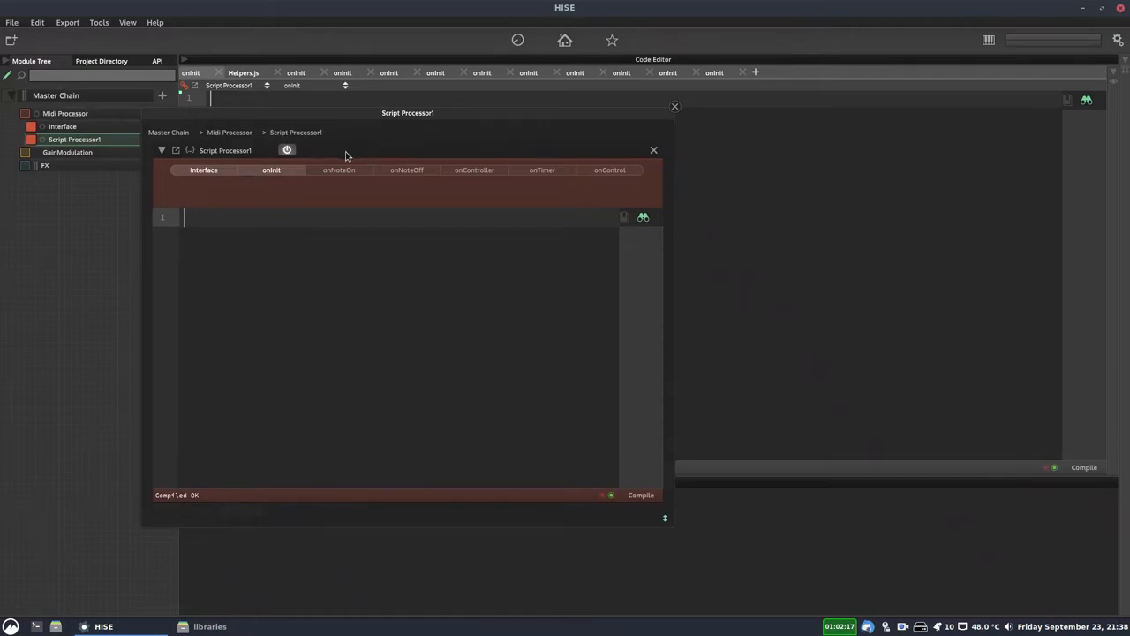
pyautogui.moveTo(435, 152)
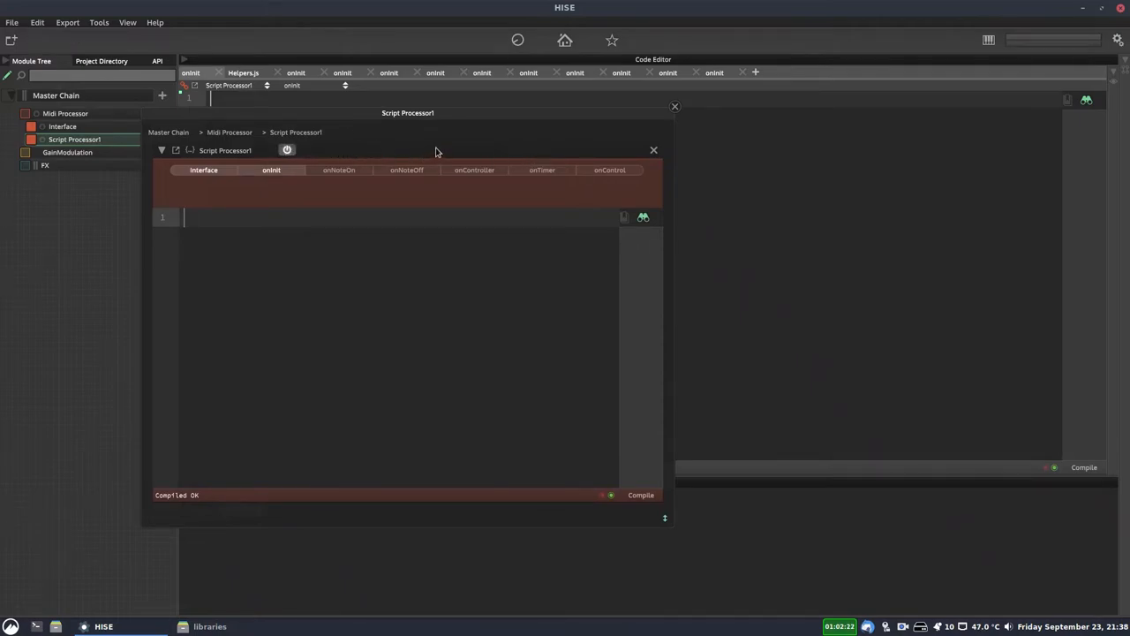
# Choose 'Connect to external script' from Script Processor1's tools menu.
pyautogui.click(286, 150)
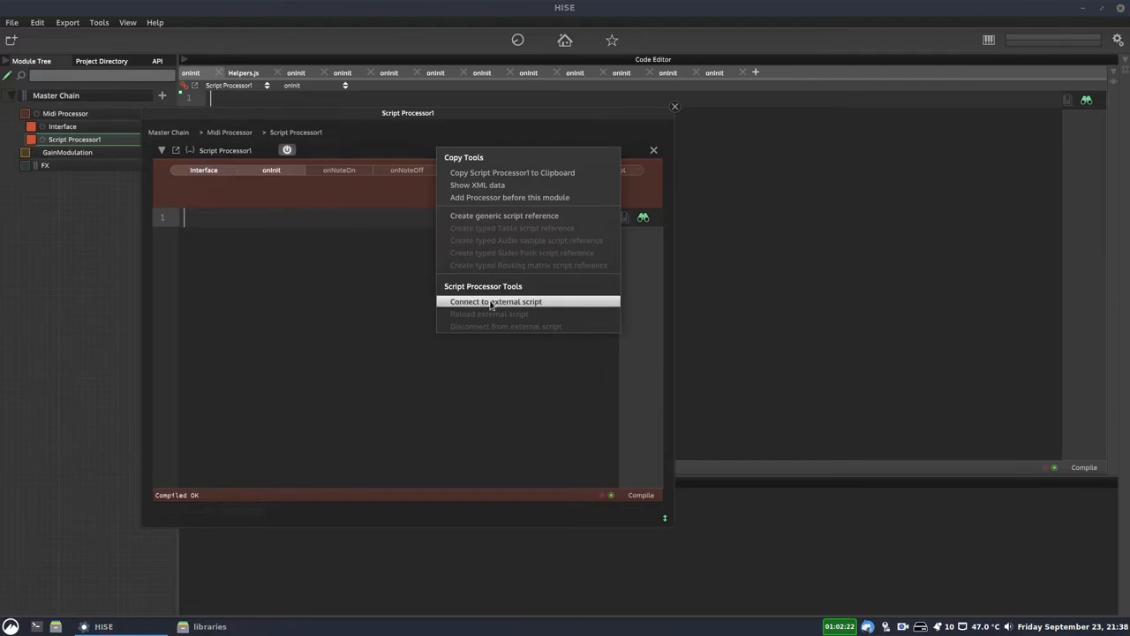
pyautogui.click(494, 300)
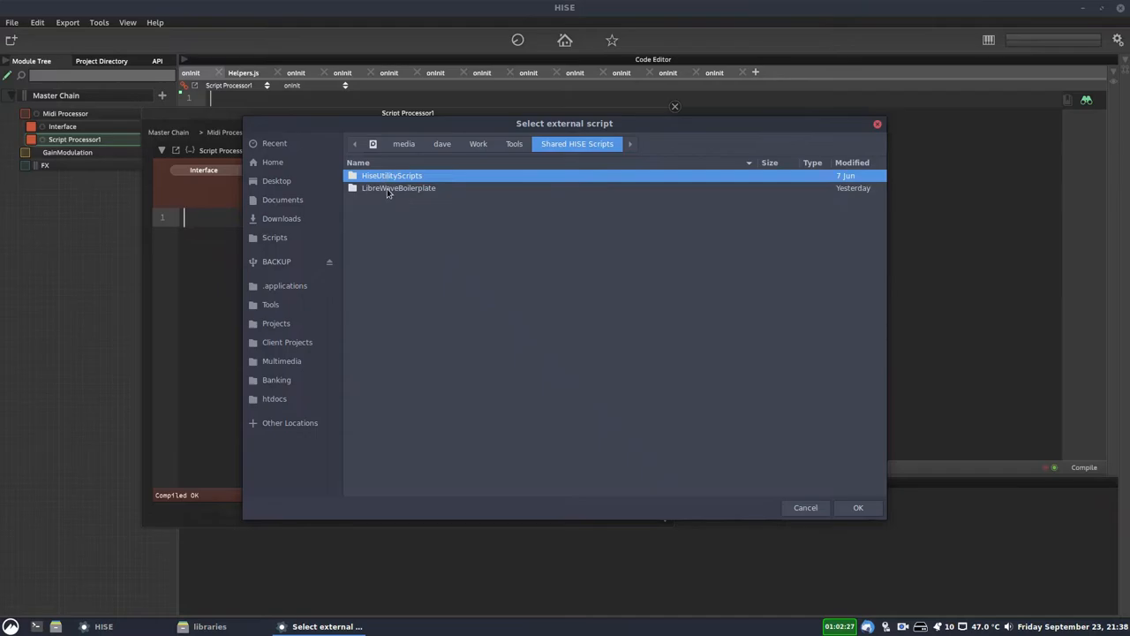
# Navigate into HiseUtilityScripts and look through its module script files.
pyautogui.doubleClick(392, 174)
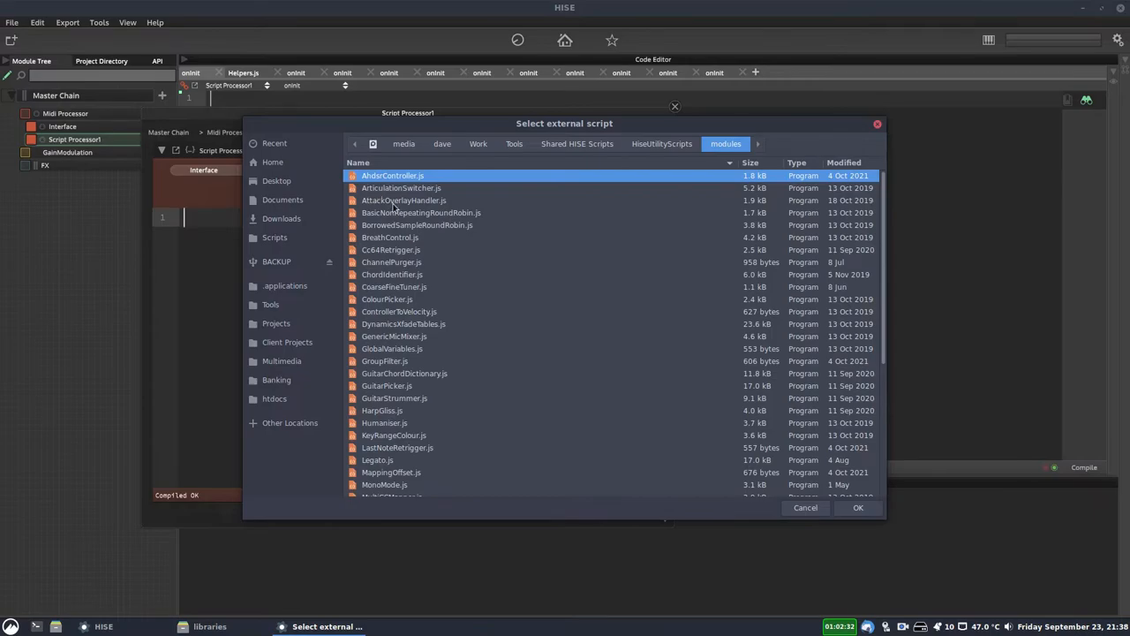
pyautogui.scroll(-3)
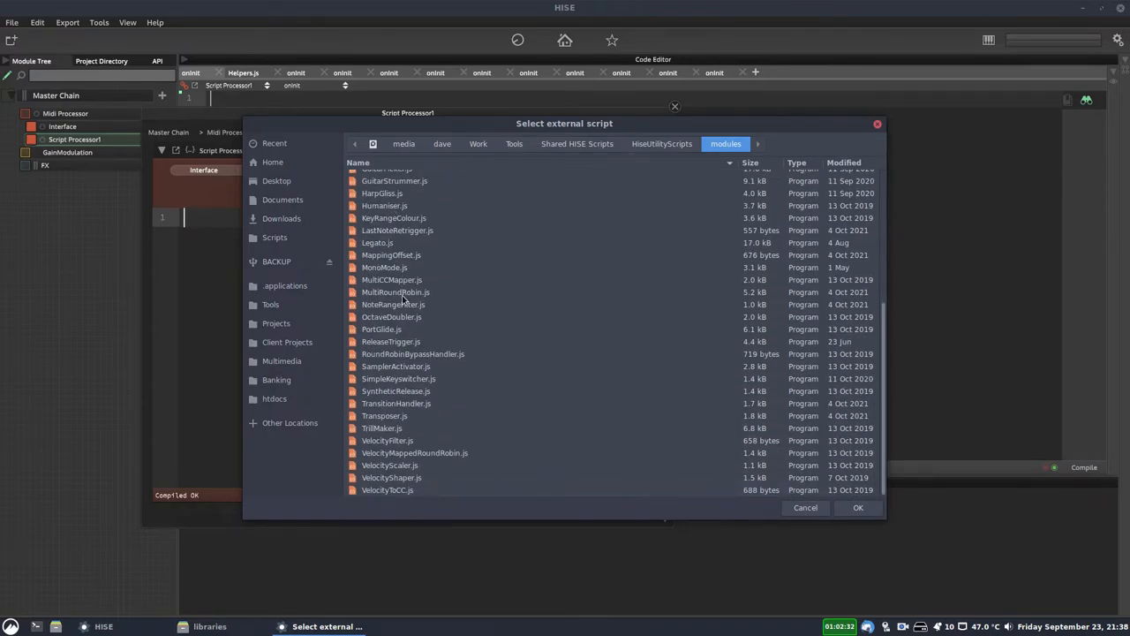
pyautogui.click(392, 343)
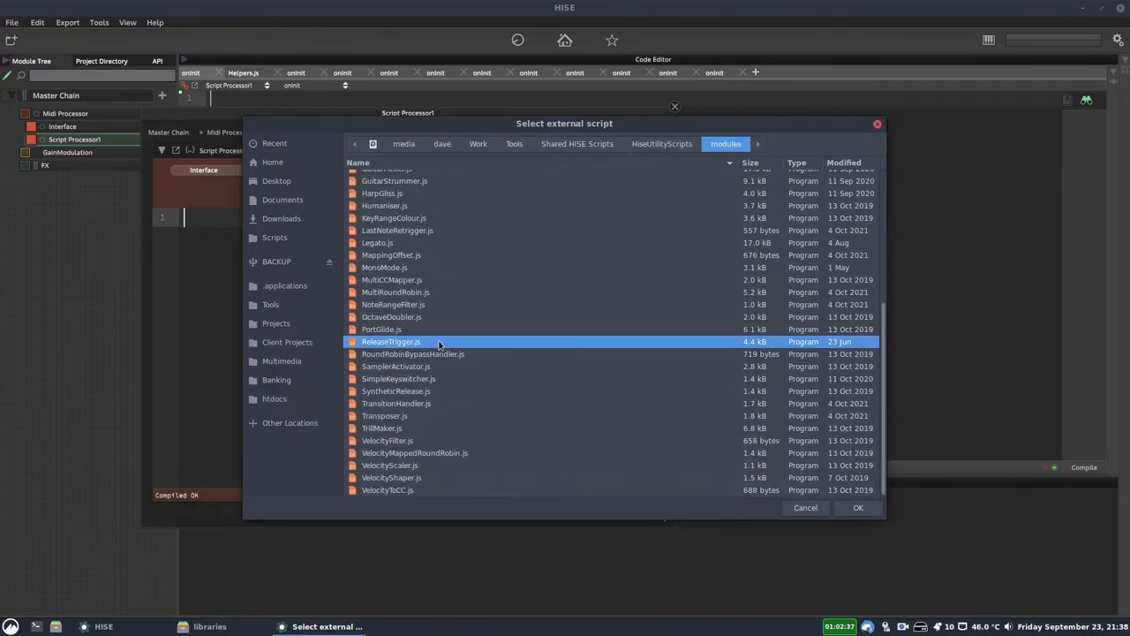
pyautogui.moveTo(455, 332)
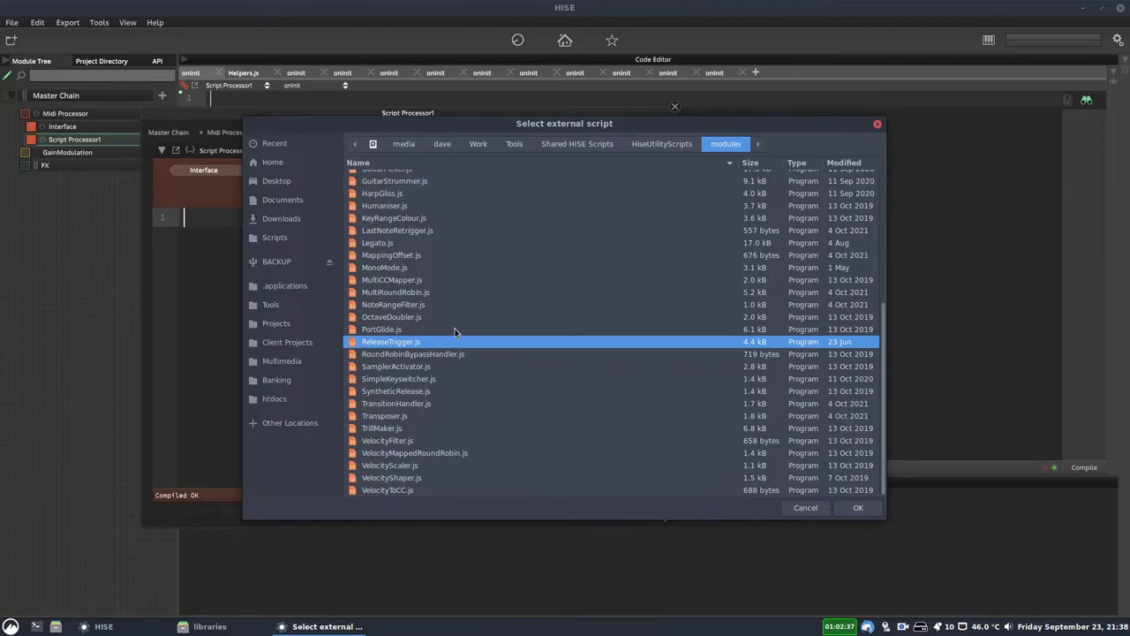
pyautogui.scroll(3)
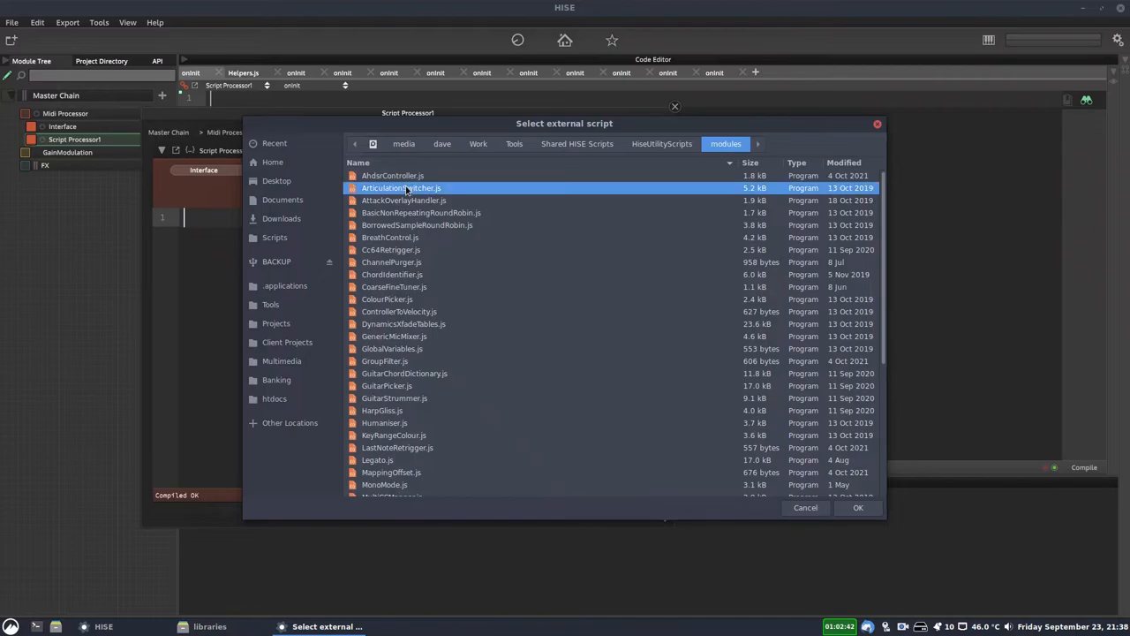
pyautogui.click(392, 175)
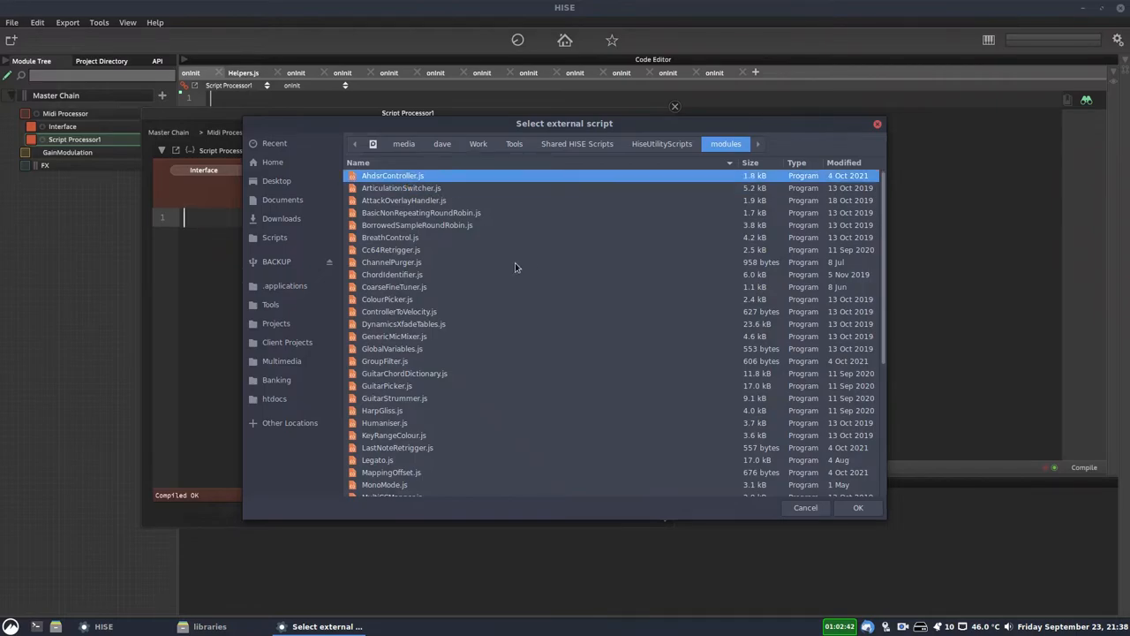
# Select NoteRangeFilter.js and confirm, giving the processor Low Note and High Note knobs.
pyautogui.scroll(-3)
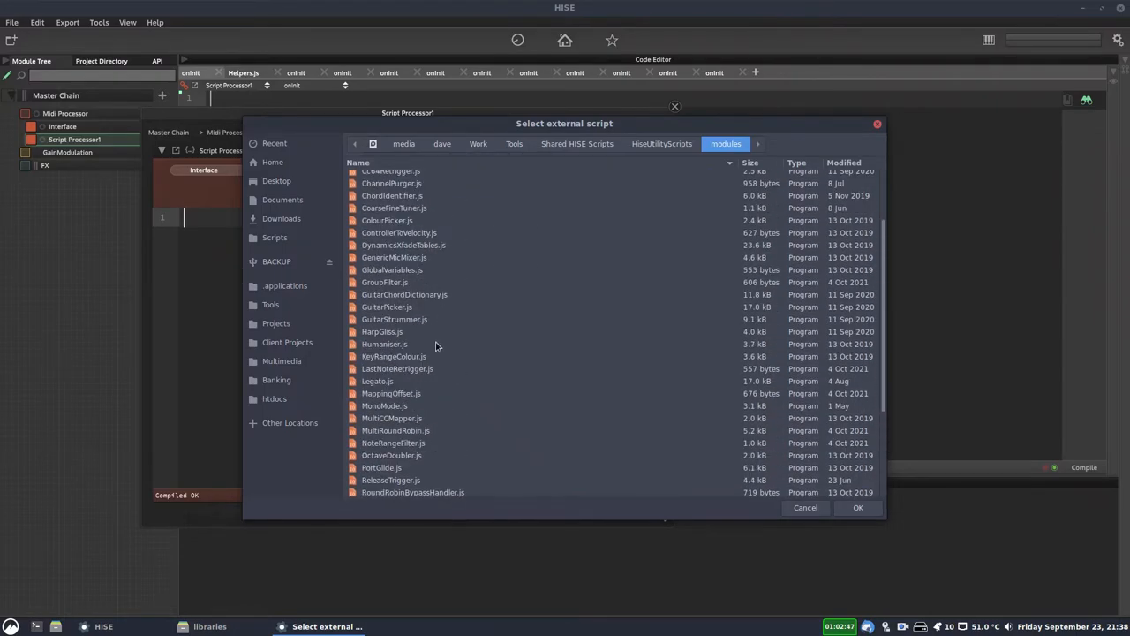
pyautogui.scroll(-3)
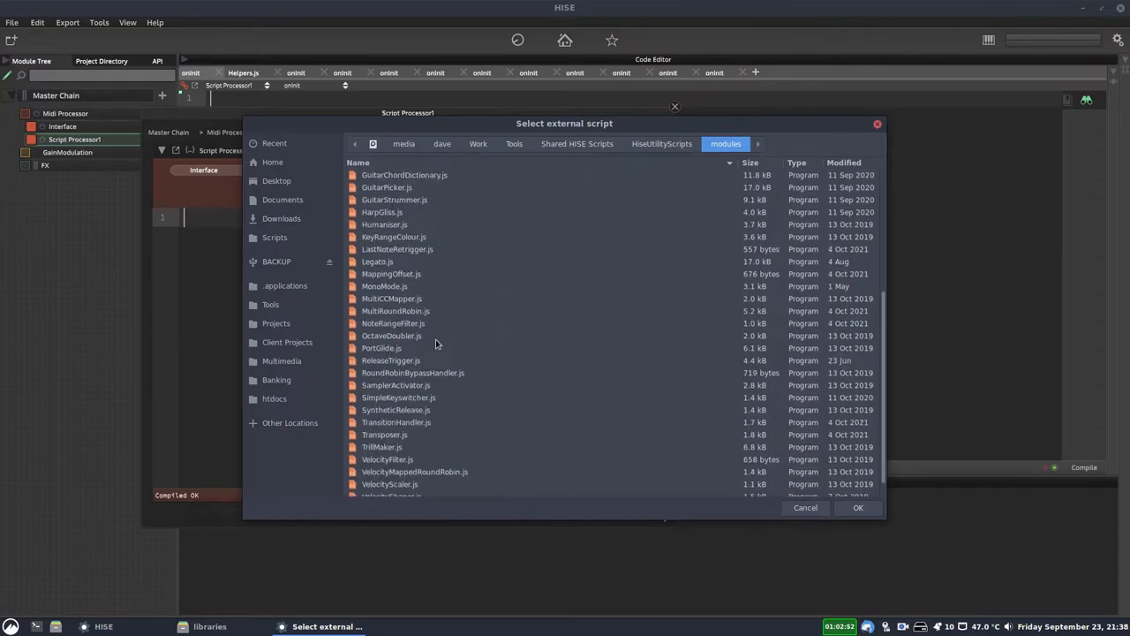
pyautogui.scroll(-3)
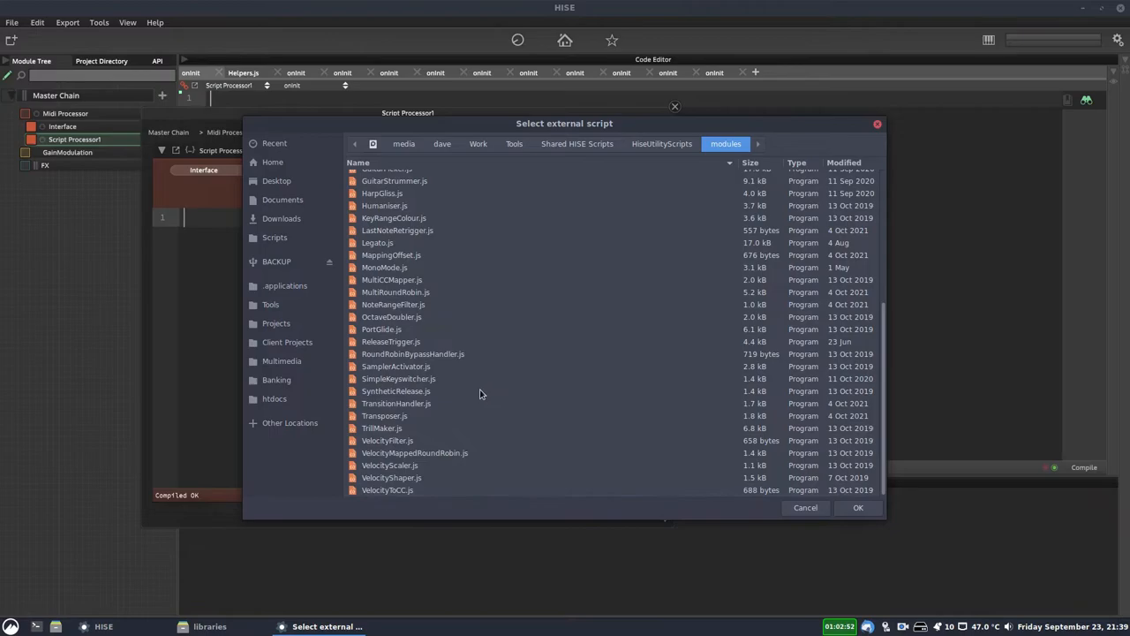
pyautogui.moveTo(432, 258)
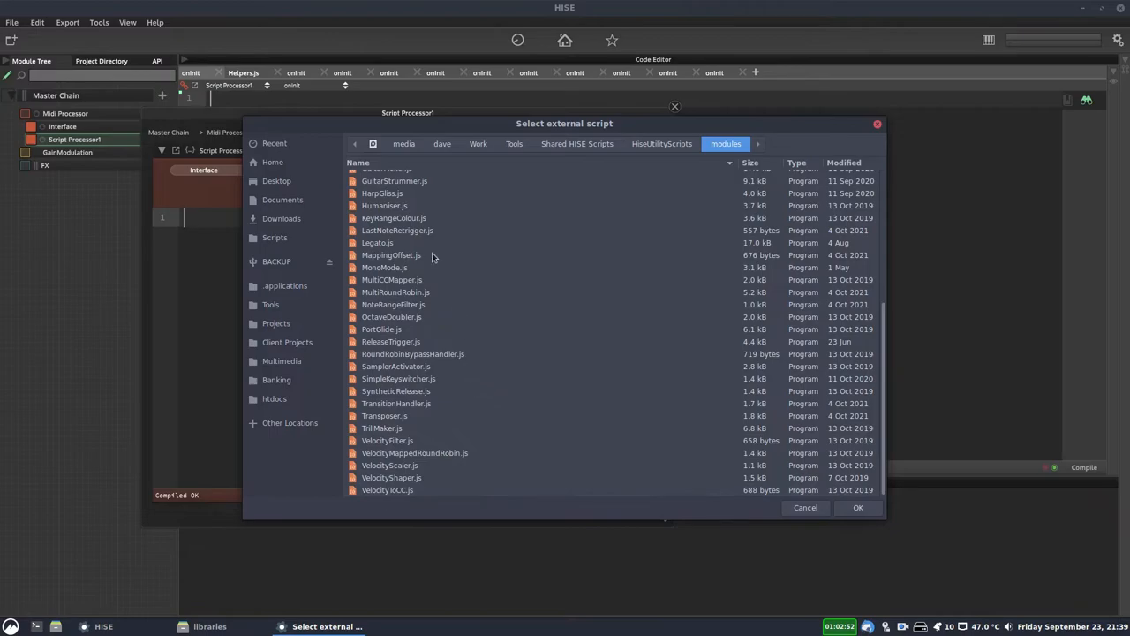
pyautogui.click(392, 303)
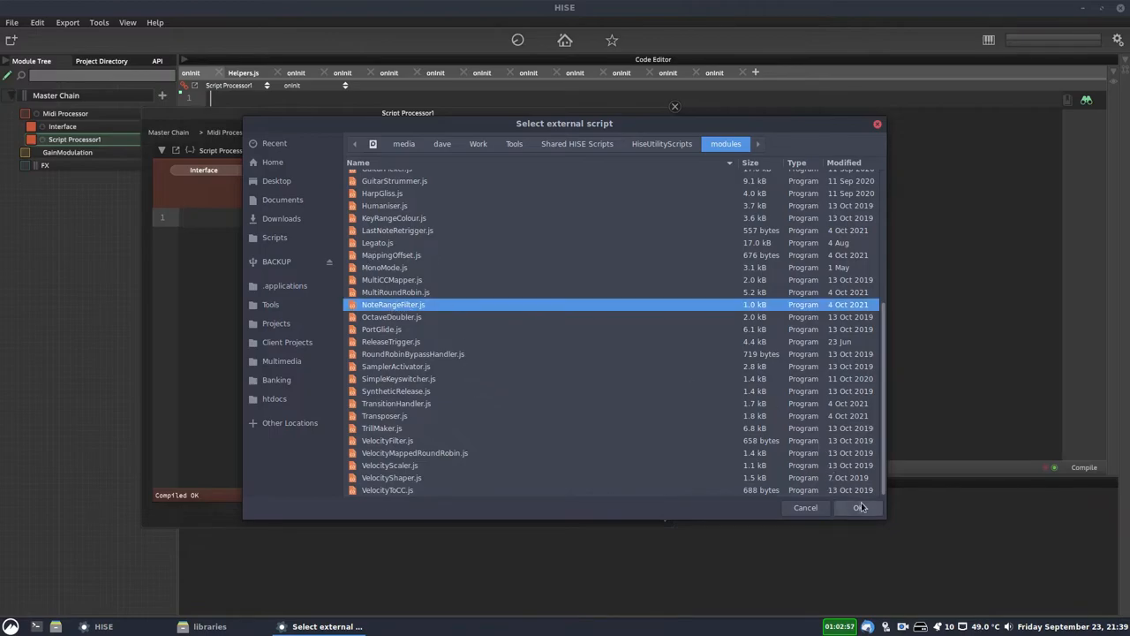
pyautogui.click(857, 507)
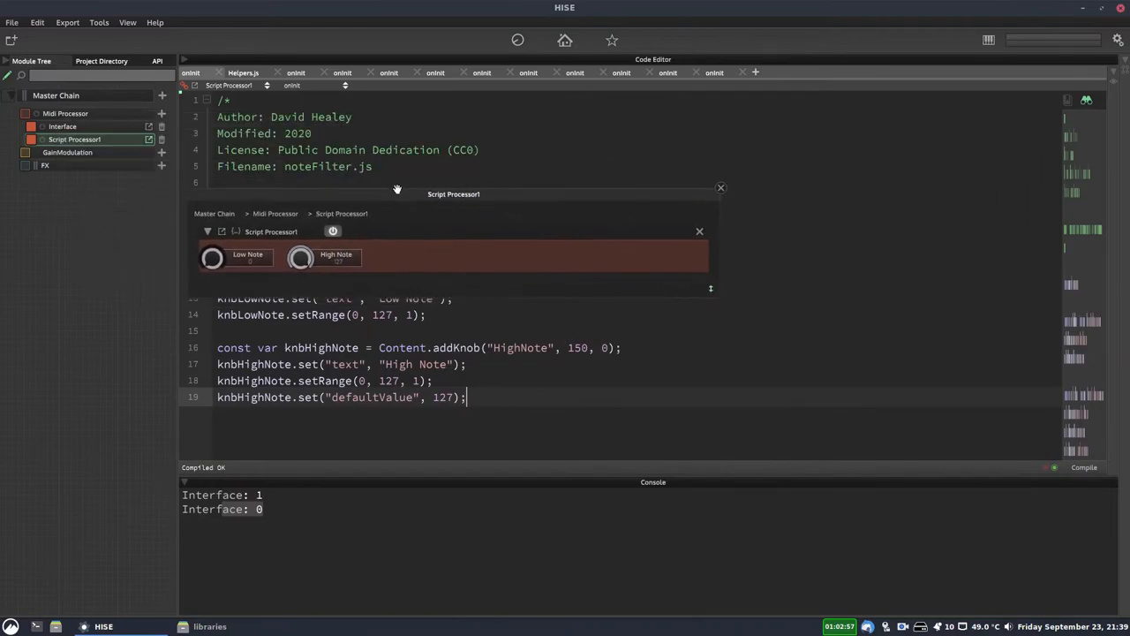
# Close the Script Processor1 panel and save the project XML as test in XmlPresetBackups.
pyautogui.click(720, 187)
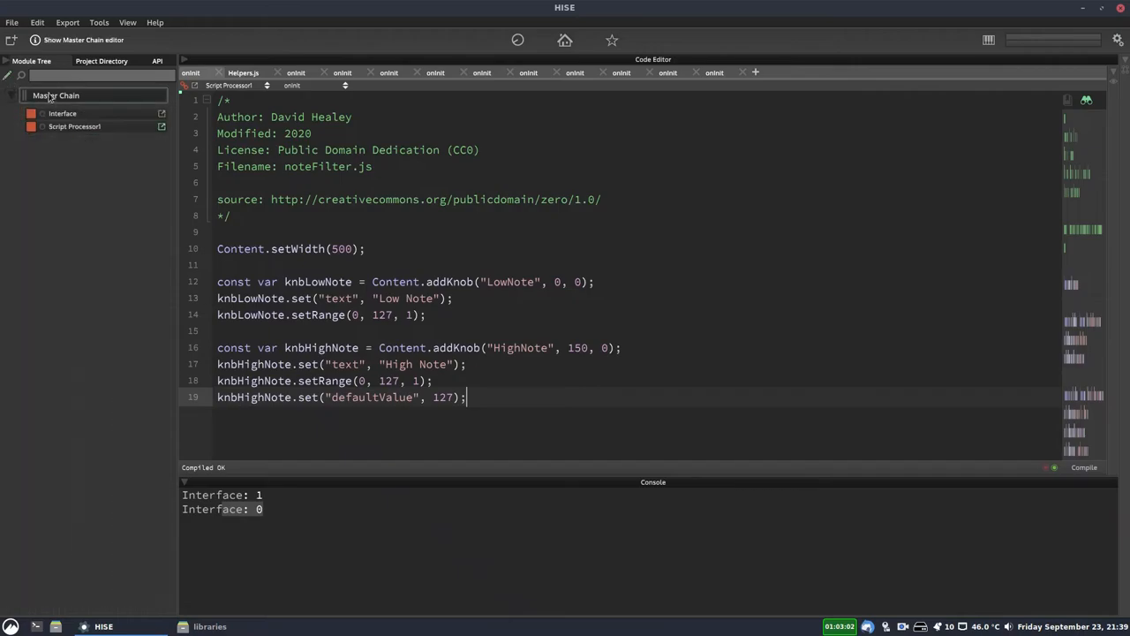
pyautogui.click(163, 127)
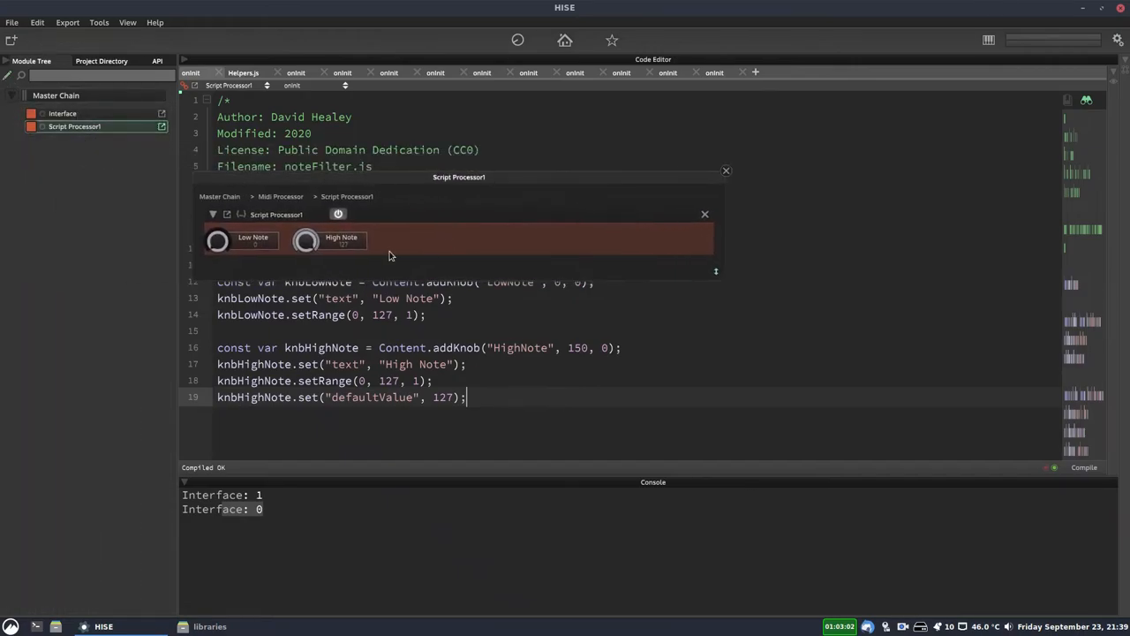
pyautogui.moveTo(350, 239)
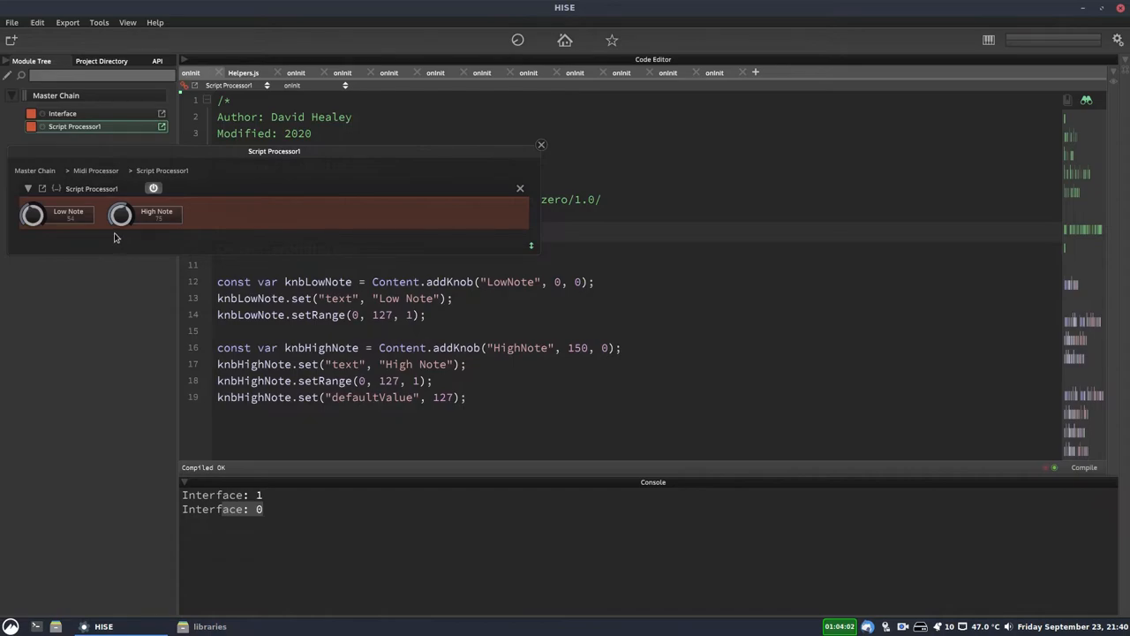
pyautogui.moveTo(520, 159)
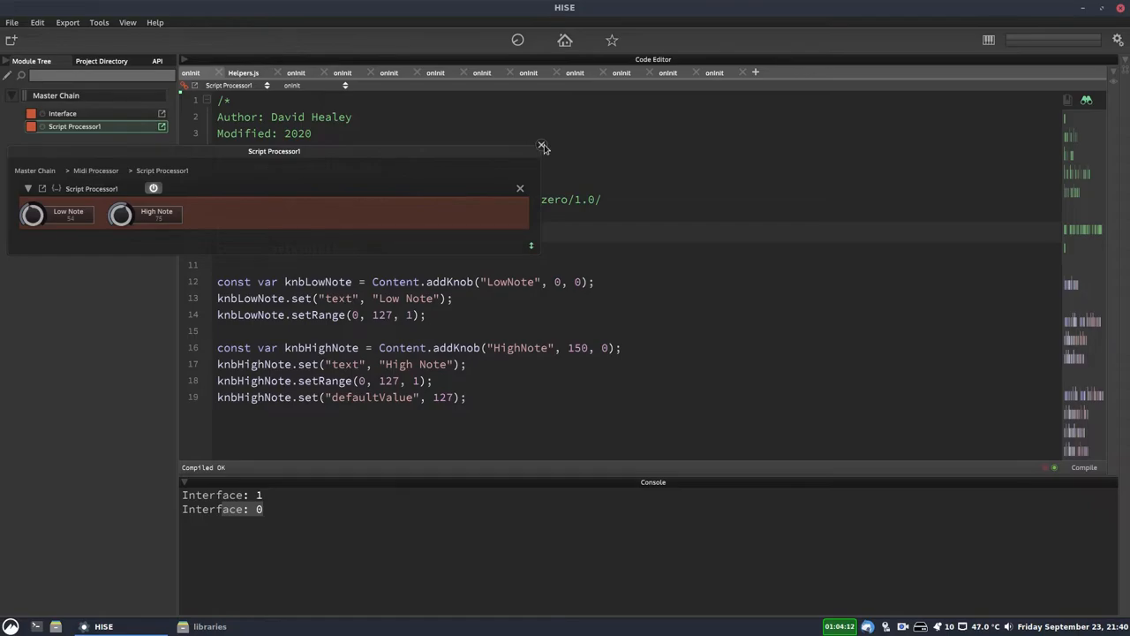
pyautogui.click(540, 145)
pyautogui.write('test')
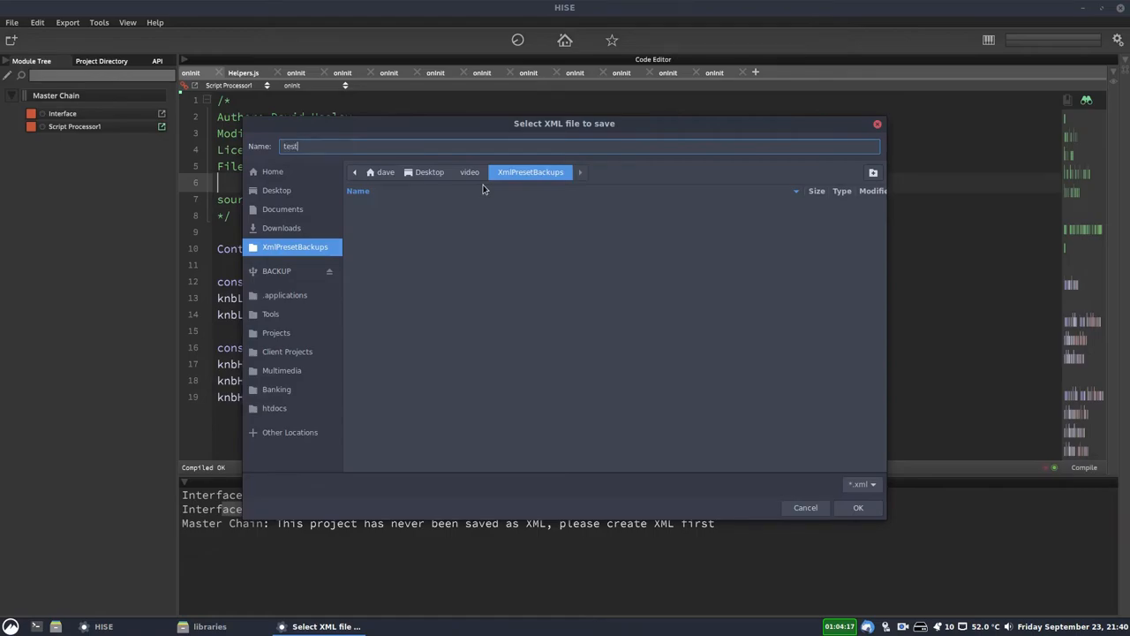
pyautogui.click(858, 507)
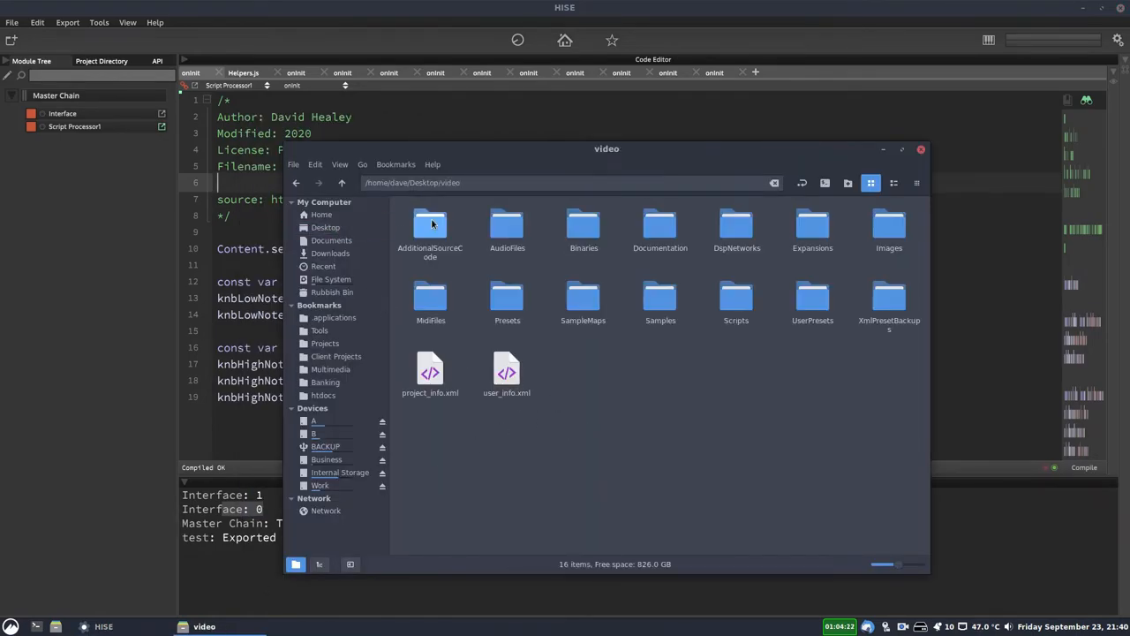
# Open test in XmlPresetBackups, confirm Script Processor1 references NoteRangeFilter.js, then close it.
pyautogui.doubleClick(890, 297)
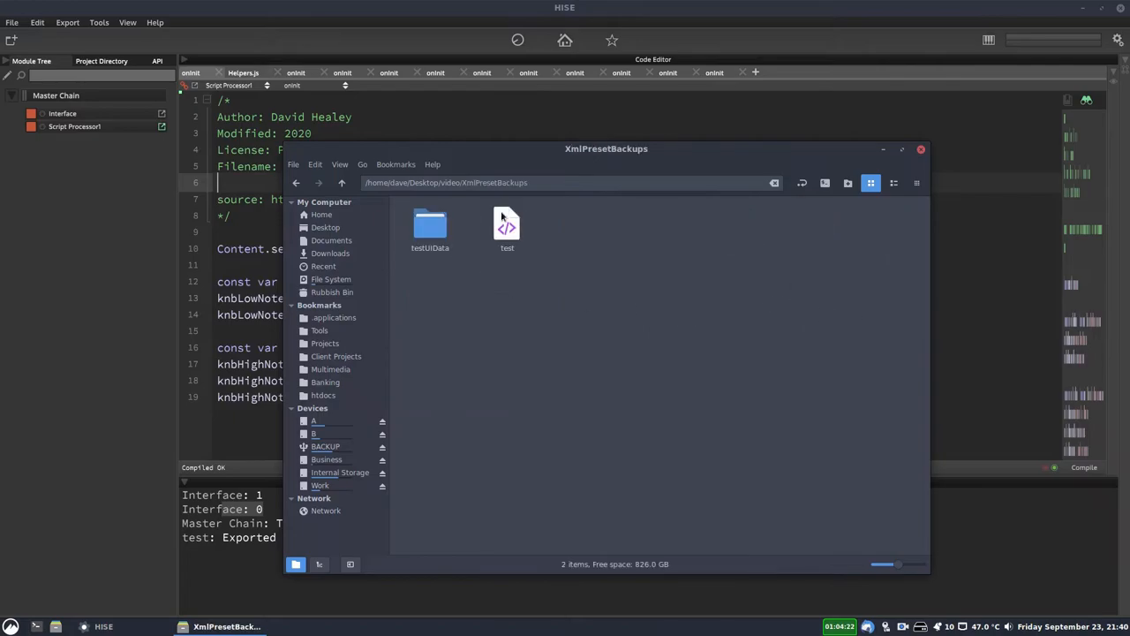
pyautogui.doubleClick(507, 226)
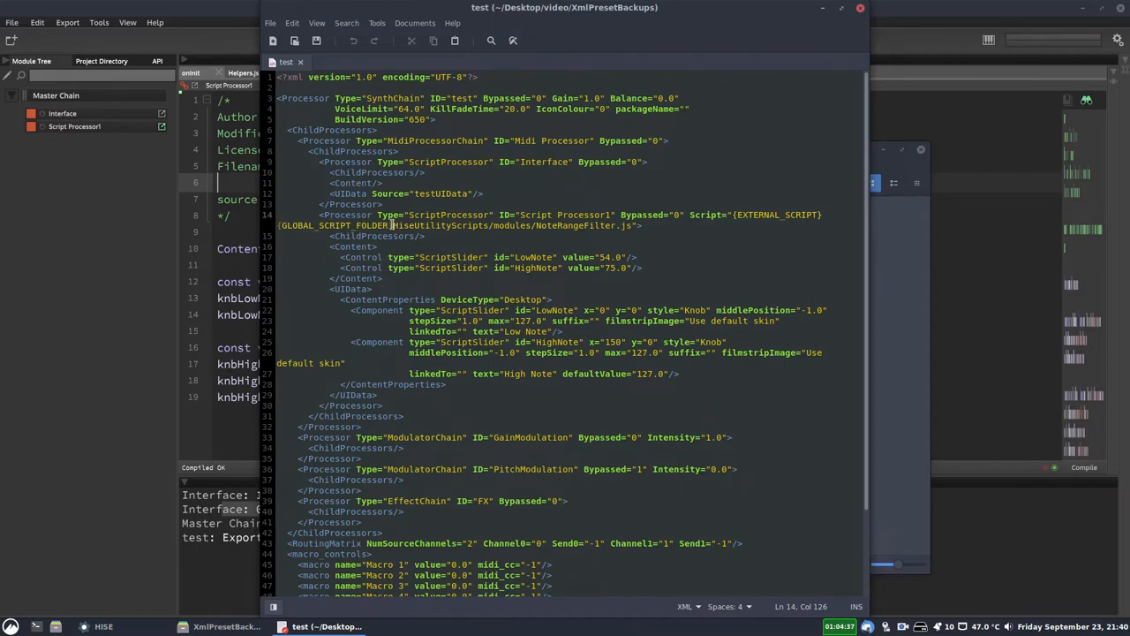
pyautogui.click(392, 226)
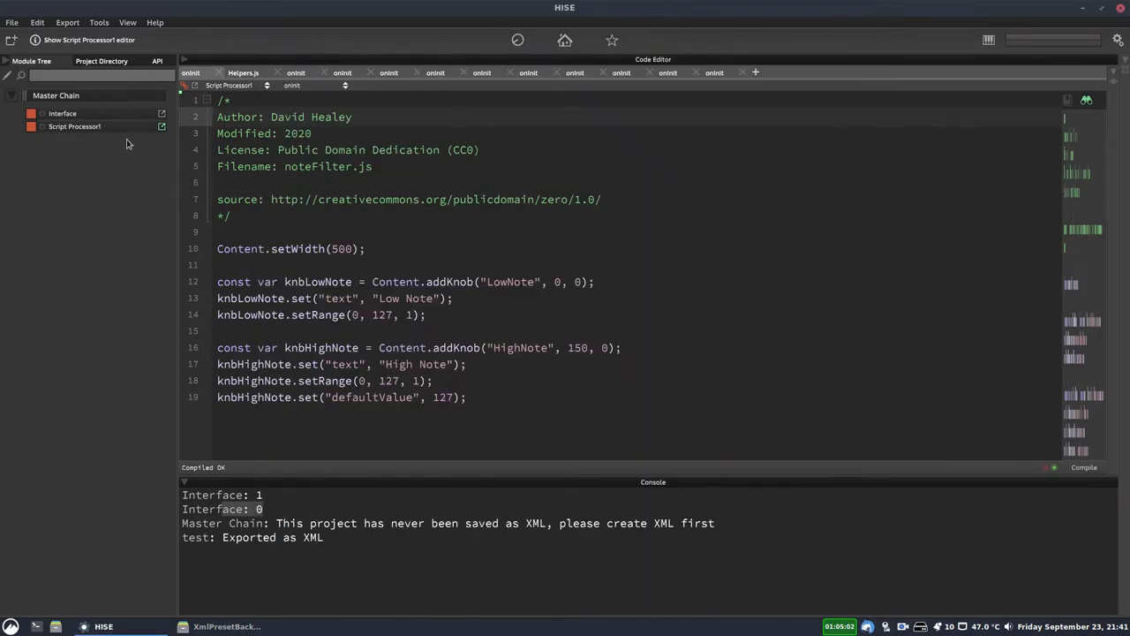
# Disconnect Script Processor1 from its external script so the code is embedded in the module.
pyautogui.click(161, 128)
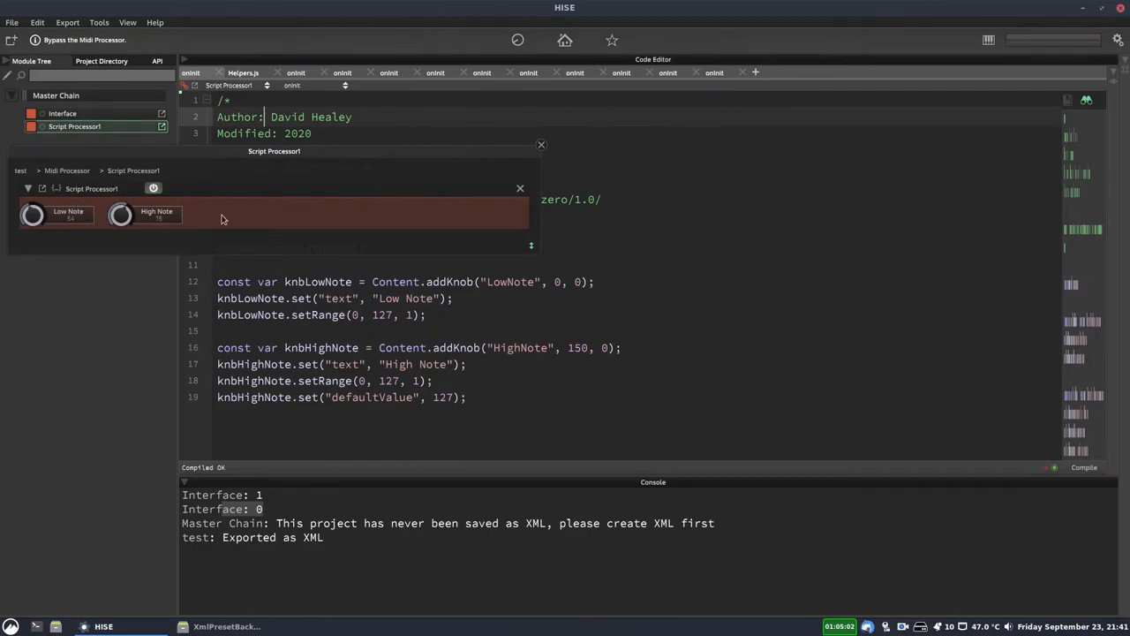
pyautogui.rightClick(154, 188)
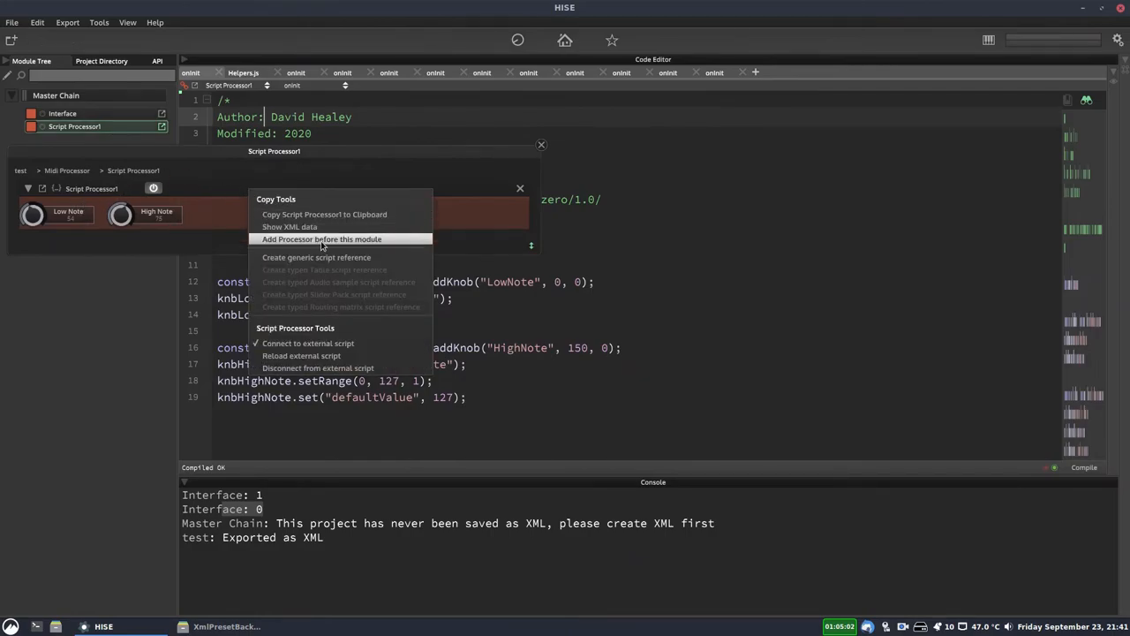
pyautogui.click(318, 369)
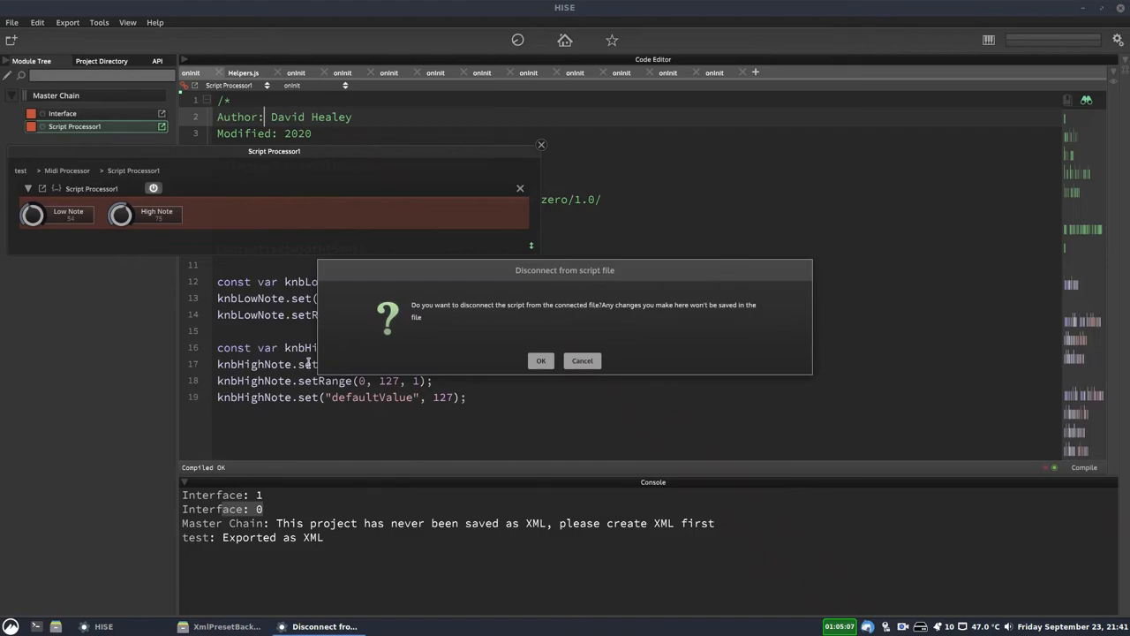
pyautogui.click(541, 360)
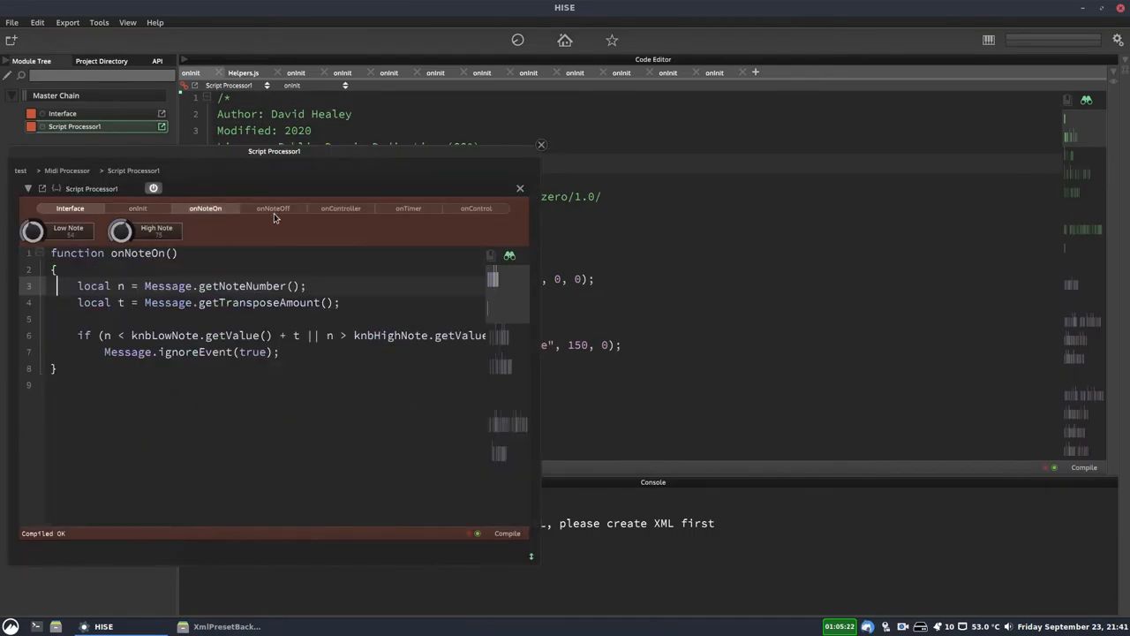
# Review the embedded onNoteOff callback and close the Script Processor1 panel.
pyautogui.click(272, 208)
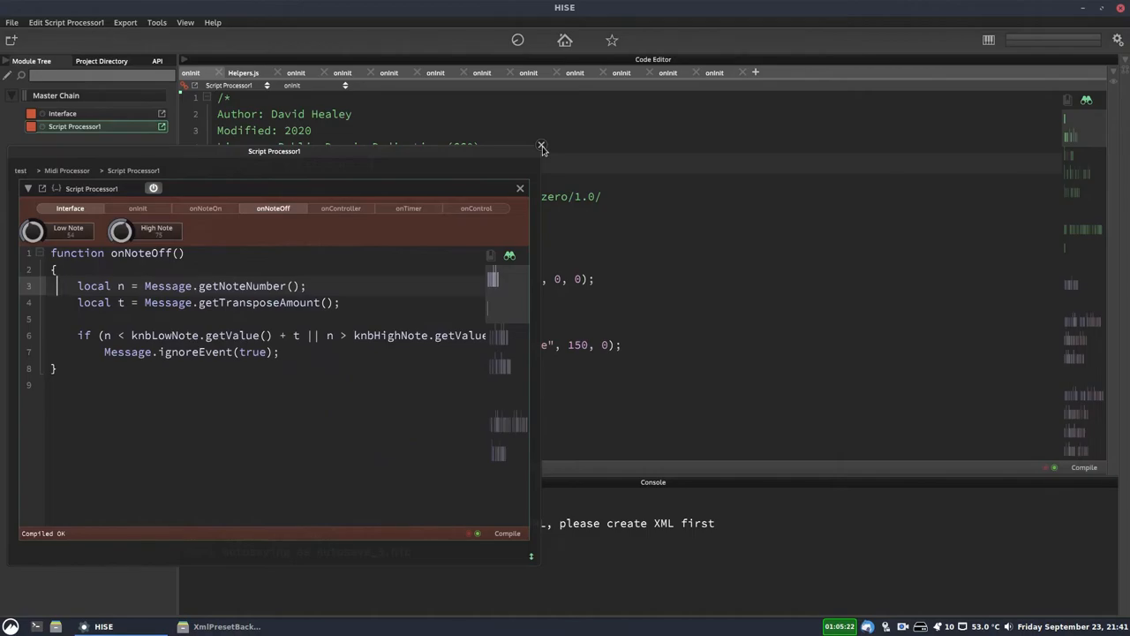
pyautogui.click(542, 145)
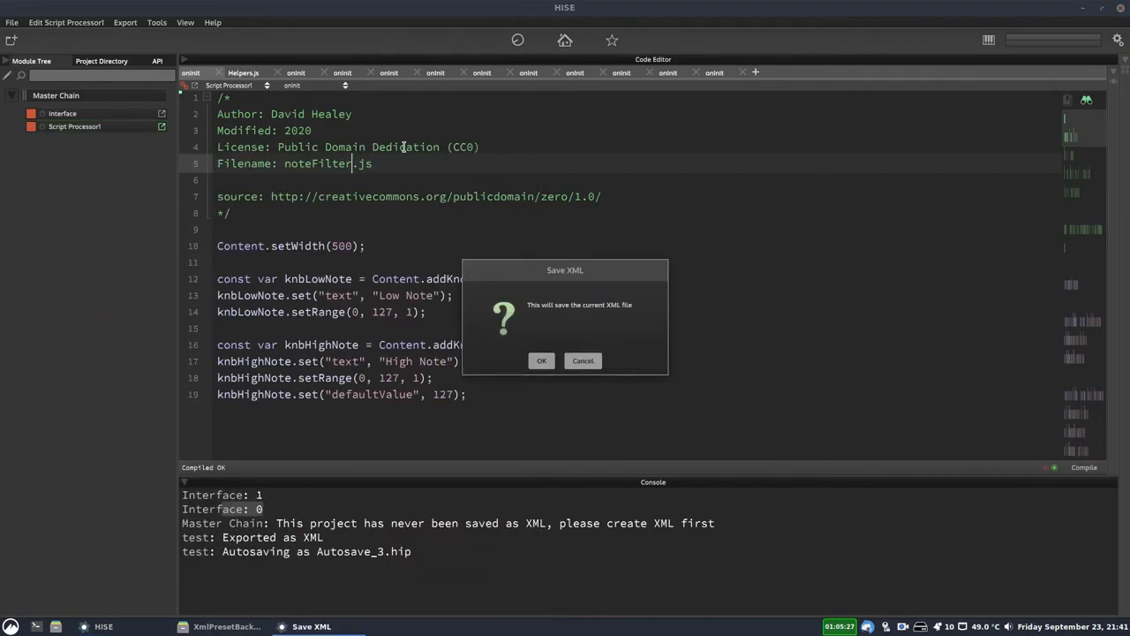
# Save the project XML as test again, replacing the existing file in XmlPresetBackups.
pyautogui.click(540, 361)
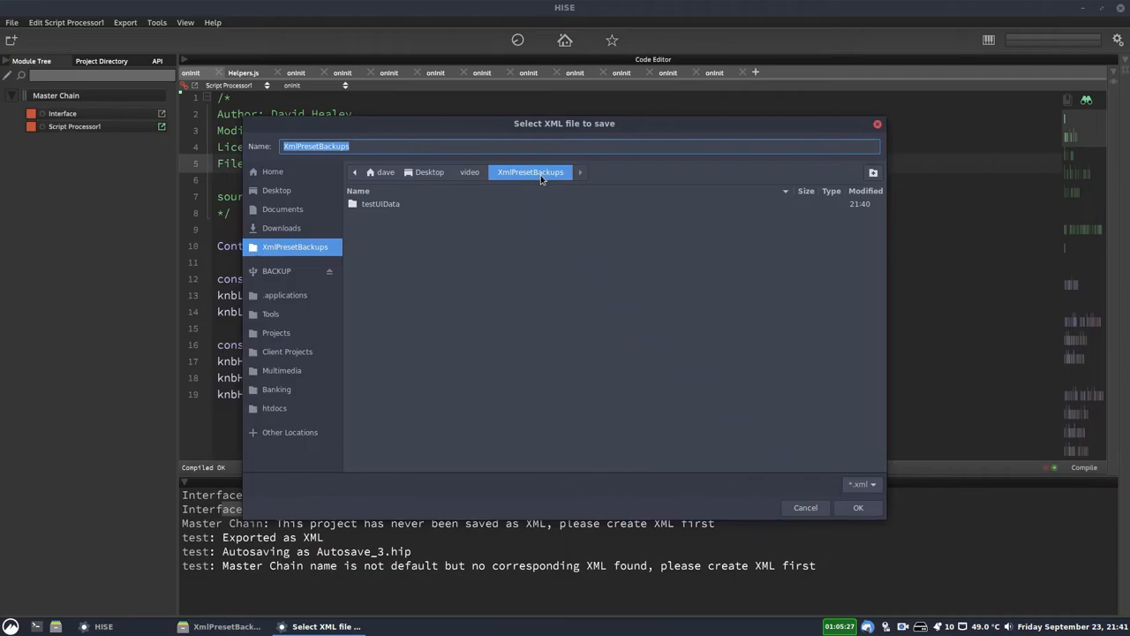
pyautogui.click(858, 507)
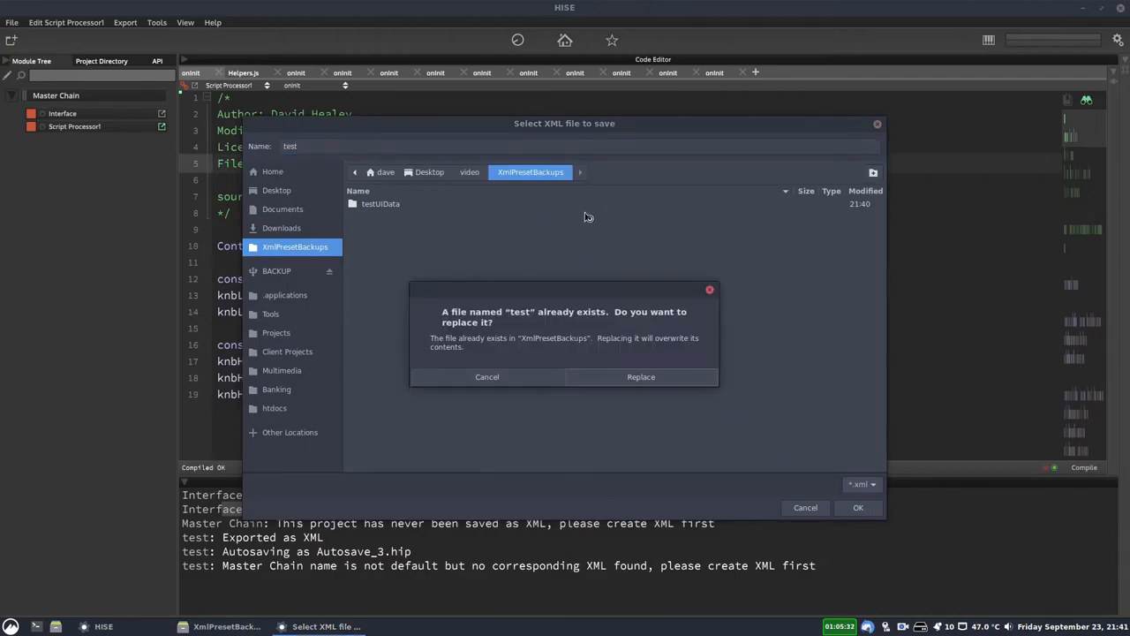
pyautogui.click(640, 377)
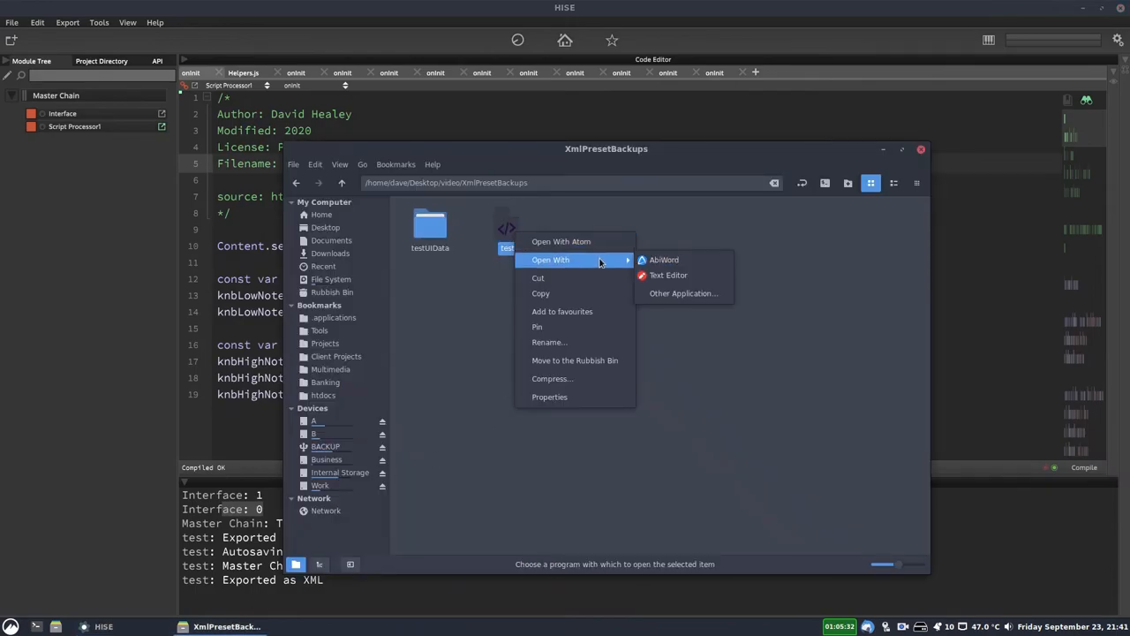
# Open the re-saved test XML in the text editor, review it and close it.
pyautogui.click(667, 276)
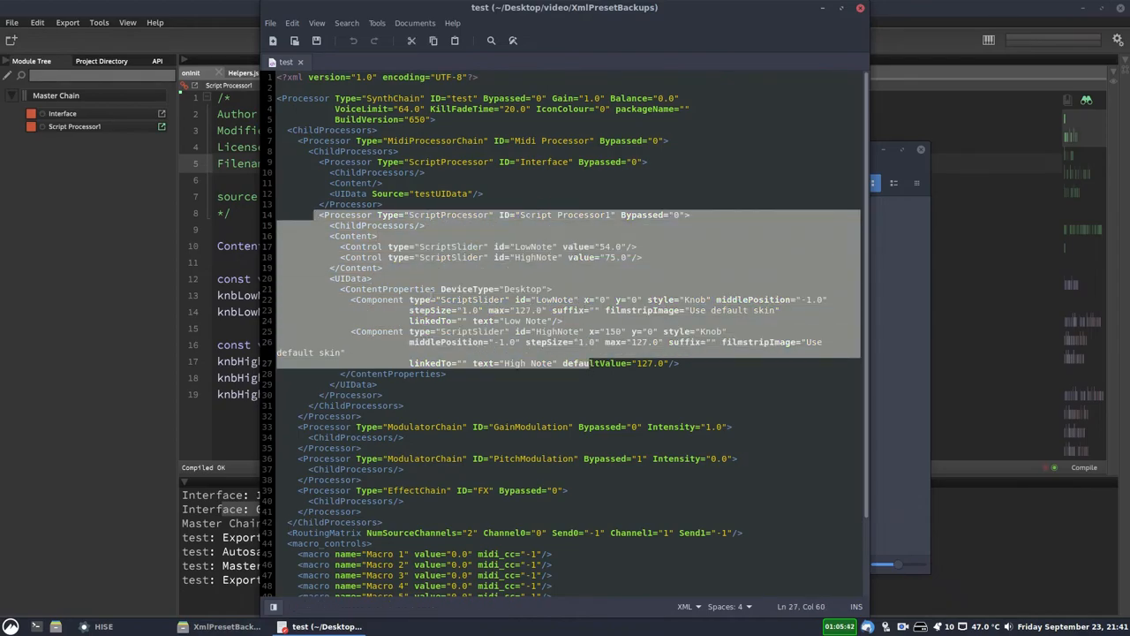
pyautogui.click(380, 236)
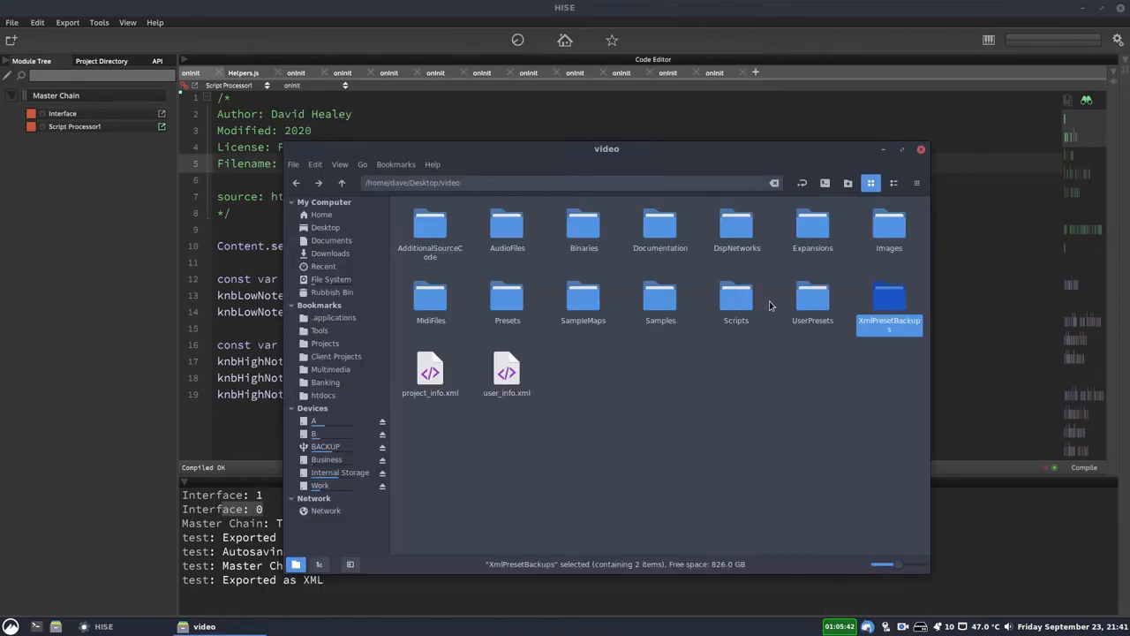
# Open ScriptProcessor1.js from Scripts/ScriptProcessors/test, read its code and close it.
pyautogui.doubleClick(734, 297)
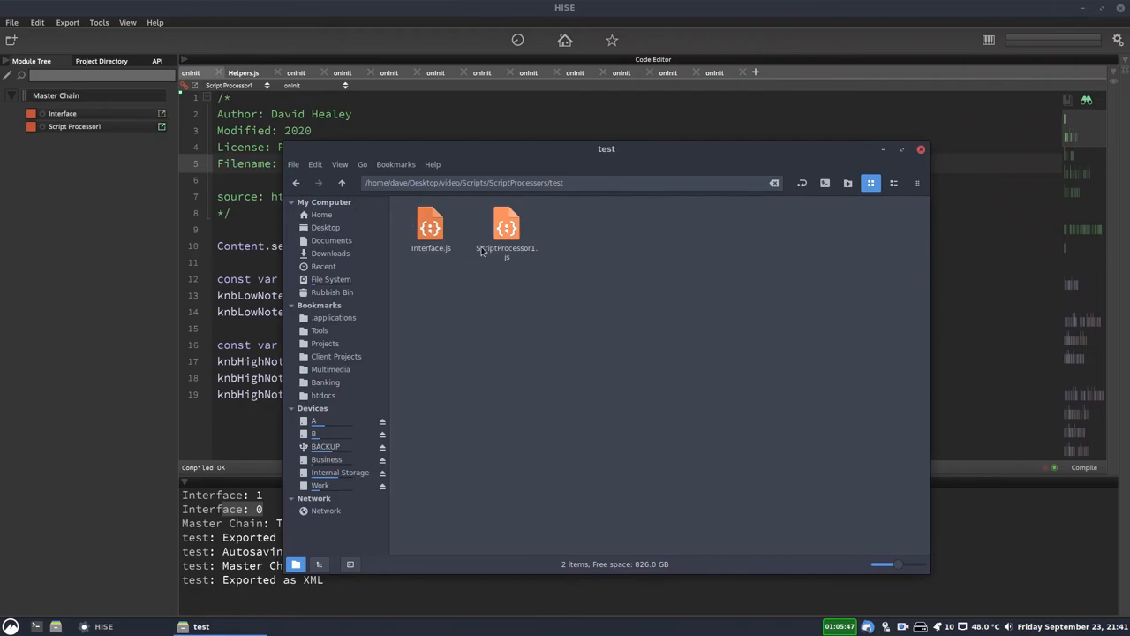
pyautogui.click(505, 229)
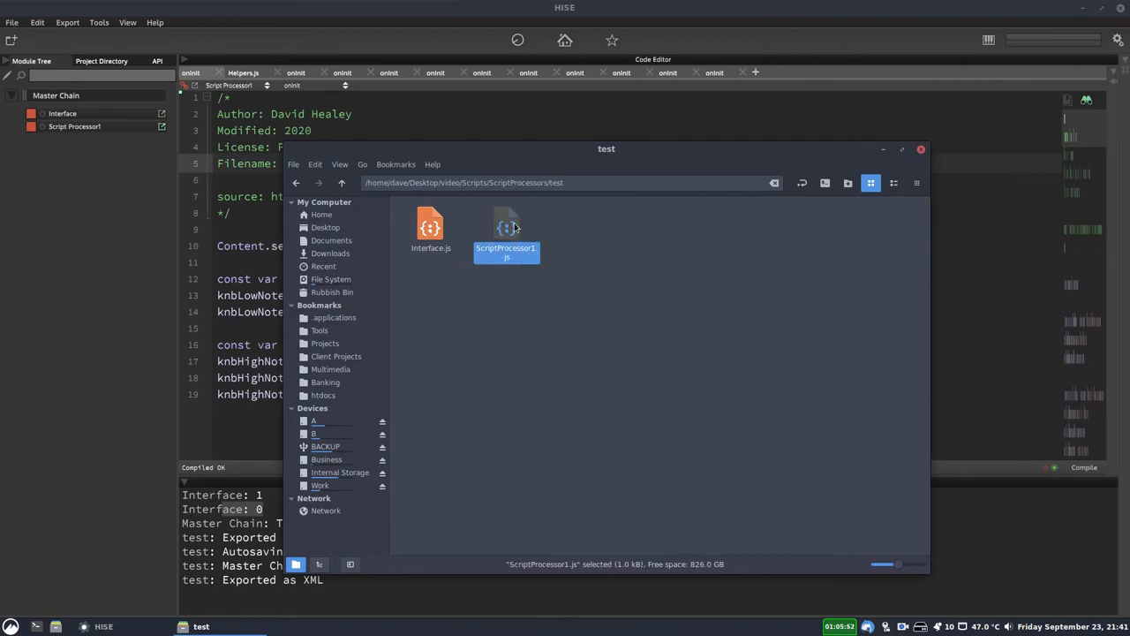
pyautogui.doubleClick(505, 226)
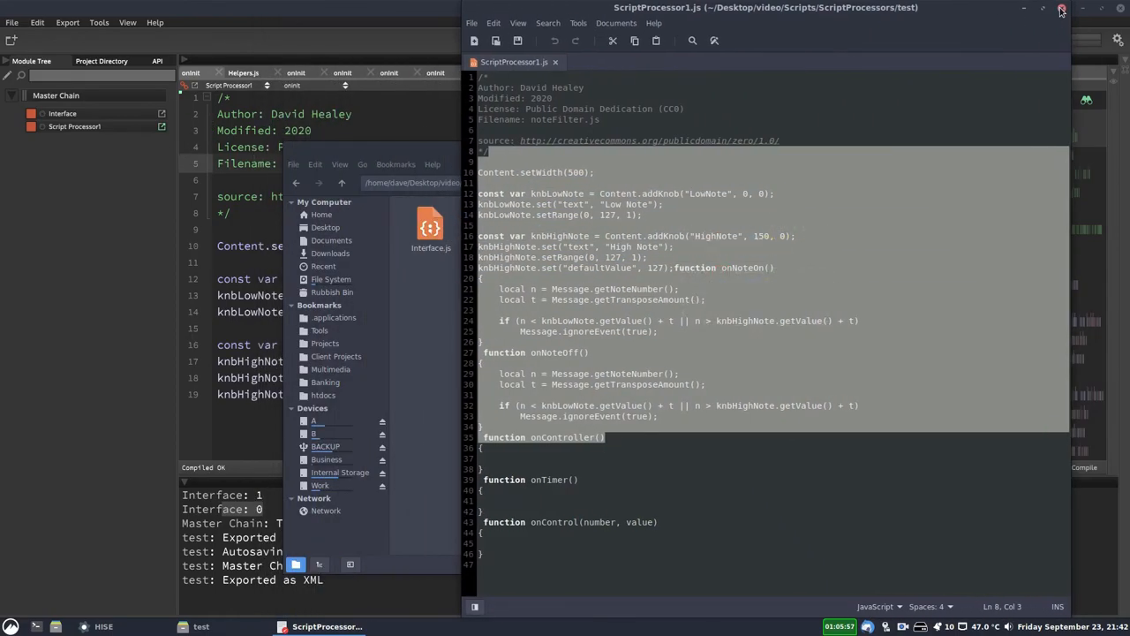
pyautogui.click(1063, 11)
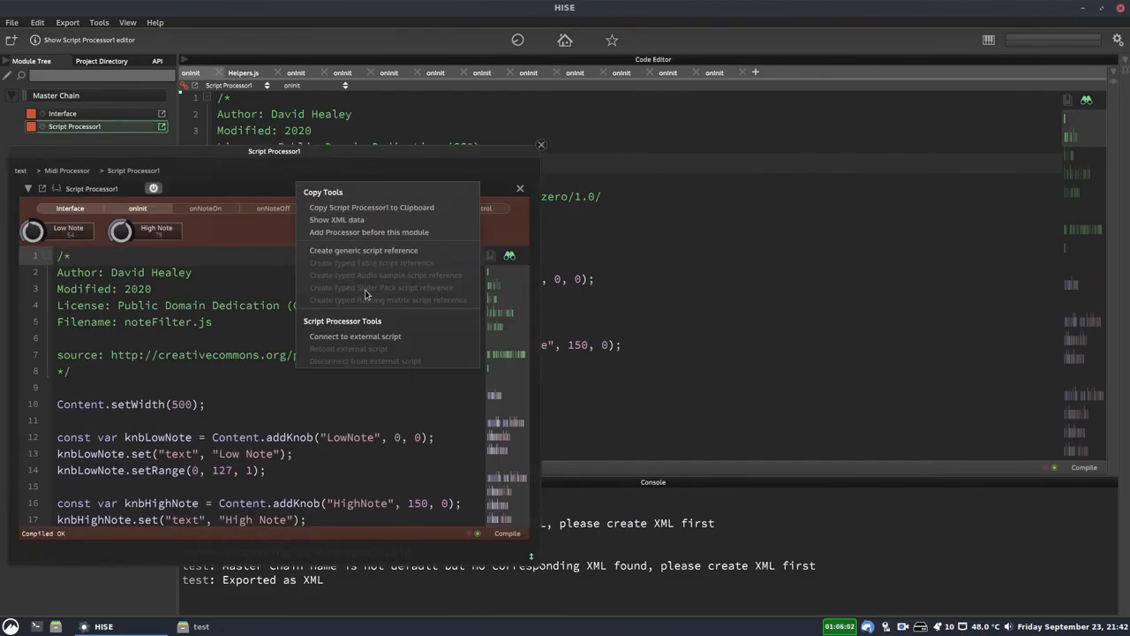
# Connect Script Processor1 to NoteRangeFilter.js in Shared HISE Scripts/HiseUtilityScripts/modules.
pyautogui.click(355, 335)
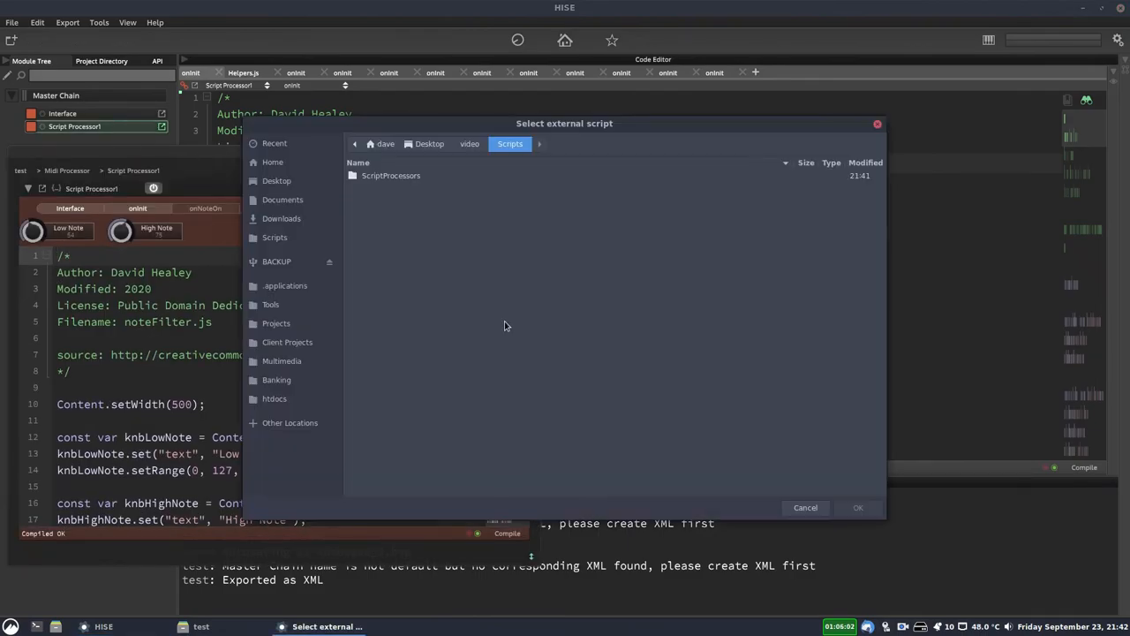
pyautogui.click(272, 304)
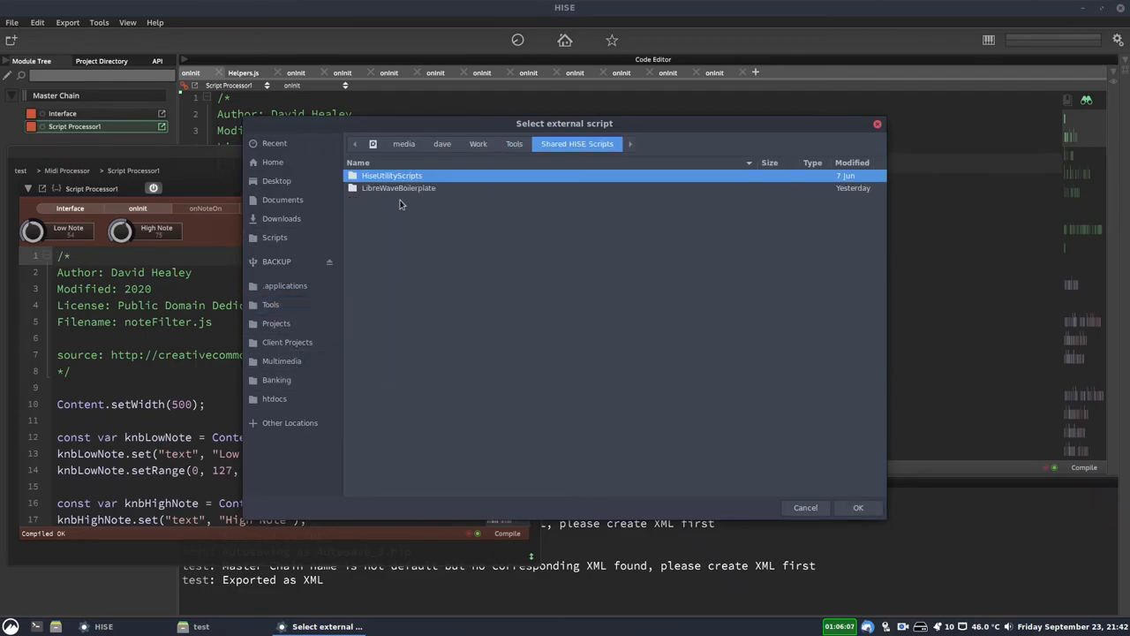
pyautogui.doubleClick(392, 175)
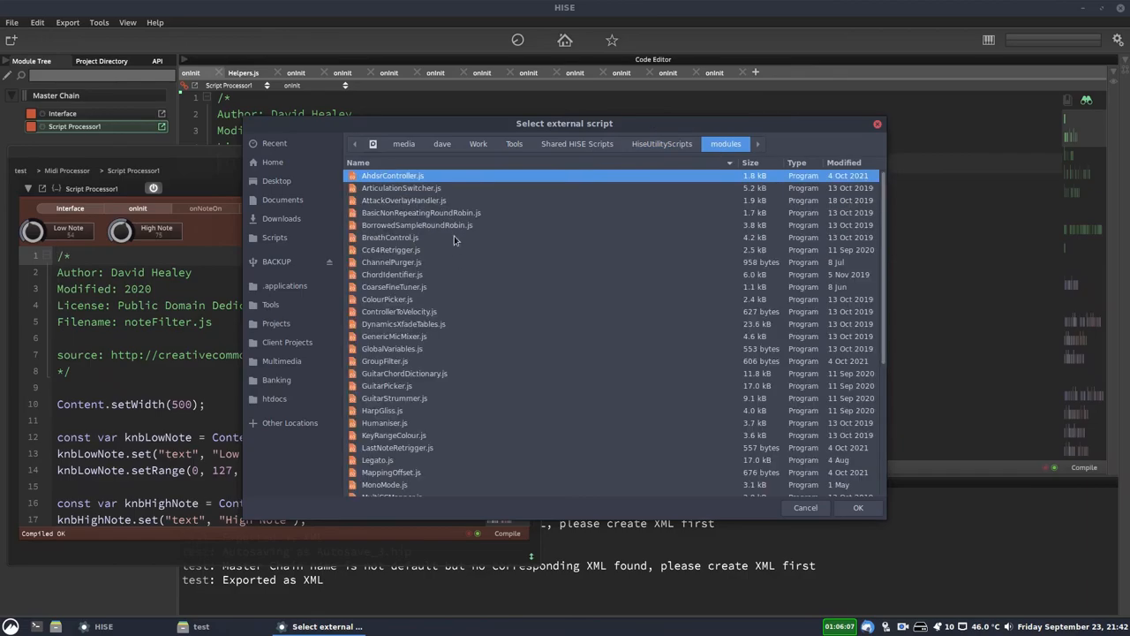
pyautogui.scroll(-3)
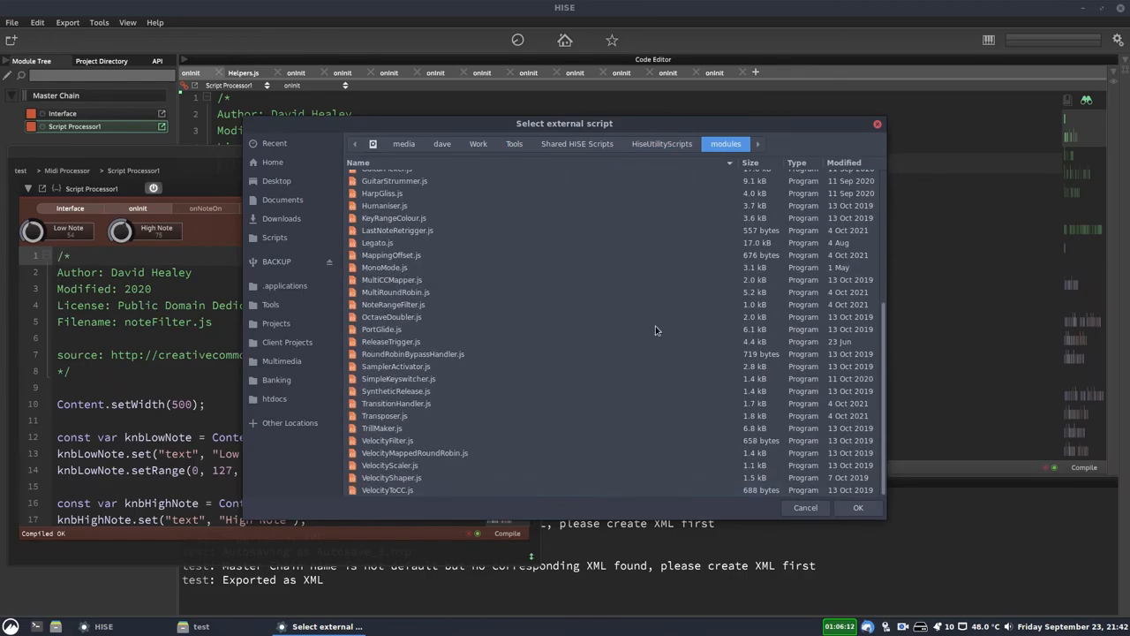
pyautogui.click(805, 507)
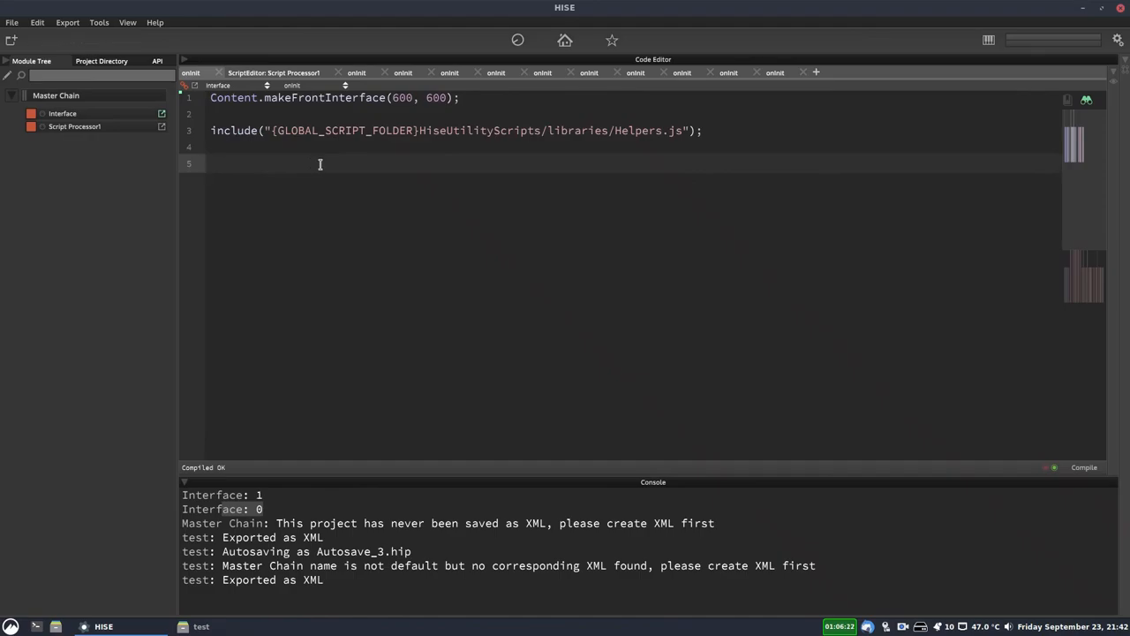
pyautogui.moveTo(400, 212)
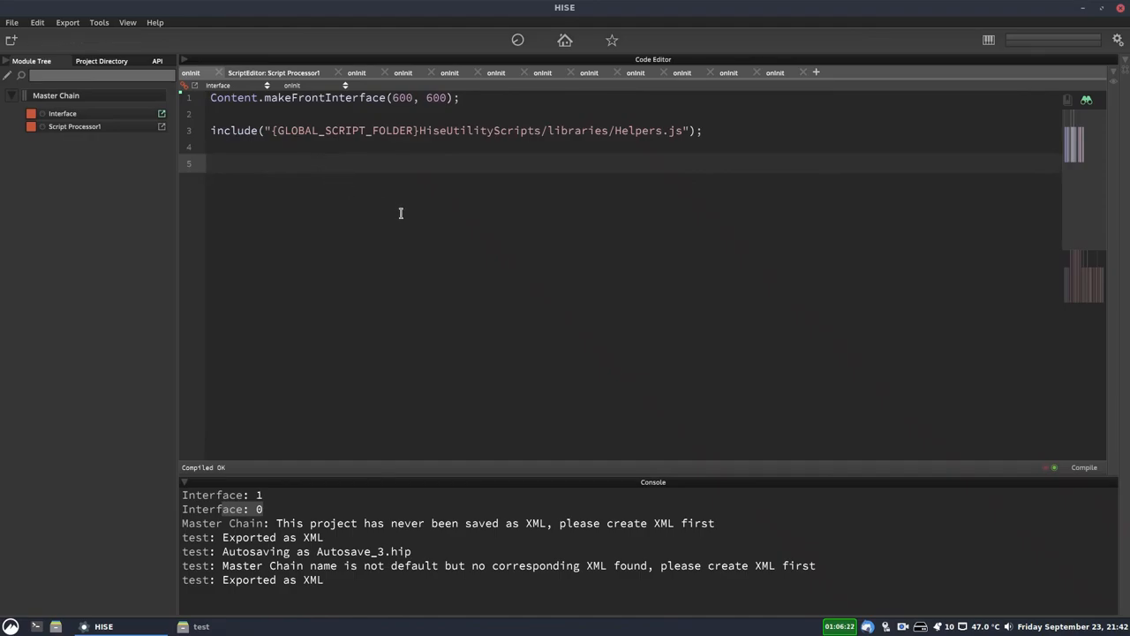